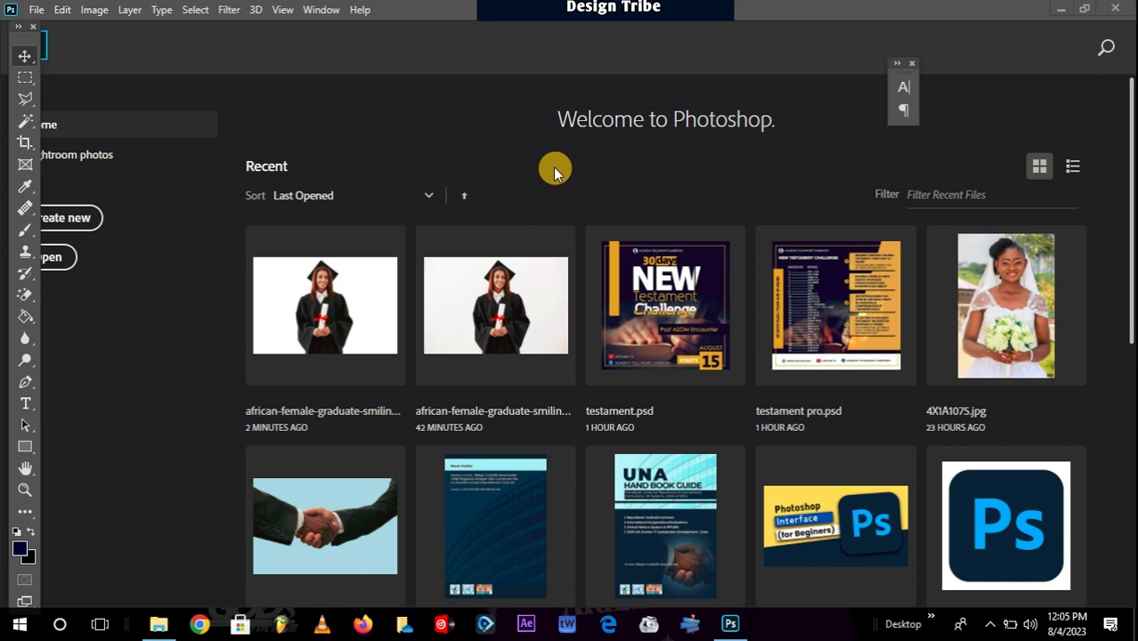
Step: Create a new blank 200×200 px document and show the Layers panel from the Window menu
{"action": "left_click", "coordinate": [36, 10]}
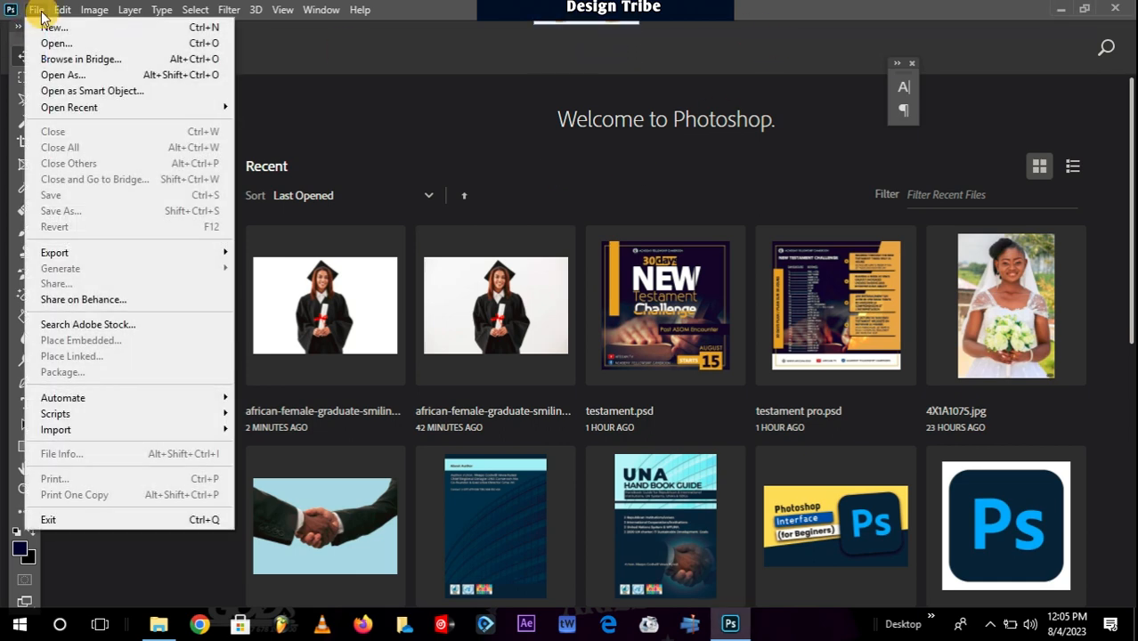
{"action": "left_click", "coordinate": [54, 27]}
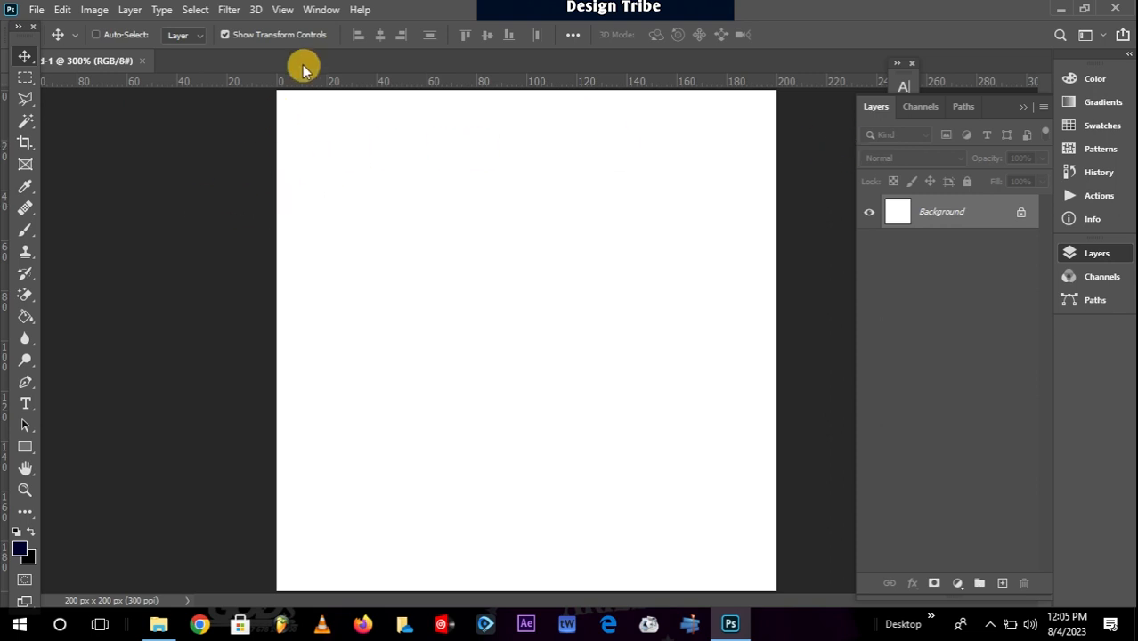
{"action": "mouse_move", "coordinate": [824, 298]}
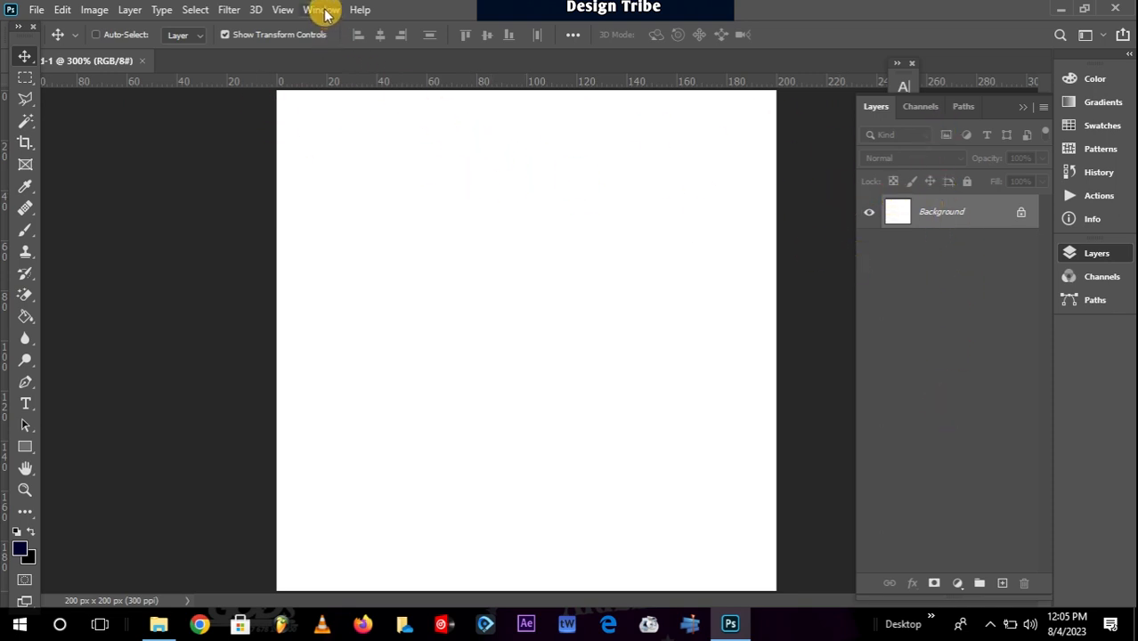
{"action": "left_click", "coordinate": [320, 10]}
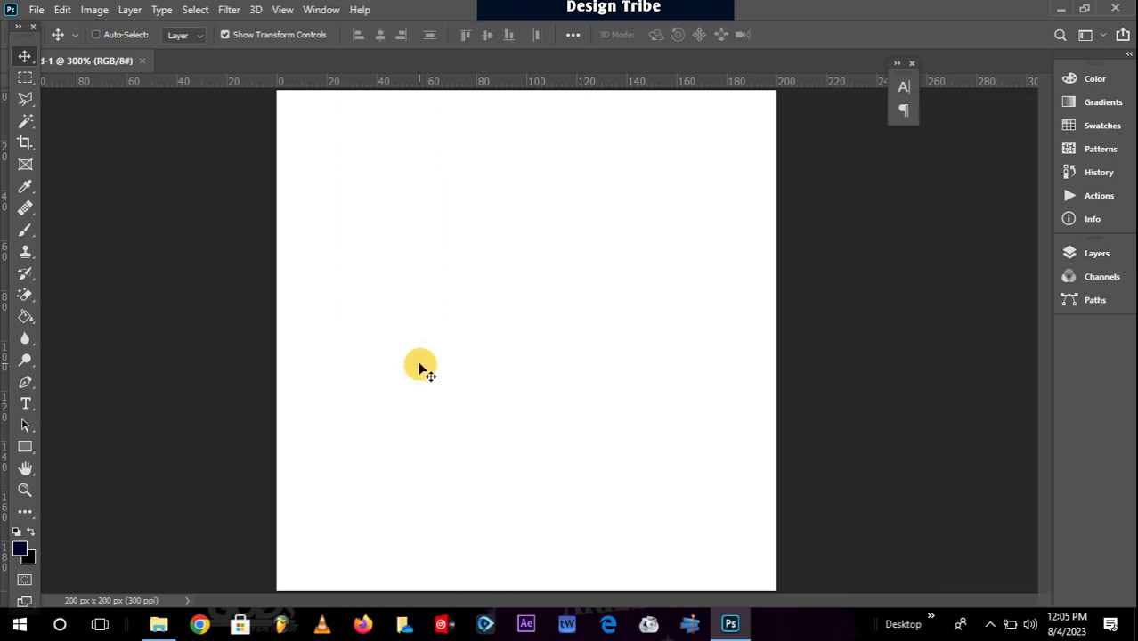
{"action": "mouse_move", "coordinate": [875, 347]}
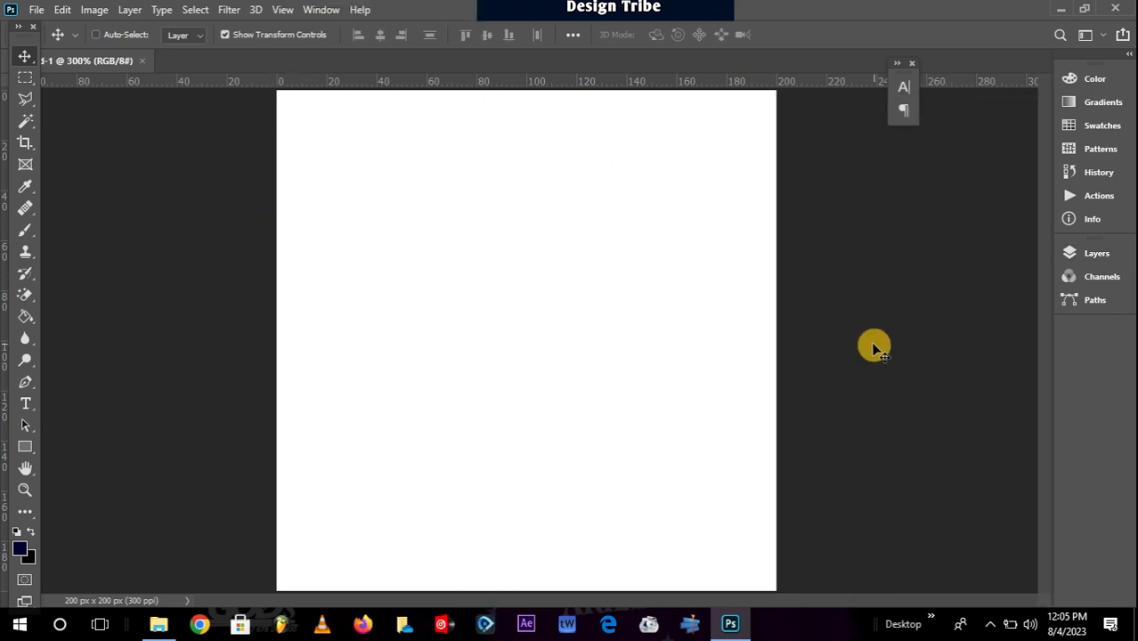
{"action": "left_click", "coordinate": [322, 9]}
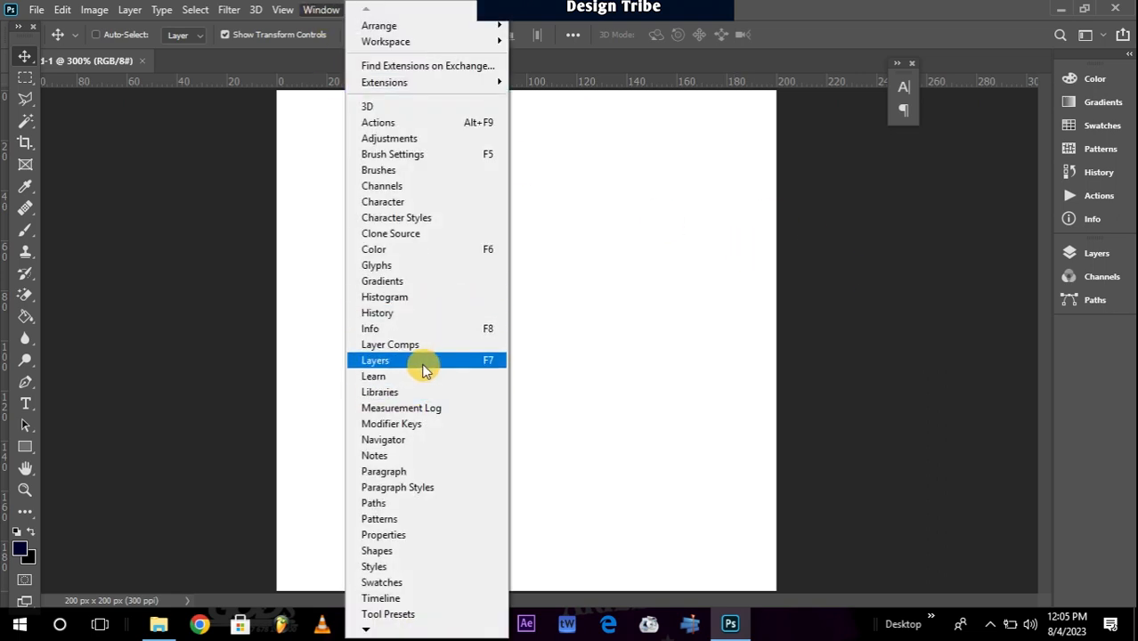
{"action": "mouse_move", "coordinate": [430, 367]}
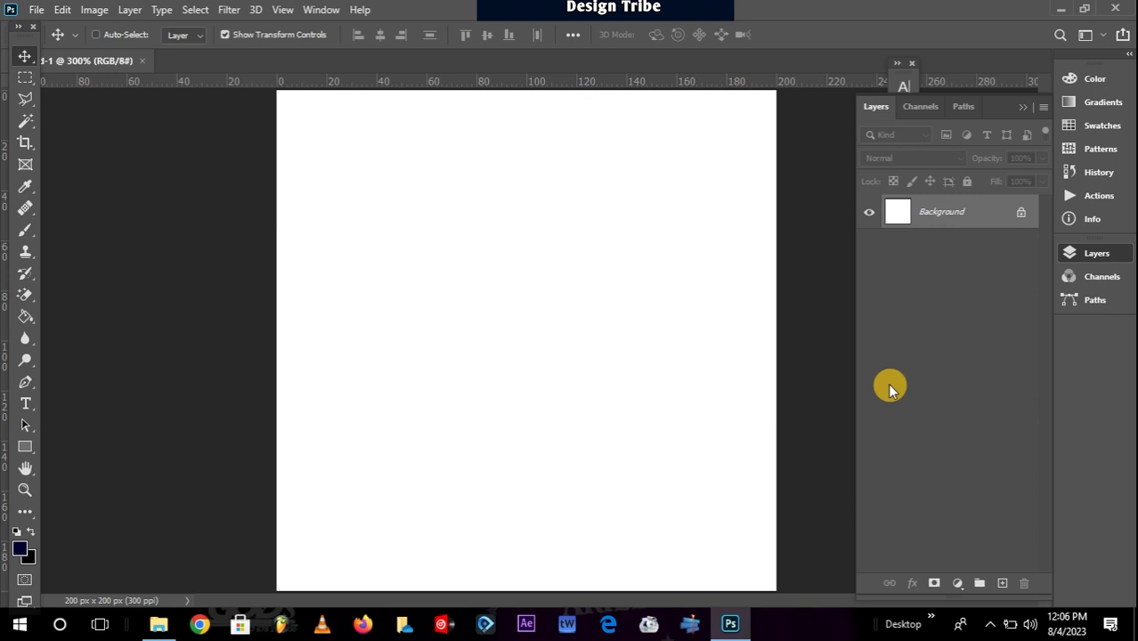
{"action": "mouse_move", "coordinate": [520, 325]}
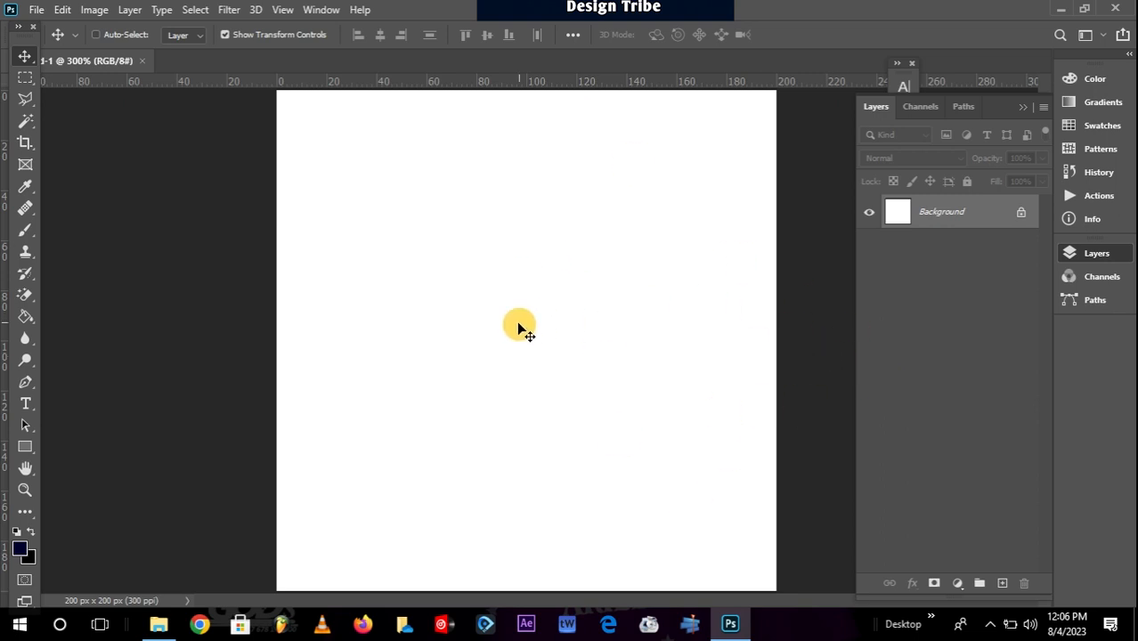
{"action": "mouse_move", "coordinate": [885, 318]}
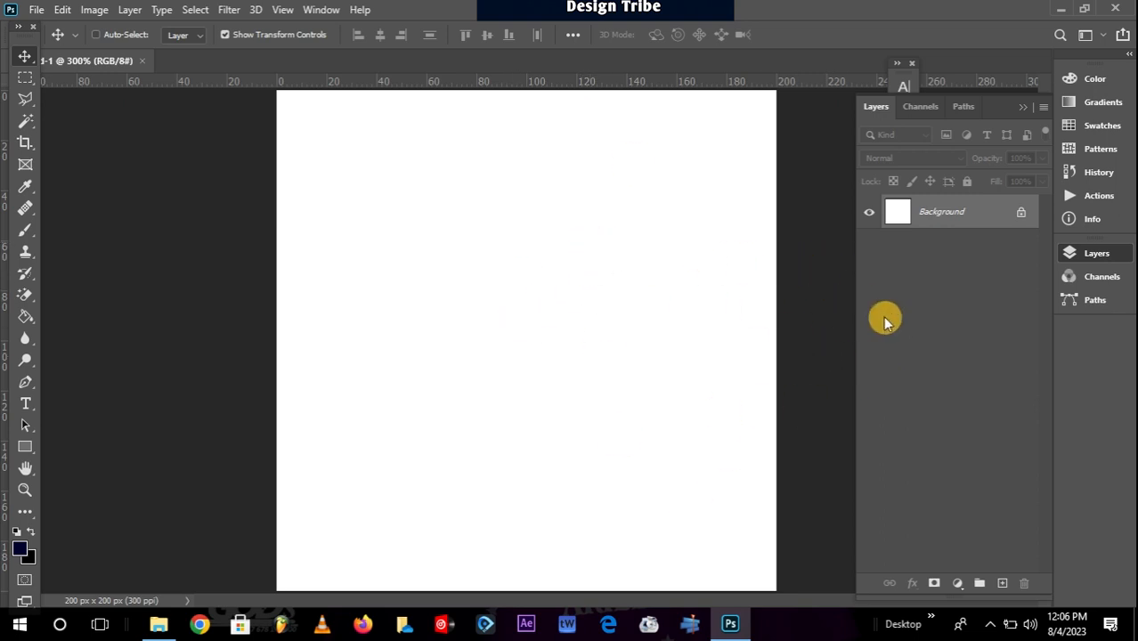
{"action": "mouse_move", "coordinate": [929, 301]}
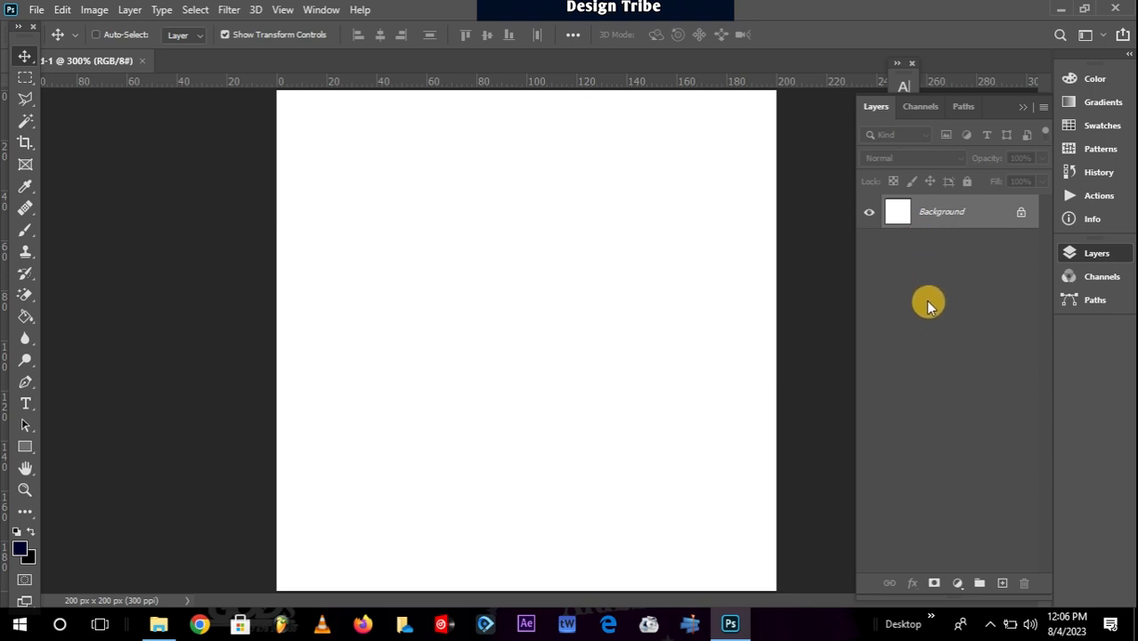
{"action": "mouse_move", "coordinate": [985, 265]}
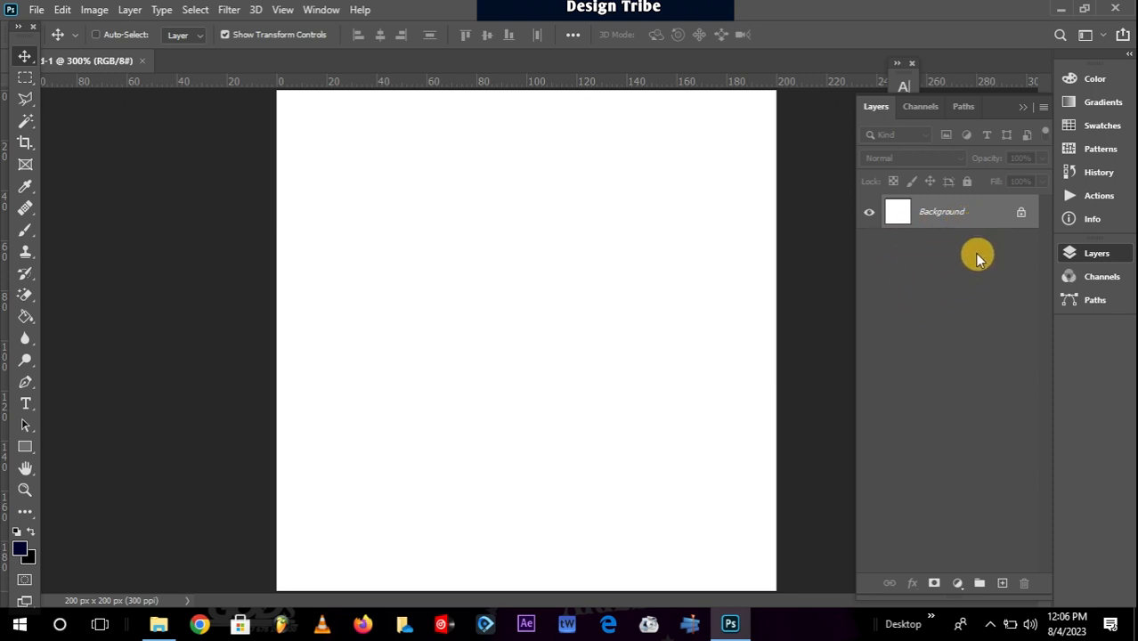
{"action": "mouse_move", "coordinate": [1029, 205]}
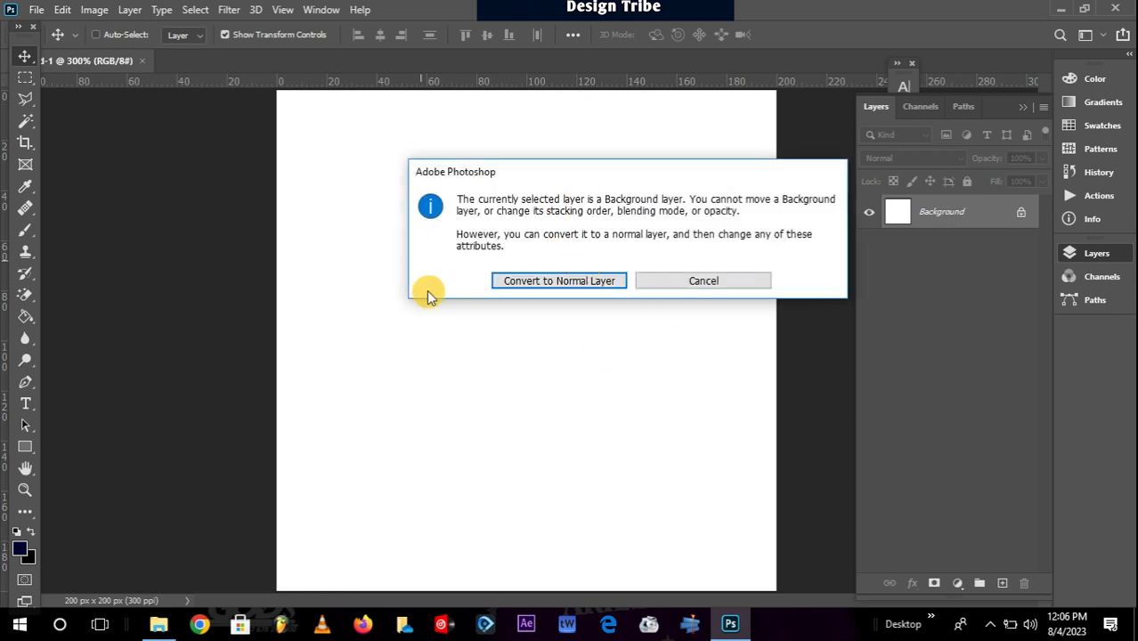
{"action": "mouse_move", "coordinate": [550, 196]}
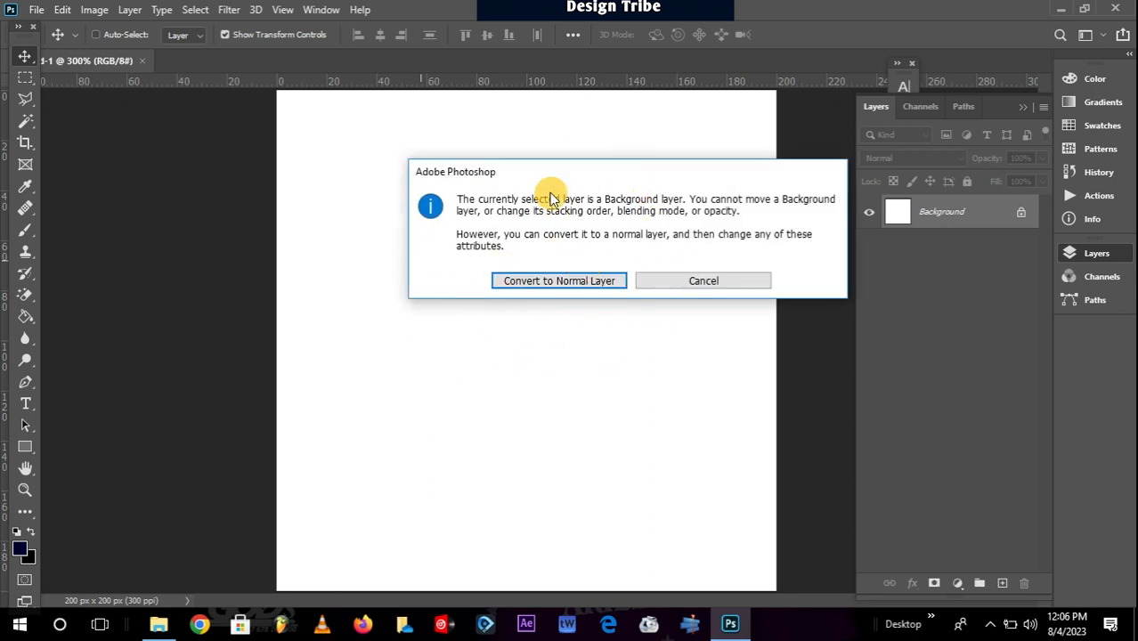
{"action": "mouse_move", "coordinate": [594, 335]}
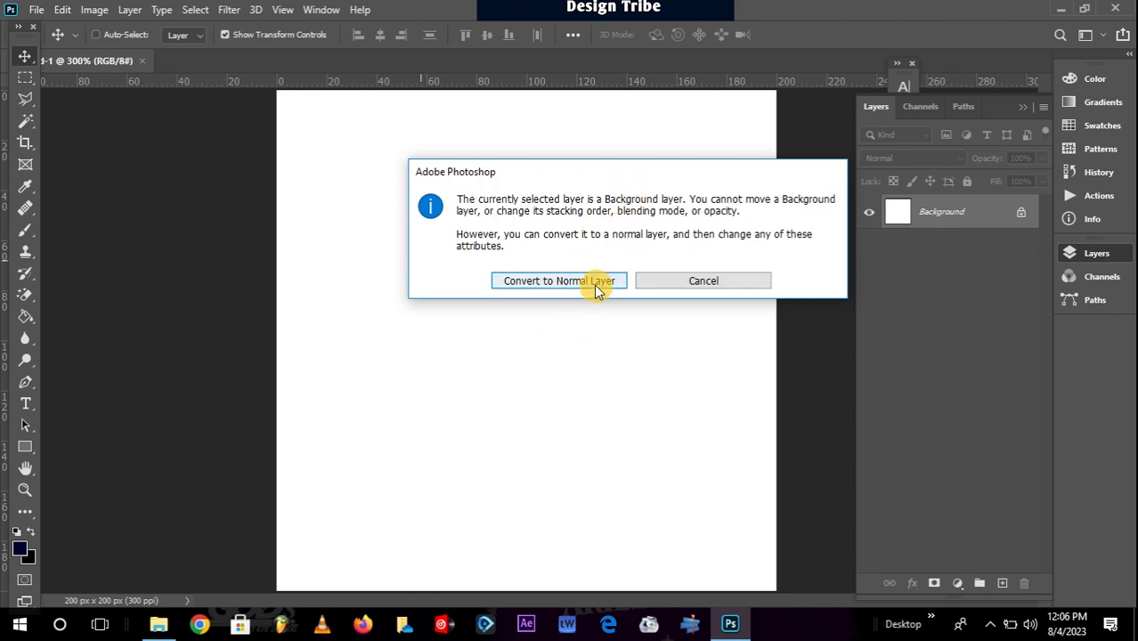
{"action": "left_click", "coordinate": [703, 281]}
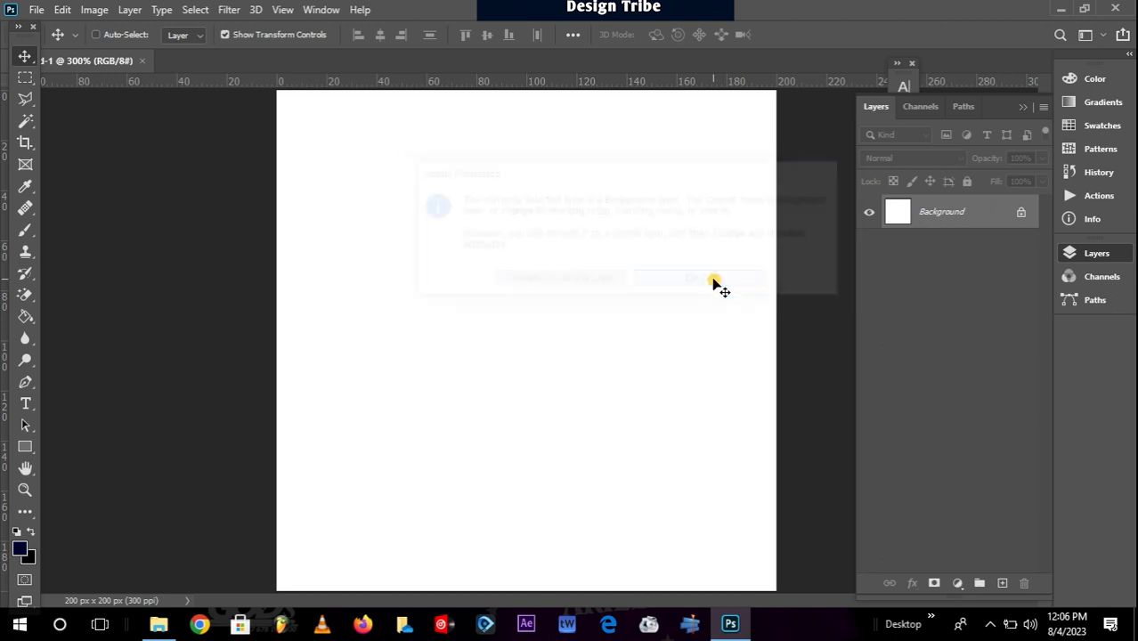
Step: Add Layer 1 above the Background and toggle visibility of Layer 1 and Background
{"action": "left_click", "coordinate": [697, 277]}
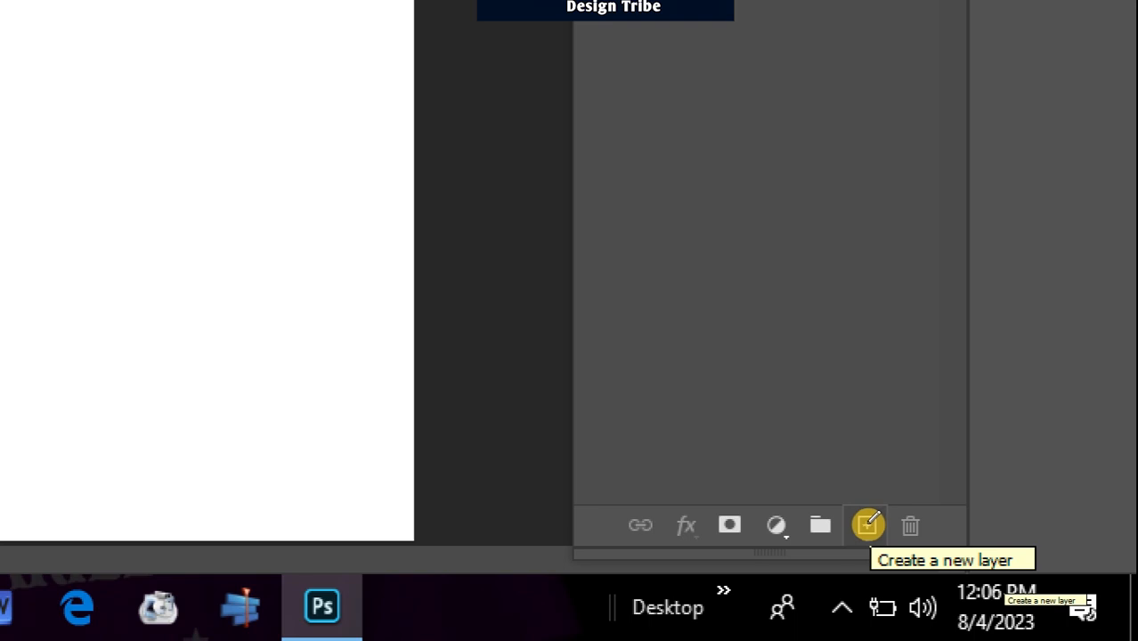
{"action": "left_click", "coordinate": [865, 525]}
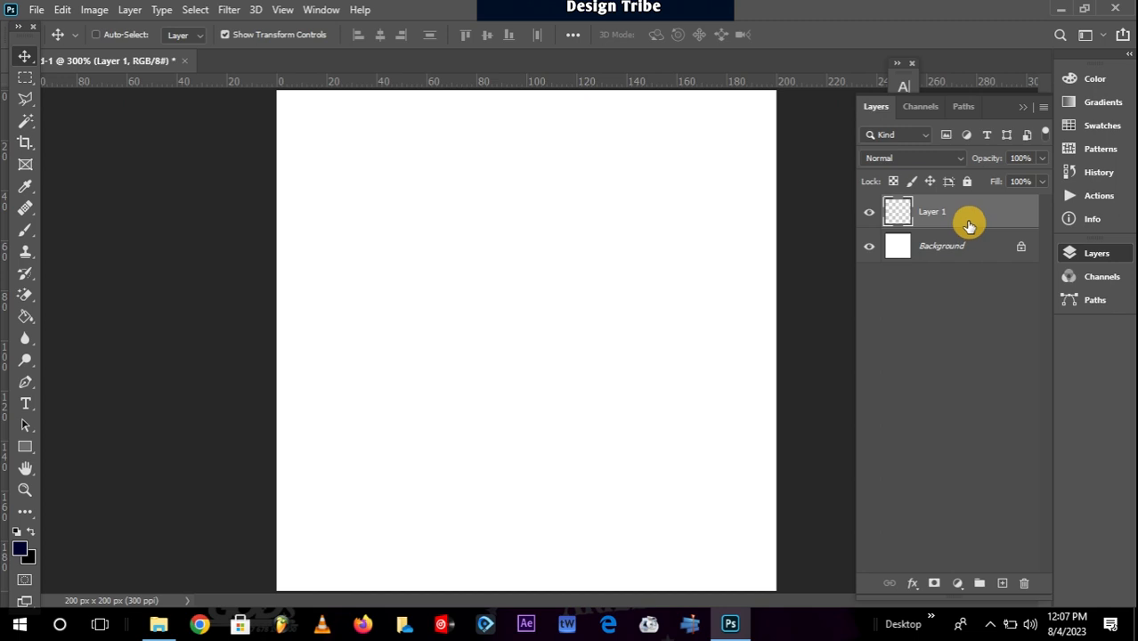
{"action": "mouse_move", "coordinate": [915, 288]}
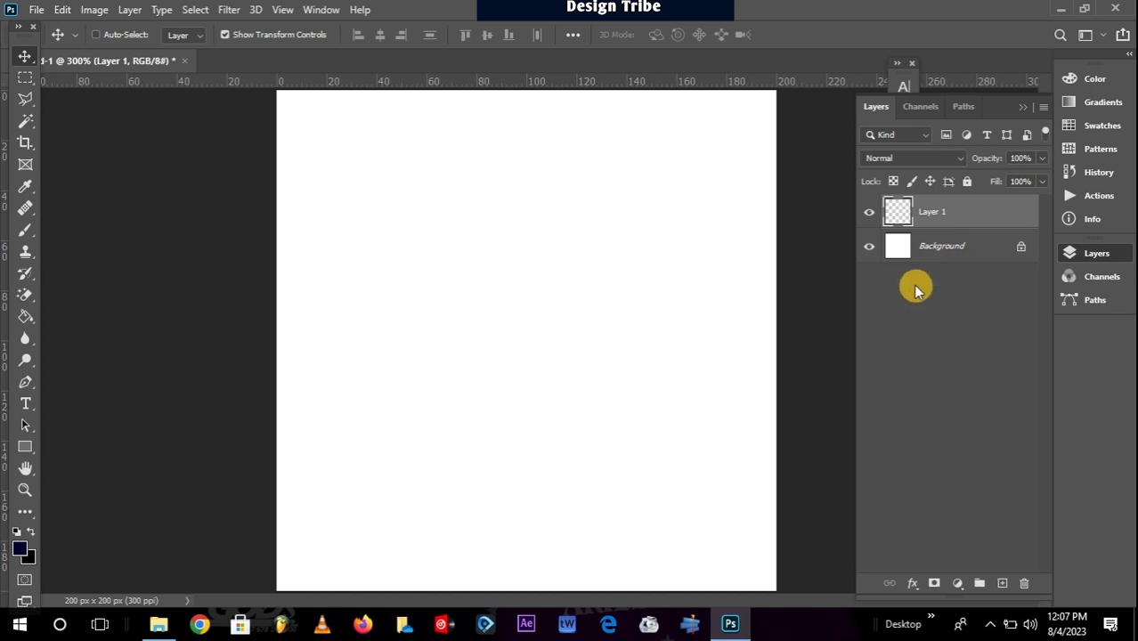
{"action": "left_click", "coordinate": [943, 211]}
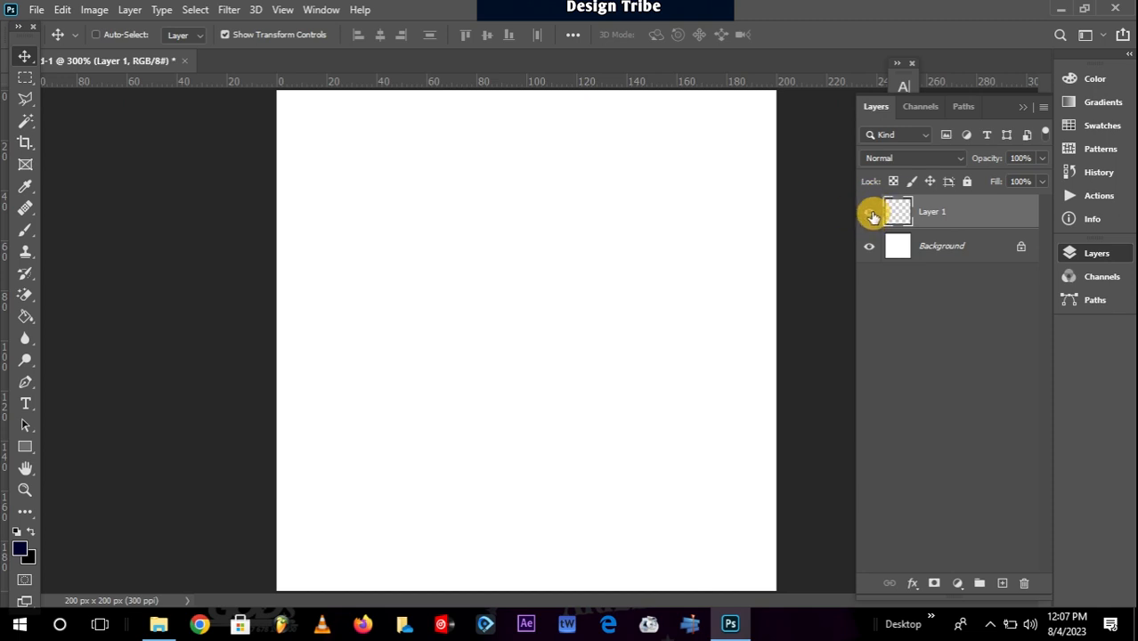
{"action": "left_click", "coordinate": [869, 211]}
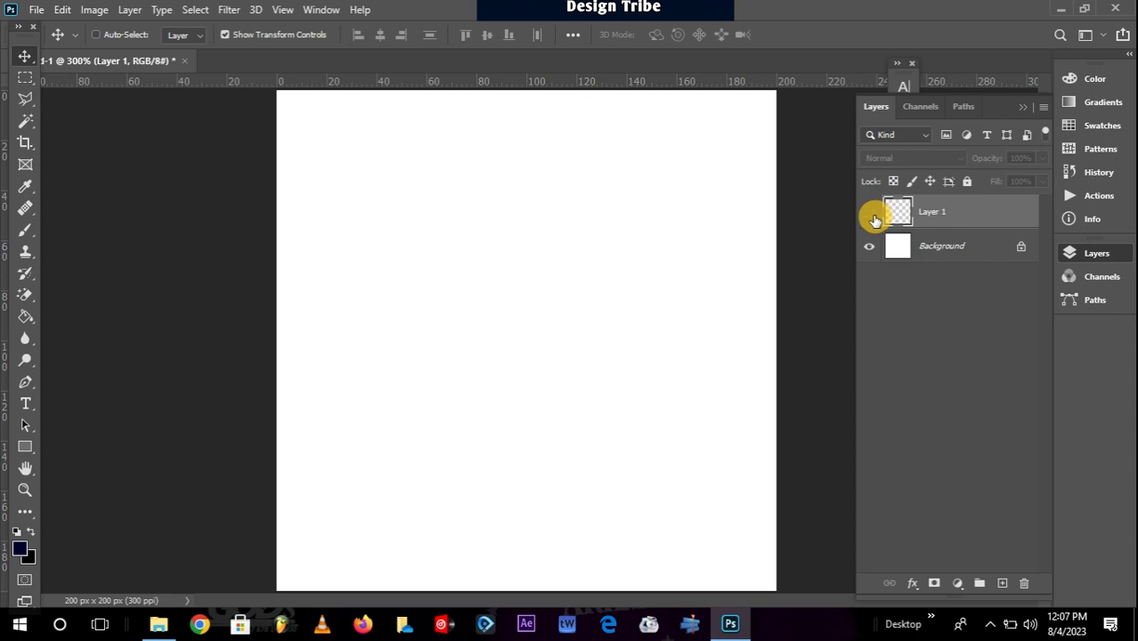
{"action": "mouse_move", "coordinate": [869, 221]}
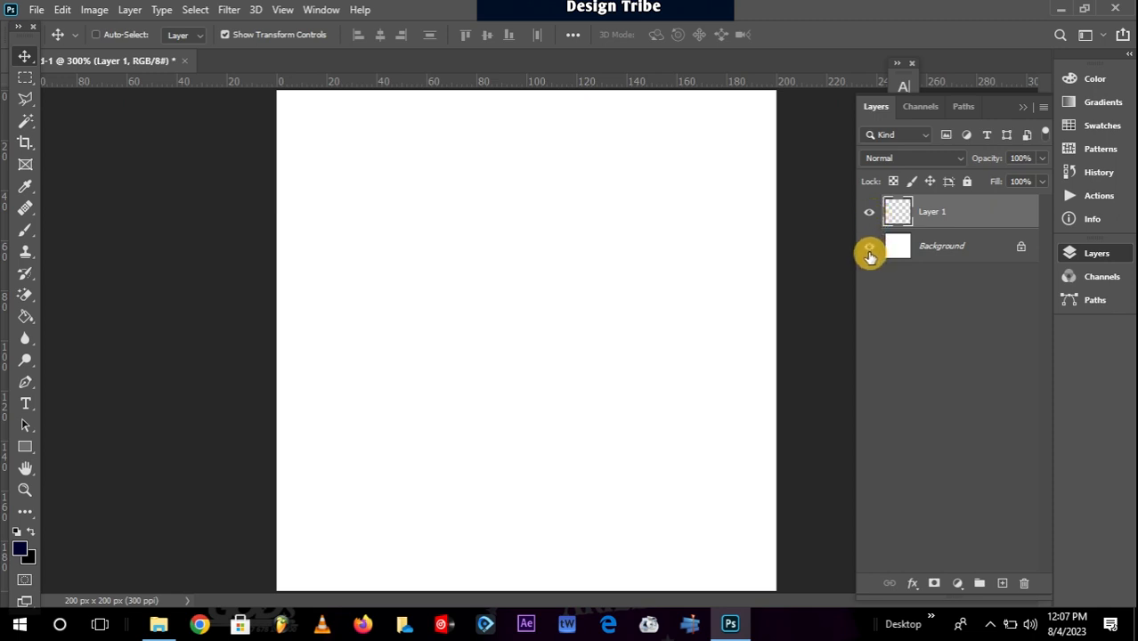
{"action": "left_click", "coordinate": [869, 252]}
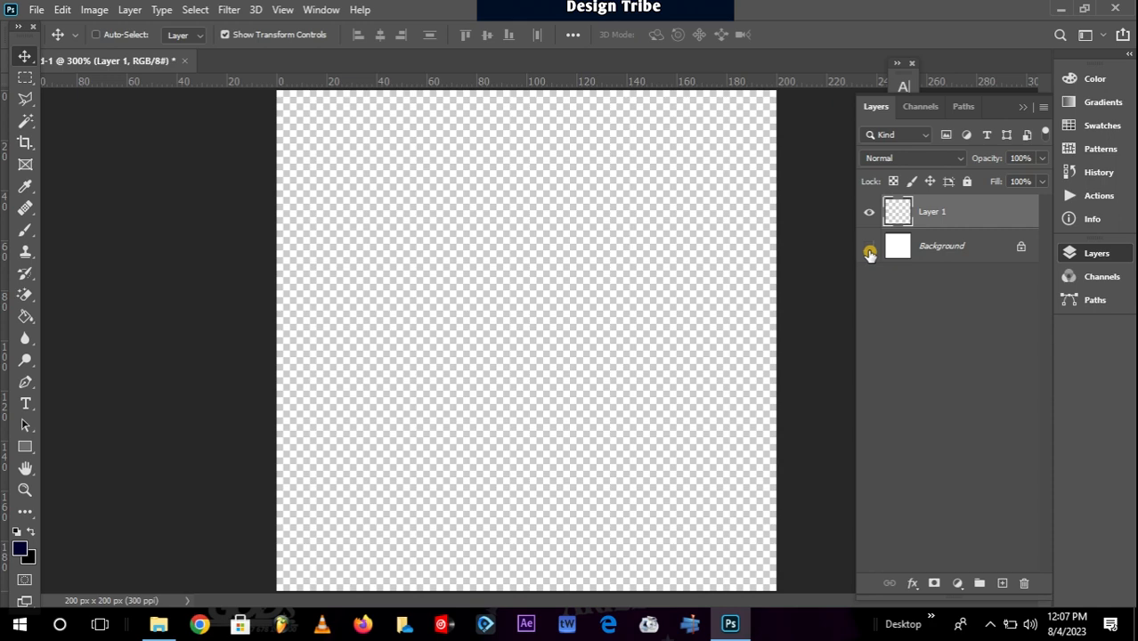
{"action": "left_click", "coordinate": [869, 251]}
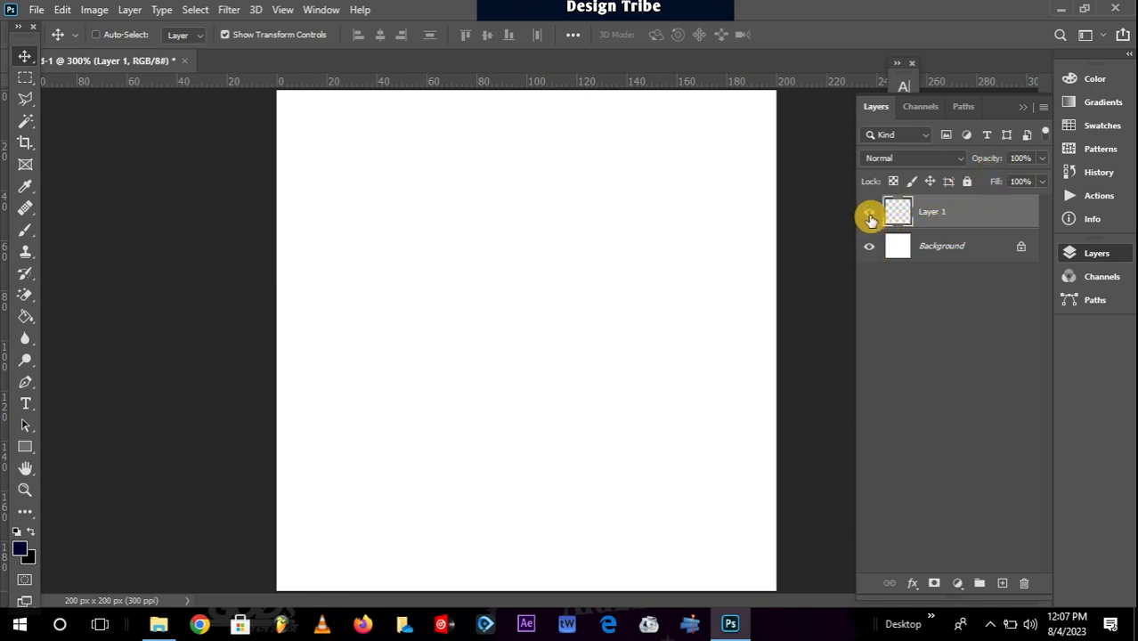
{"action": "left_click", "coordinate": [868, 220]}
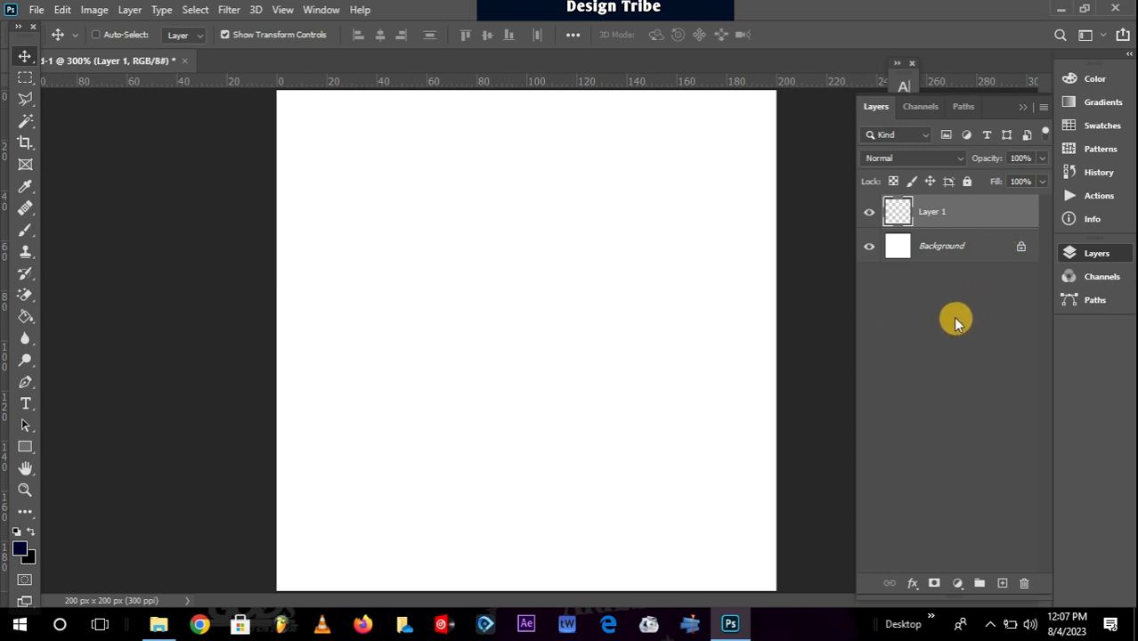
{"action": "mouse_move", "coordinate": [941, 369]}
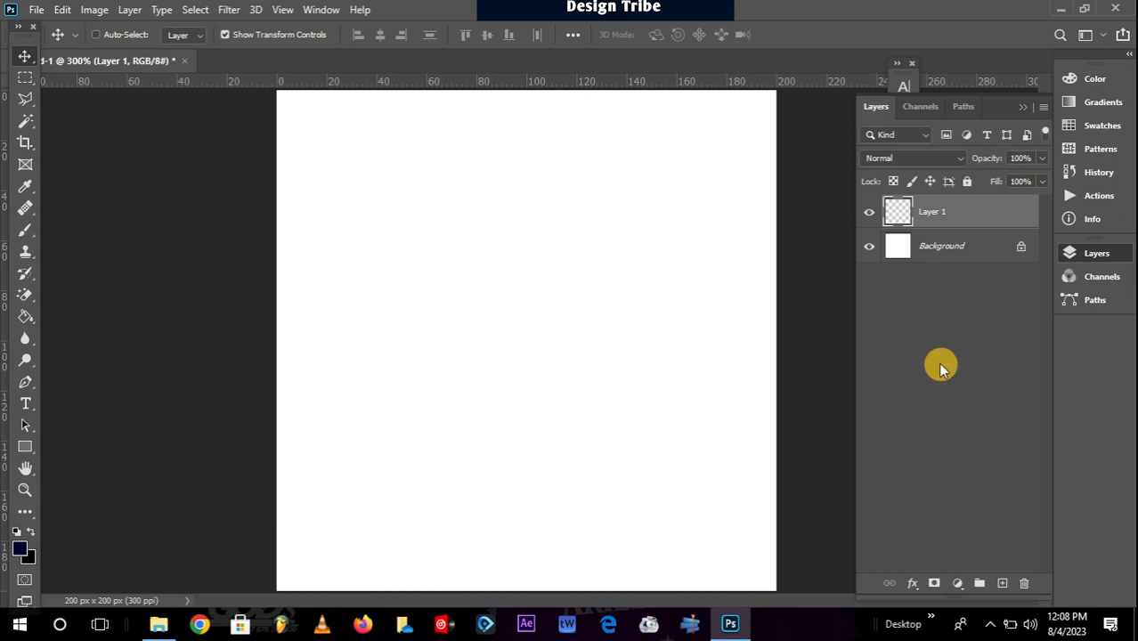
{"action": "mouse_move", "coordinate": [959, 438]}
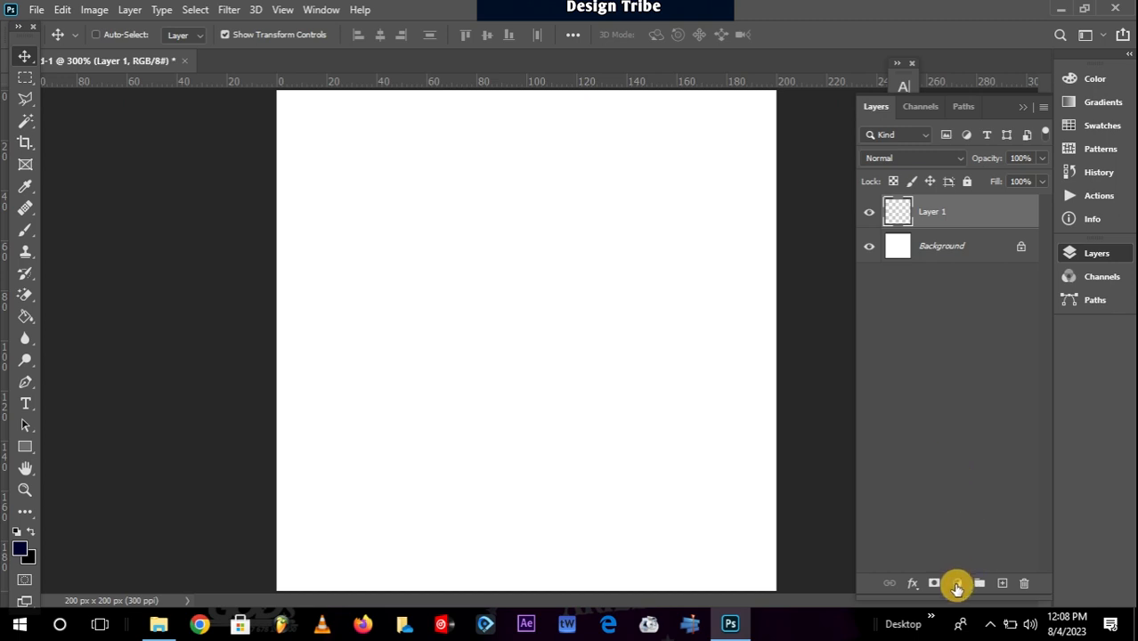
{"action": "mouse_move", "coordinate": [956, 583]}
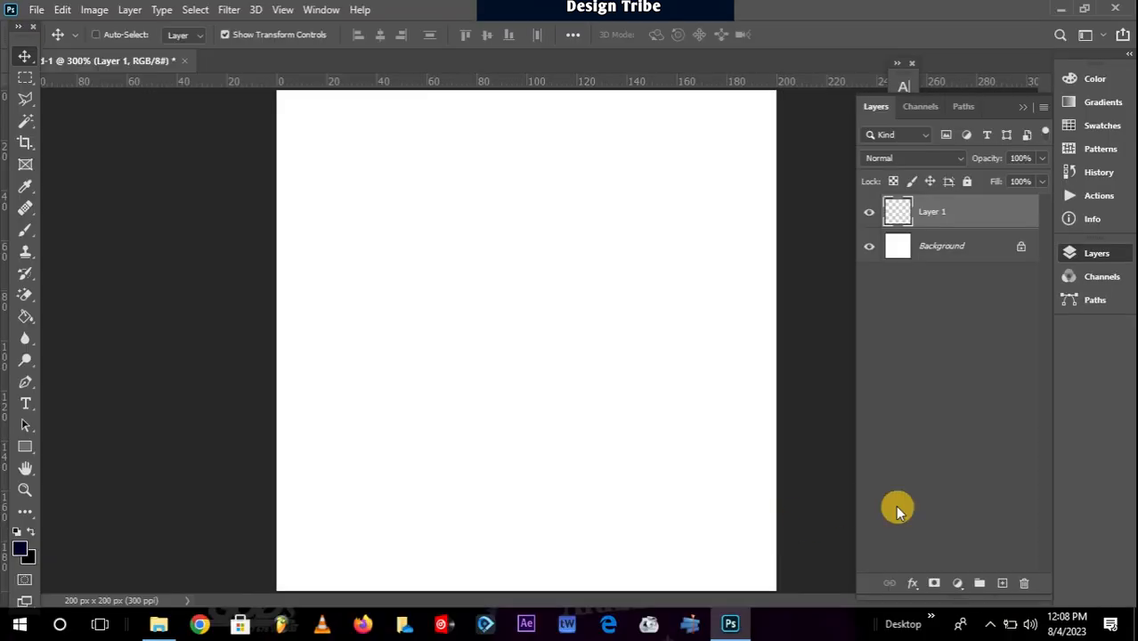
Step: Add a Solid Color fill layer, Color Fill 1, with a green colour
{"action": "left_click", "coordinate": [958, 583]}
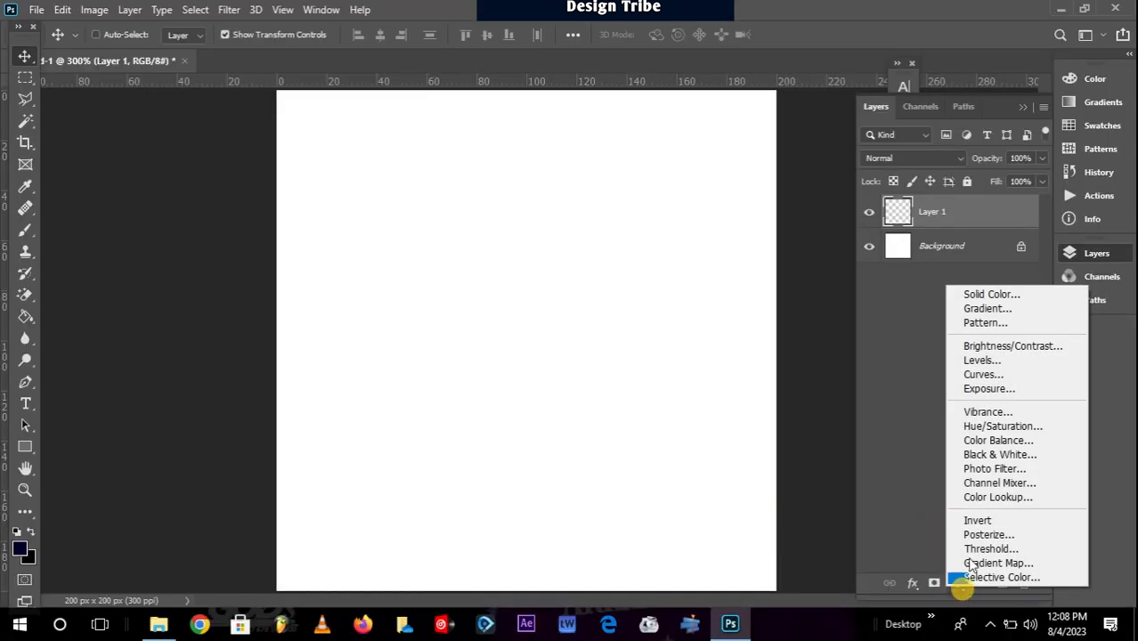
{"action": "mouse_move", "coordinate": [986, 308]}
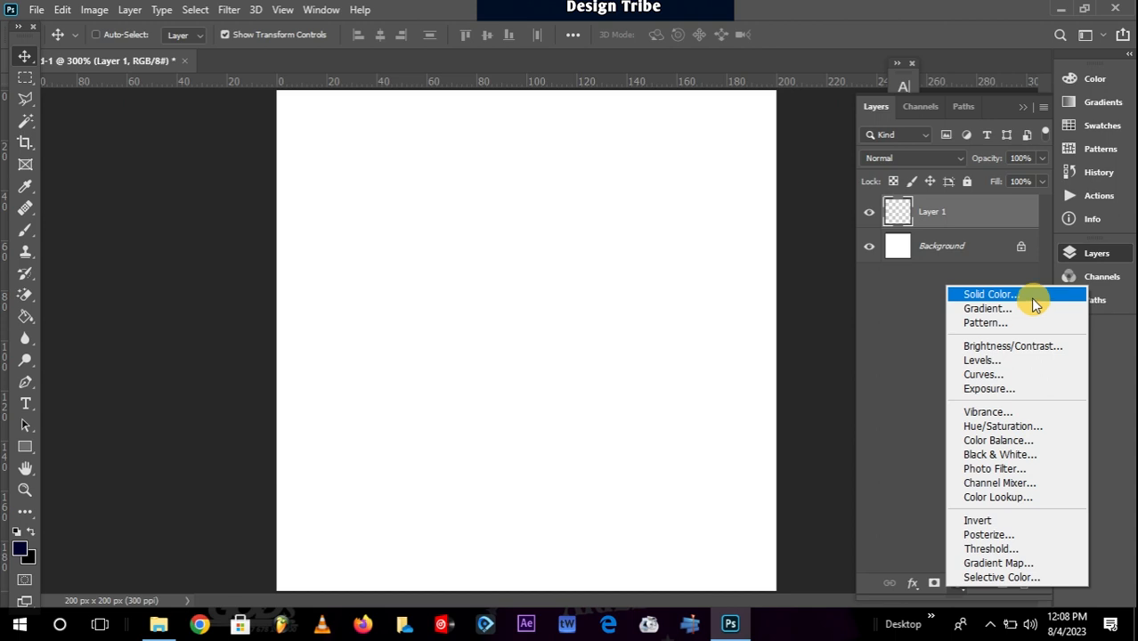
{"action": "left_click", "coordinate": [988, 293]}
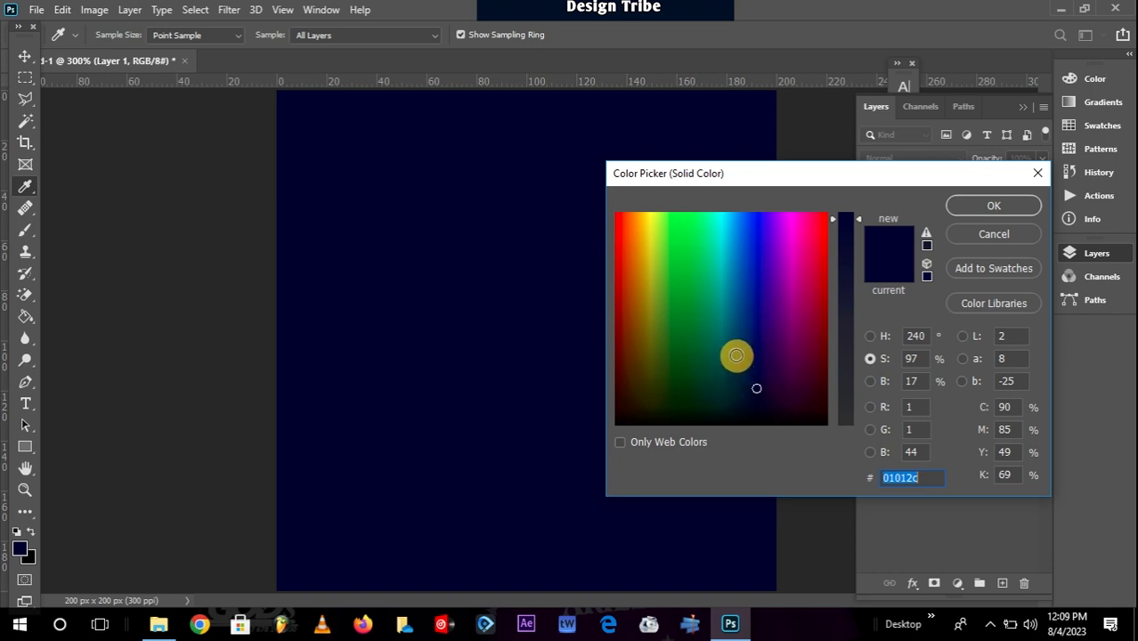
{"action": "left_click", "coordinate": [688, 259]}
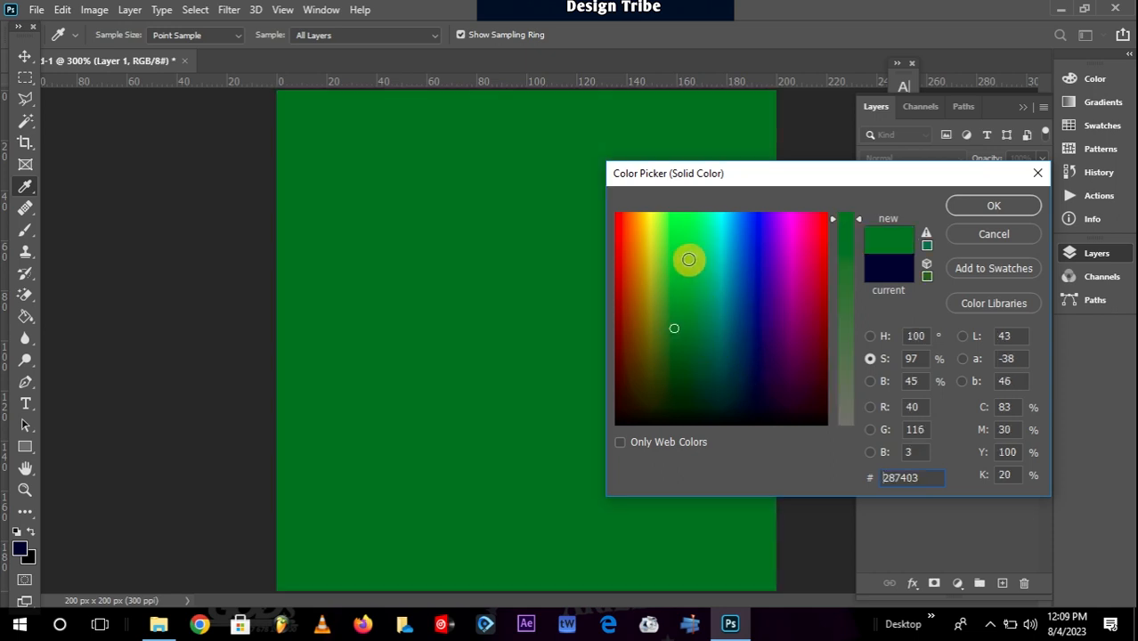
{"action": "left_click", "coordinate": [993, 205]}
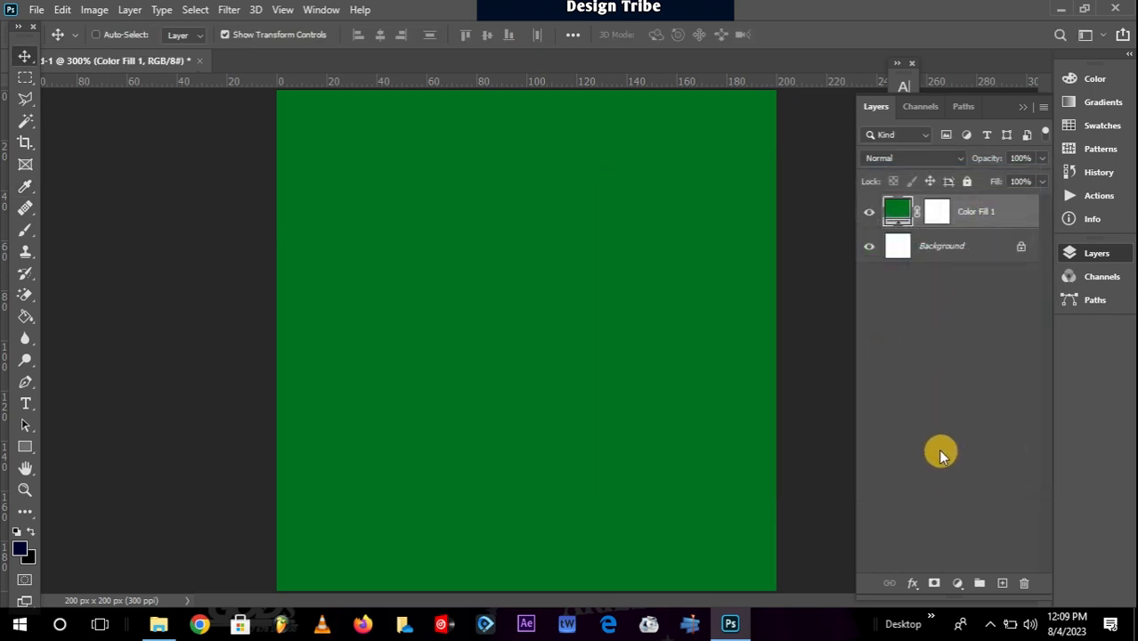
{"action": "mouse_move", "coordinate": [962, 496]}
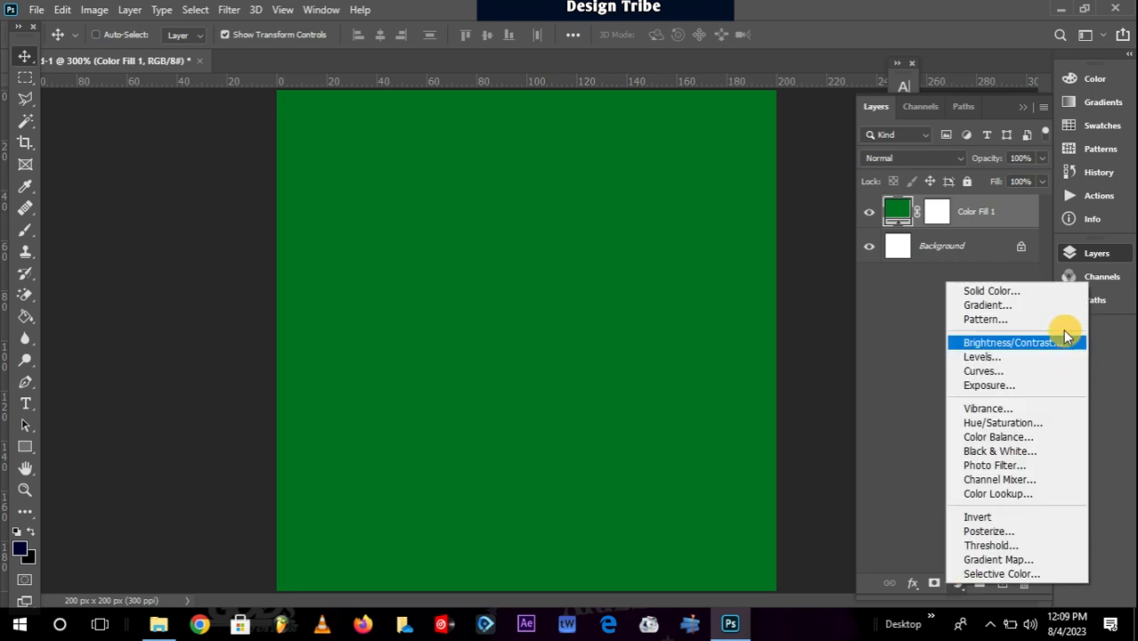
{"action": "mouse_move", "coordinate": [986, 305]}
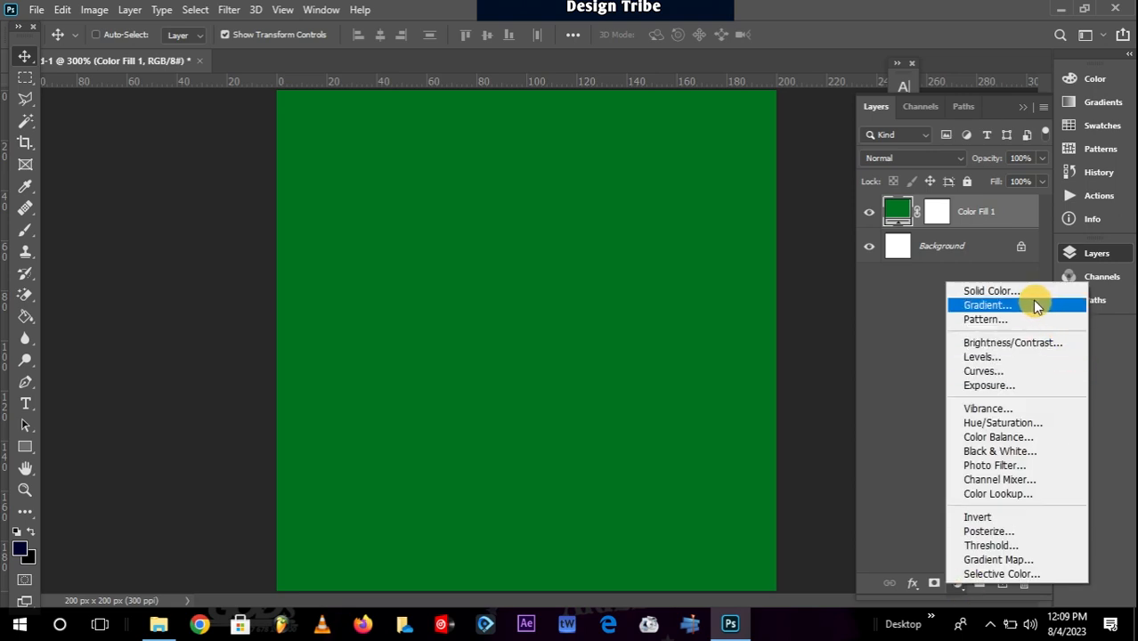
{"action": "mouse_move", "coordinate": [1032, 309]}
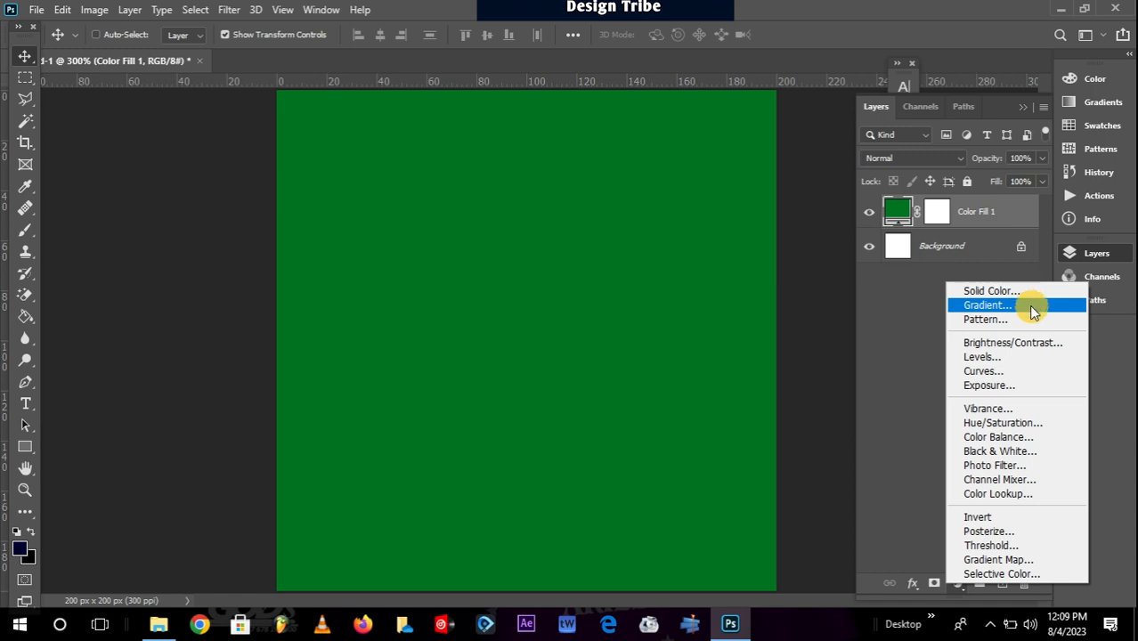
Step: Add Gradient Fill 1 using the purple-to-cyan preset from the Purples group
{"action": "left_click", "coordinate": [986, 305]}
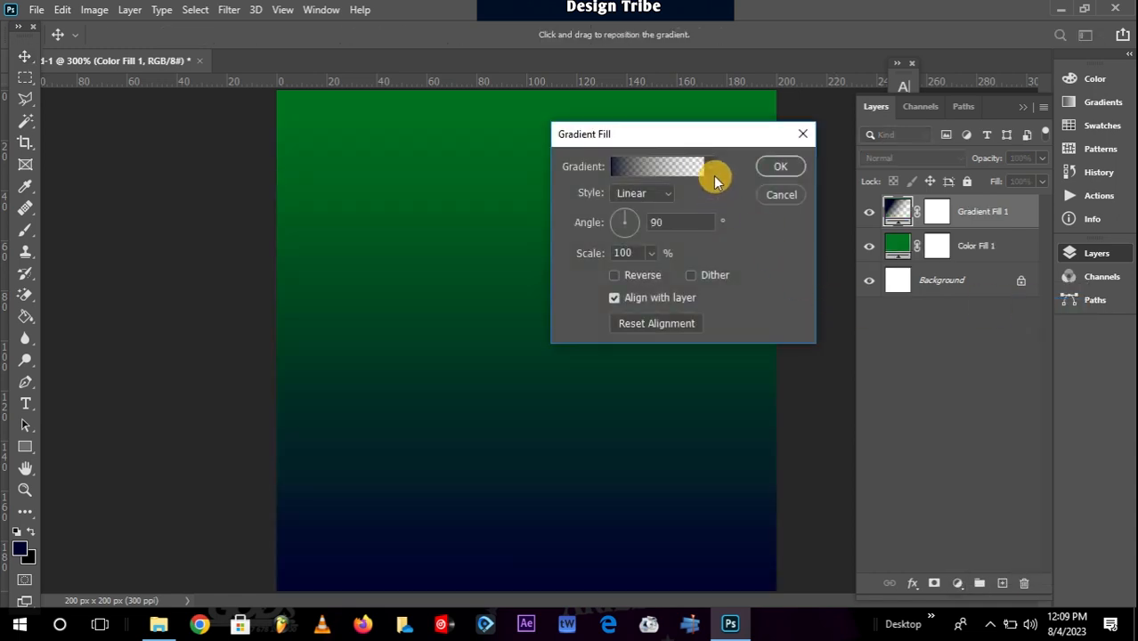
{"action": "left_click", "coordinate": [656, 166]}
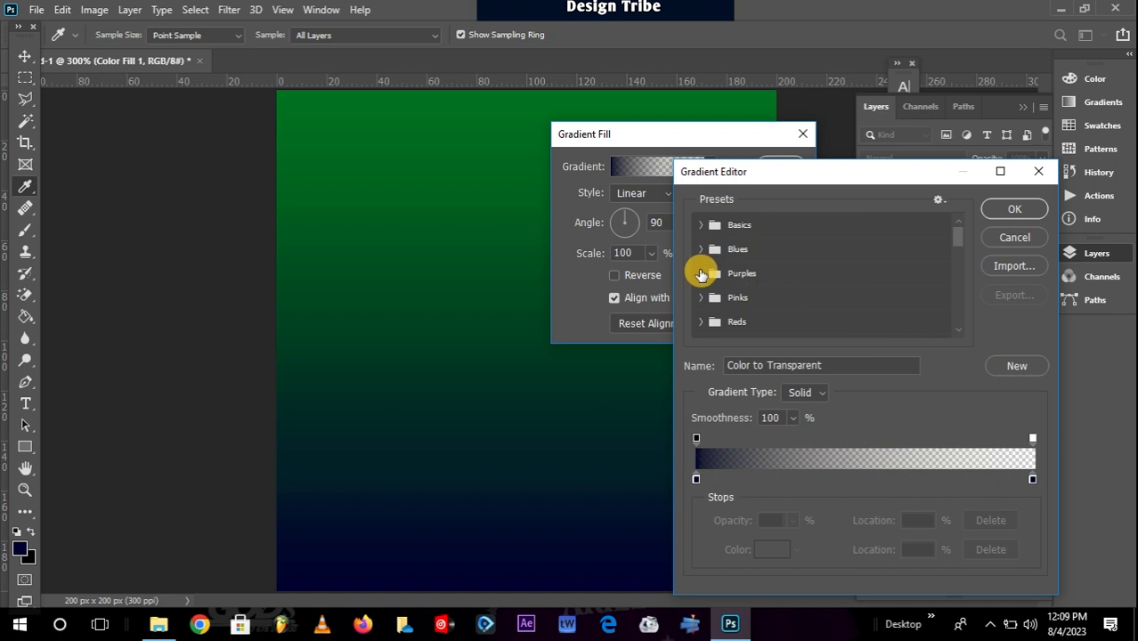
{"action": "left_click", "coordinate": [700, 273]}
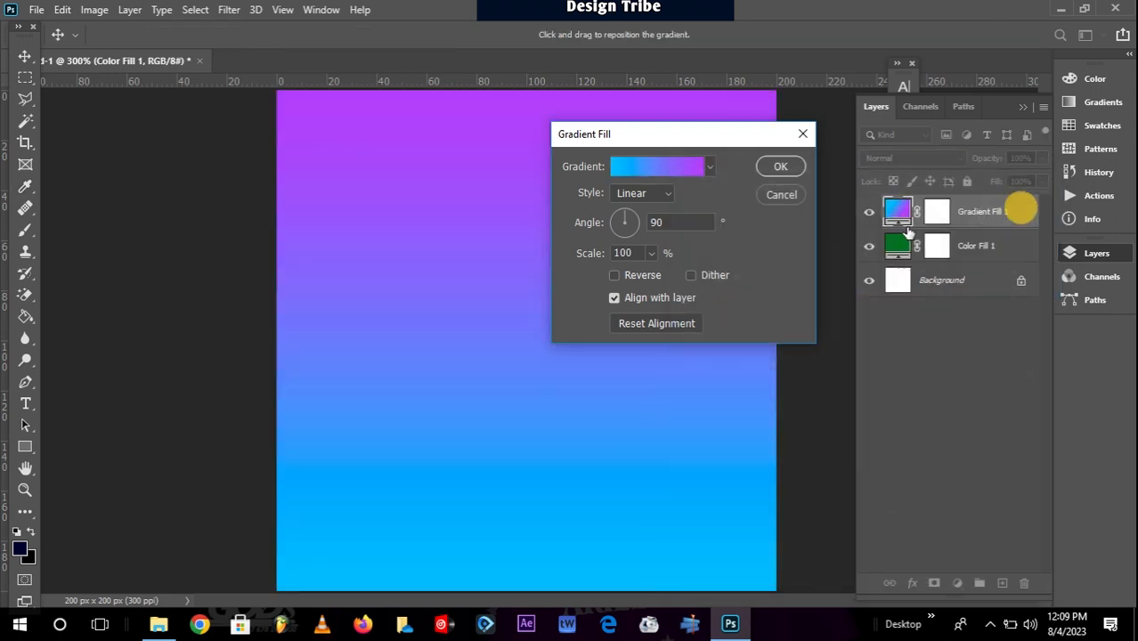
{"action": "left_click", "coordinate": [780, 167]}
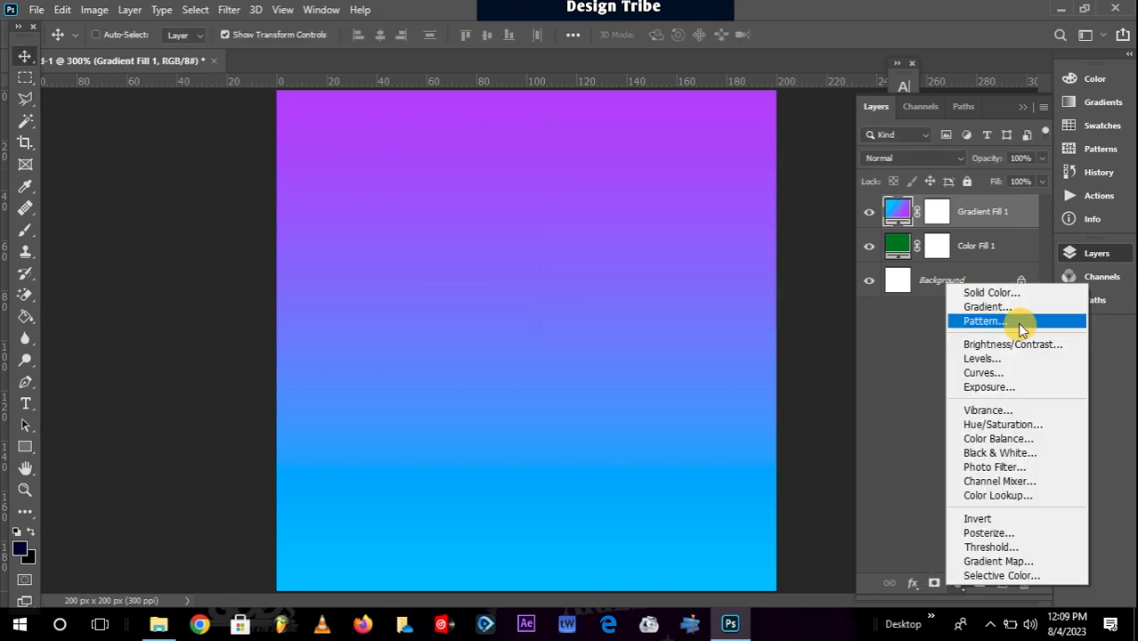
Step: Add Pattern Fill 1 using a green tree pattern from the Trees presets
{"action": "left_click", "coordinate": [982, 320]}
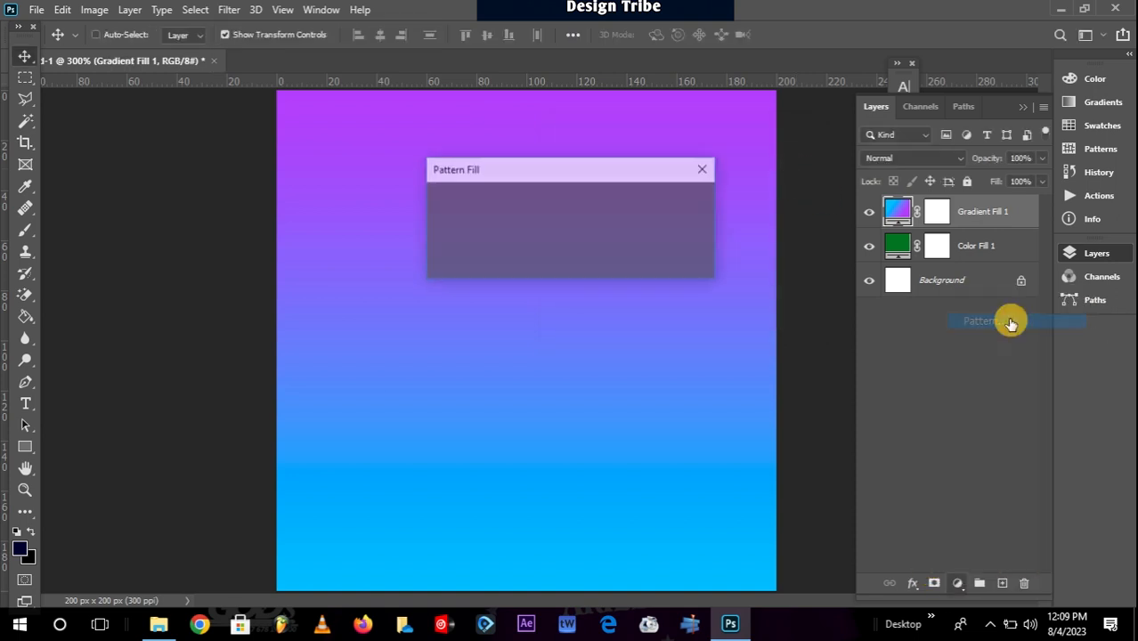
{"action": "left_click", "coordinate": [1010, 321]}
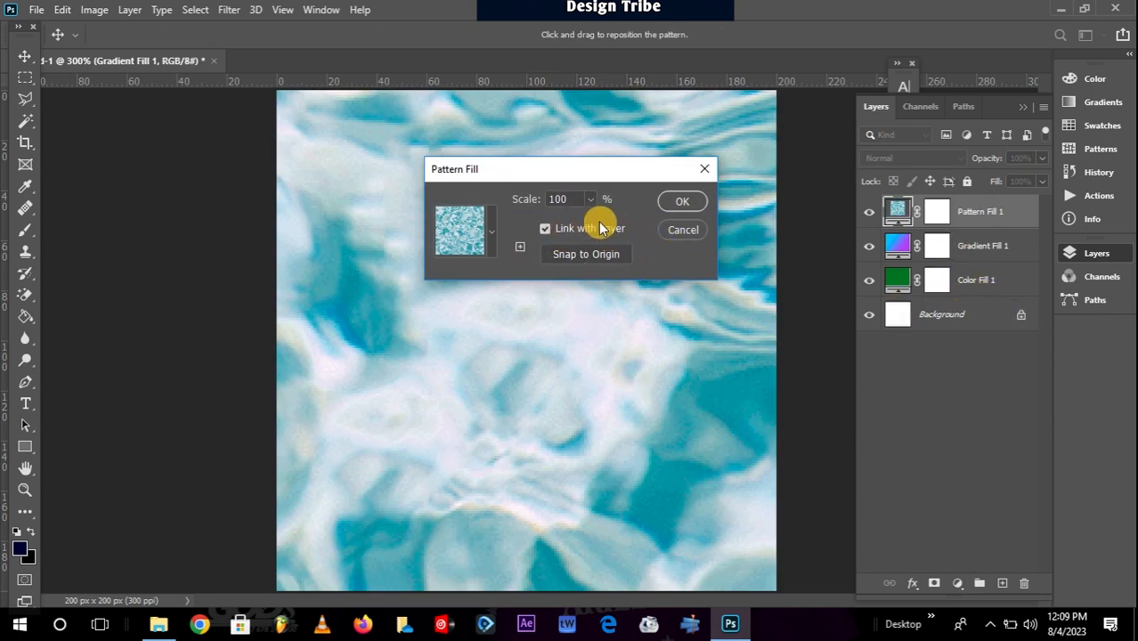
{"action": "left_click", "coordinate": [491, 231]}
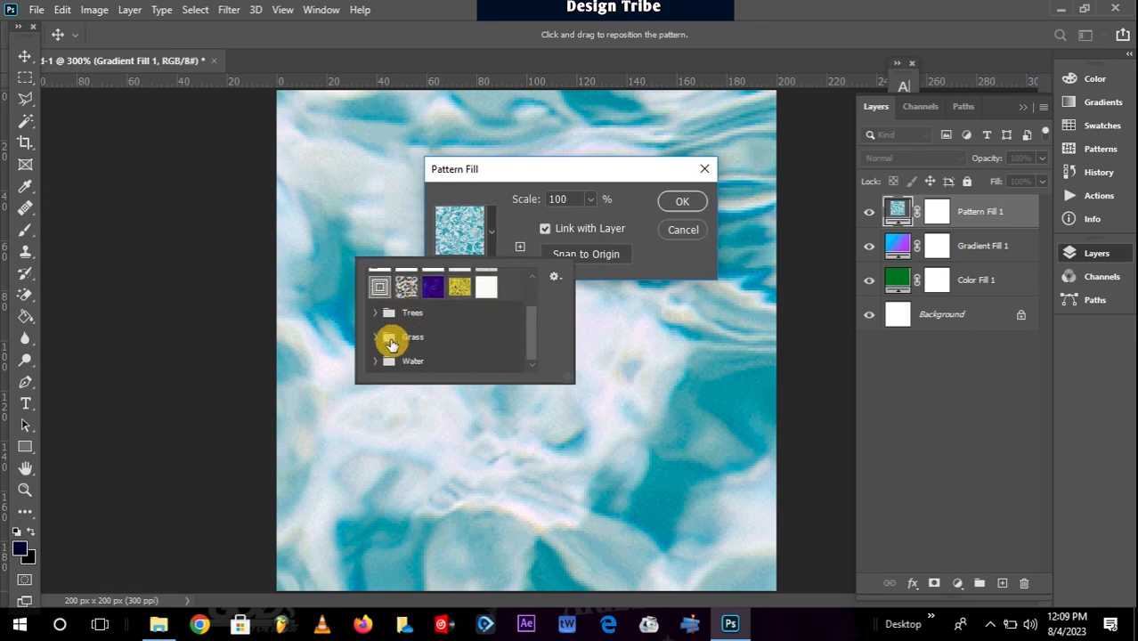
{"action": "left_click", "coordinate": [388, 313]}
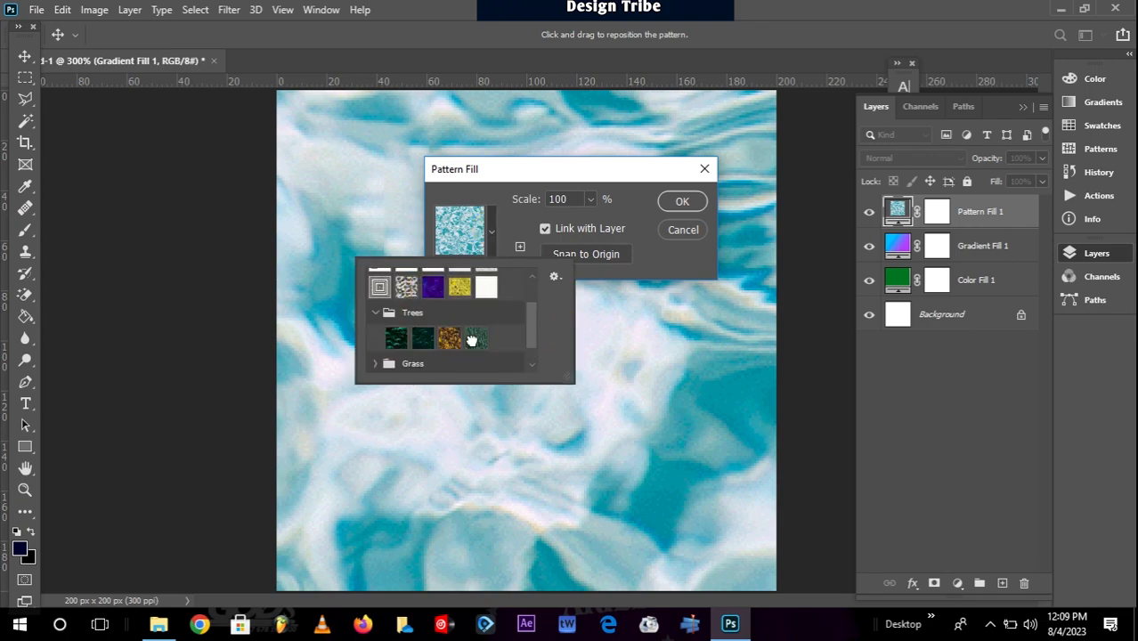
{"action": "left_click", "coordinate": [475, 338]}
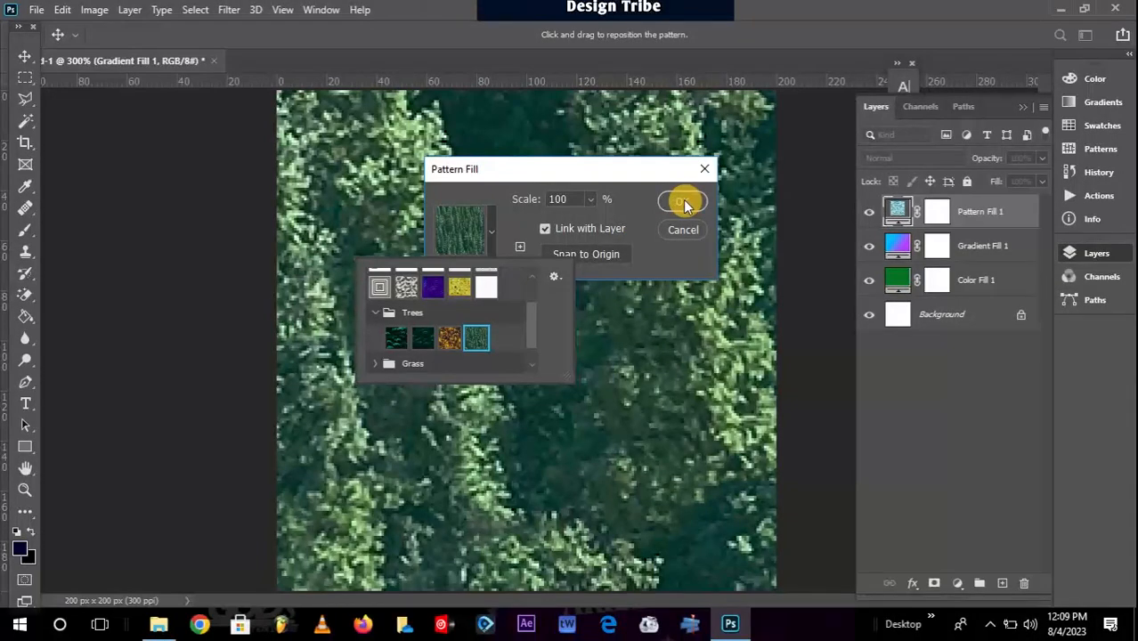
{"action": "left_click", "coordinate": [683, 202]}
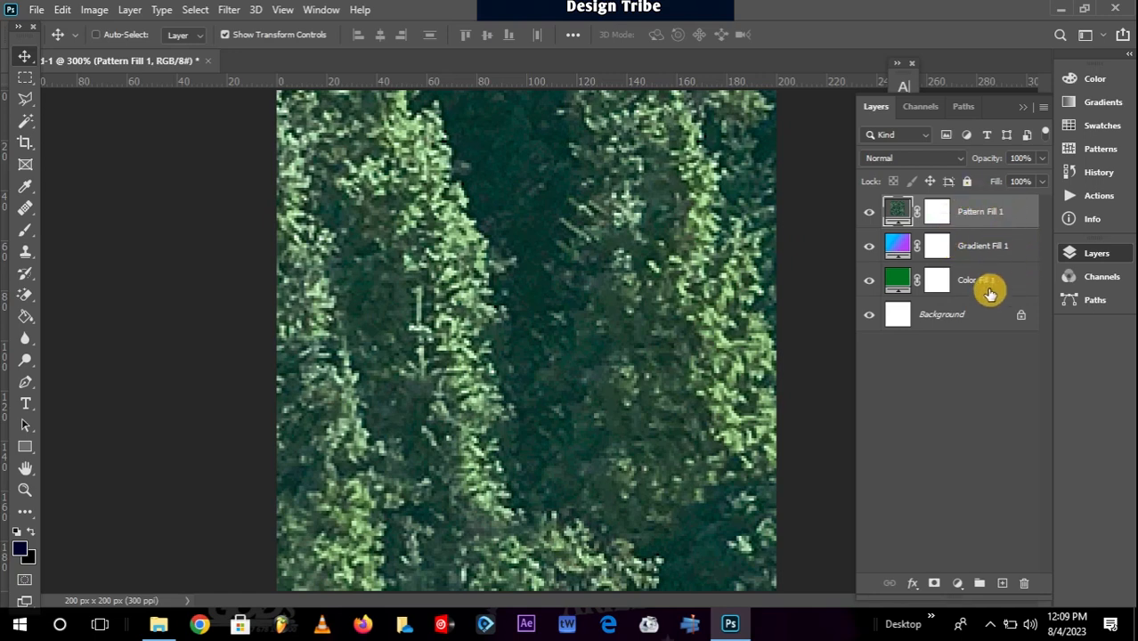
Step: Browse the fill and adjustment layer types without adding a layer
{"action": "left_click", "coordinate": [979, 211]}
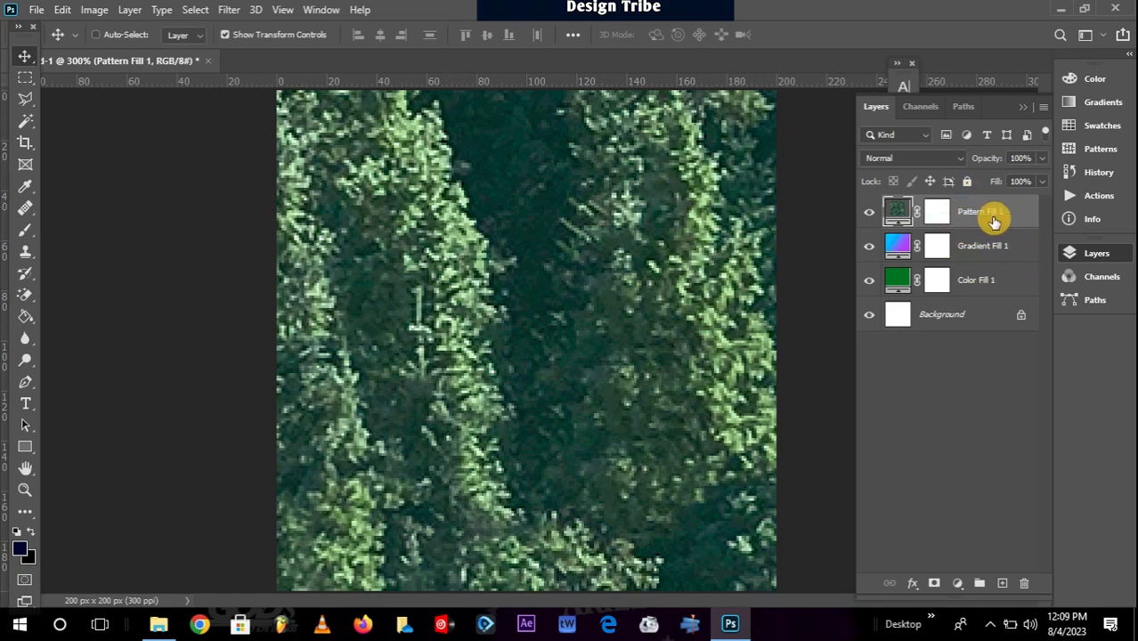
{"action": "mouse_move", "coordinate": [952, 556]}
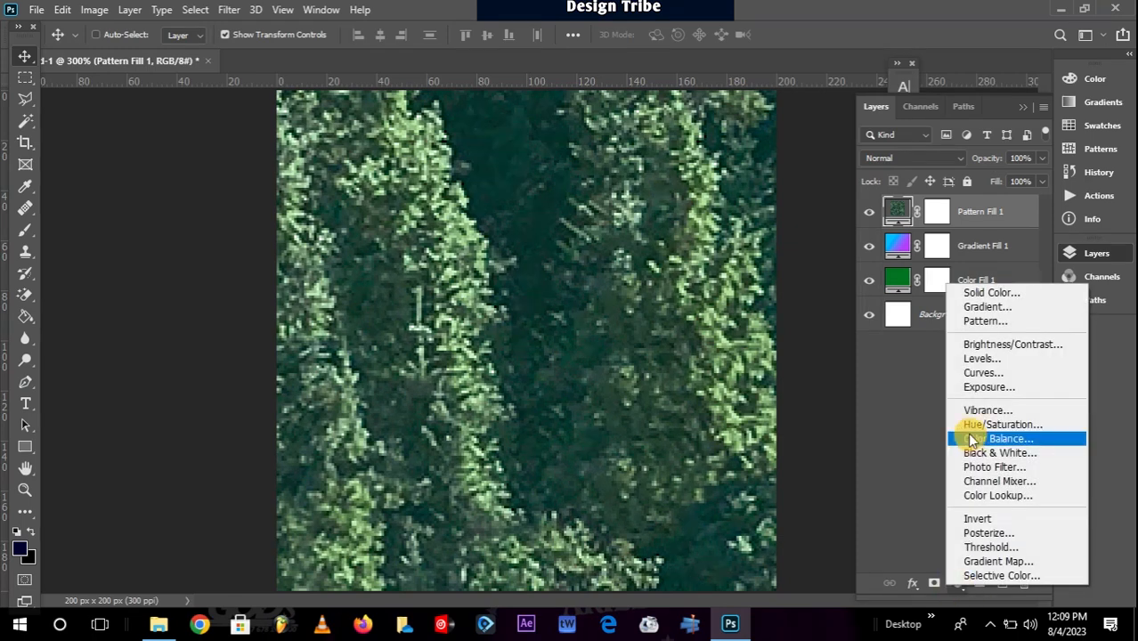
{"action": "mouse_move", "coordinate": [1005, 345]}
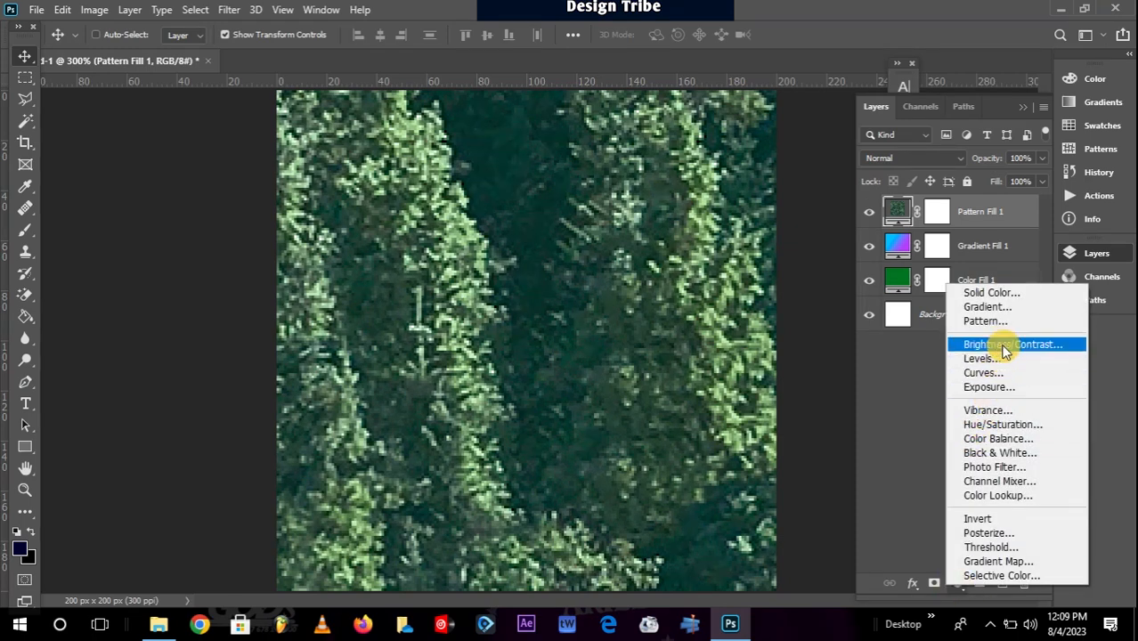
{"action": "mouse_move", "coordinate": [1028, 349]}
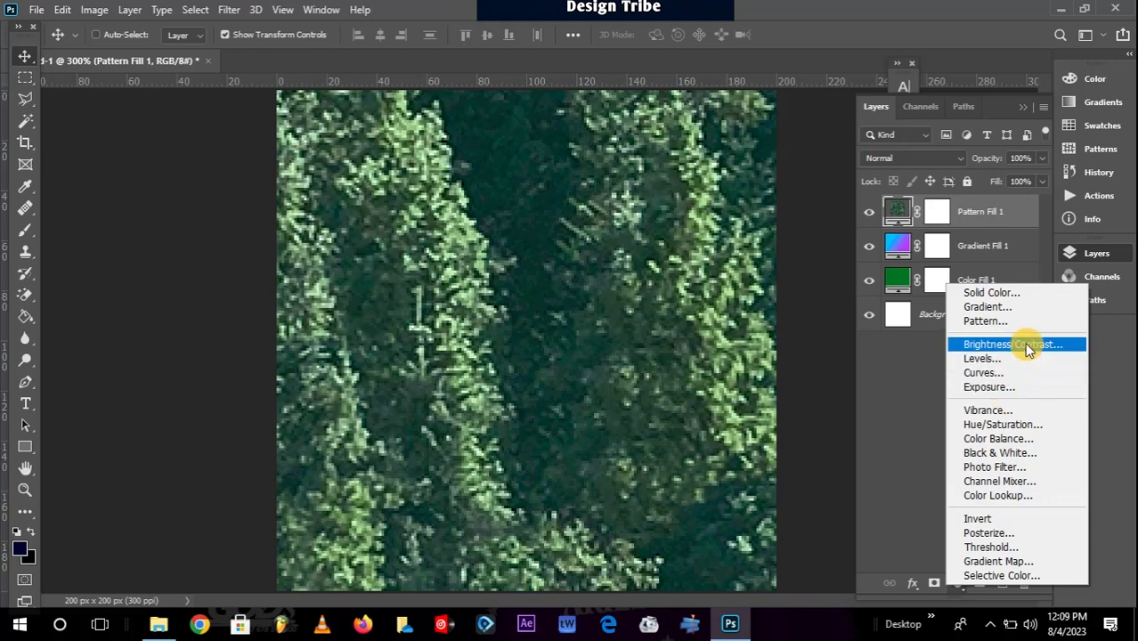
{"action": "mouse_move", "coordinate": [982, 358]}
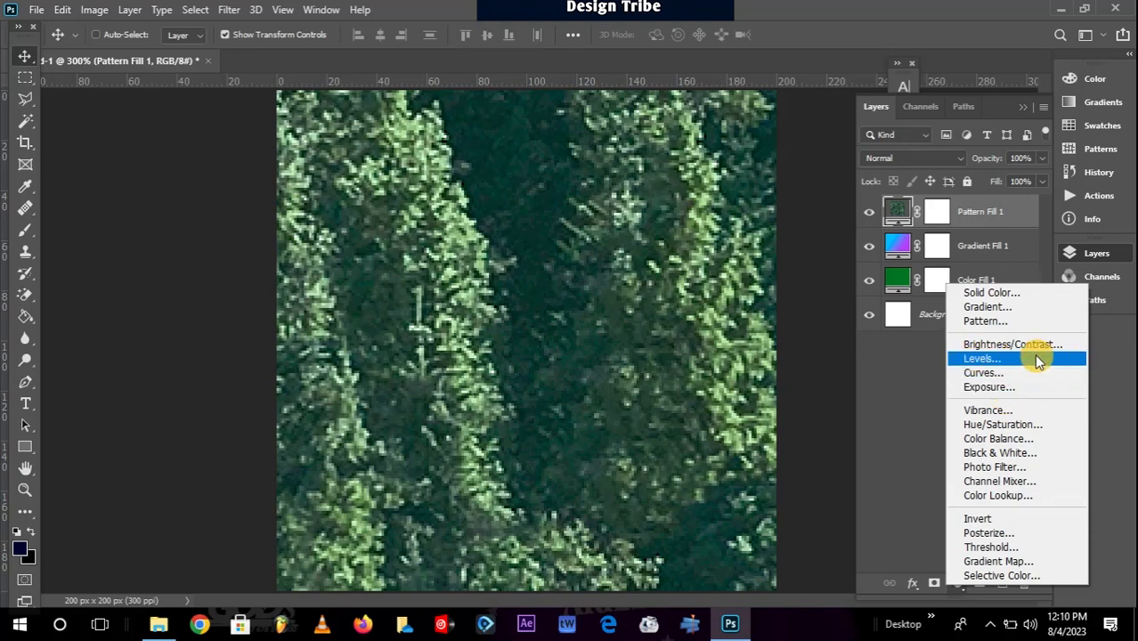
{"action": "mouse_move", "coordinate": [991, 402]}
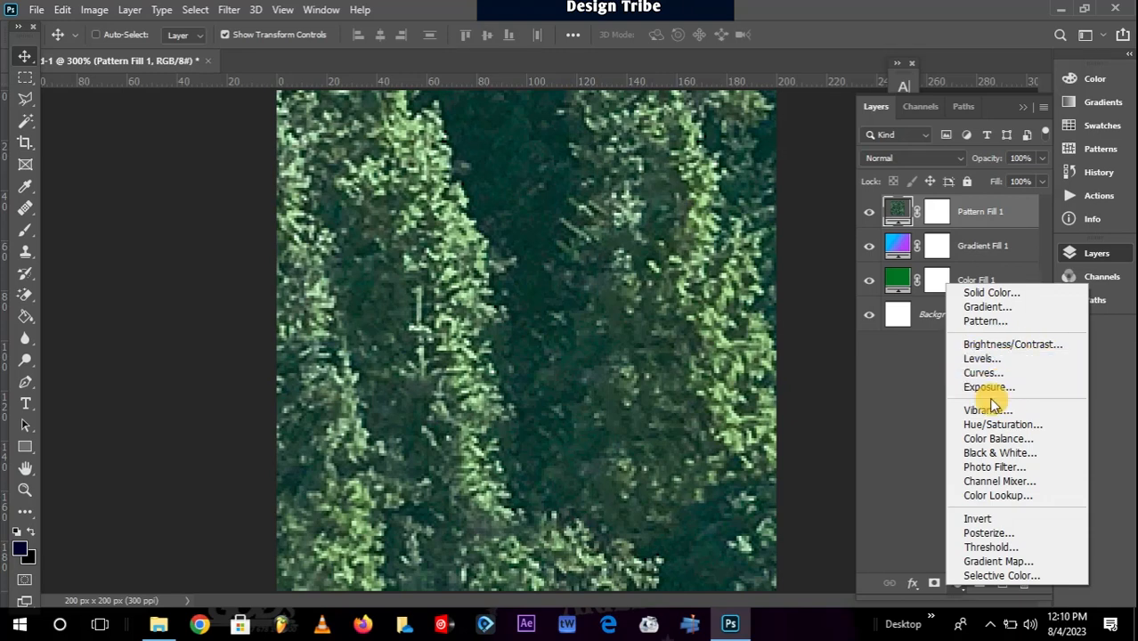
{"action": "mouse_move", "coordinate": [996, 424]}
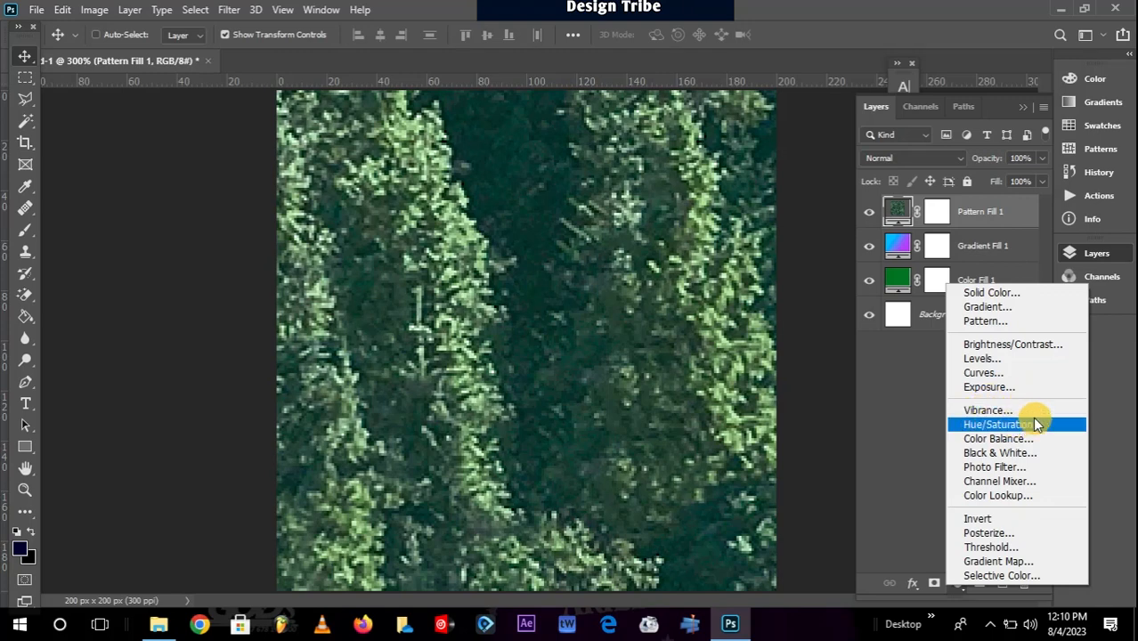
{"action": "mouse_move", "coordinate": [992, 466]}
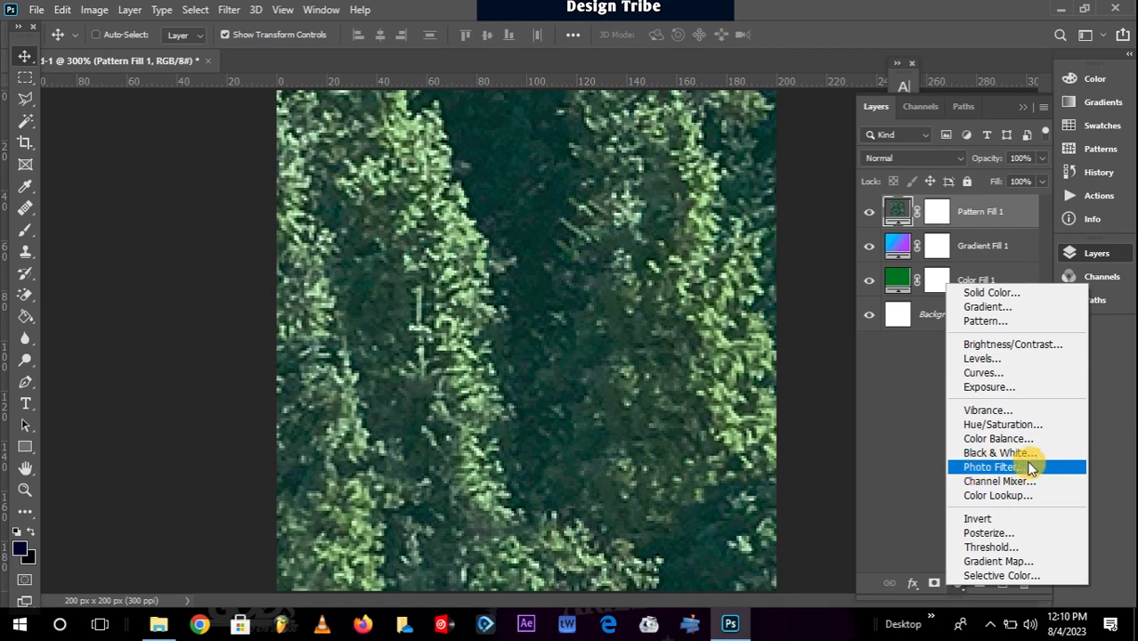
{"action": "mouse_move", "coordinate": [997, 495]}
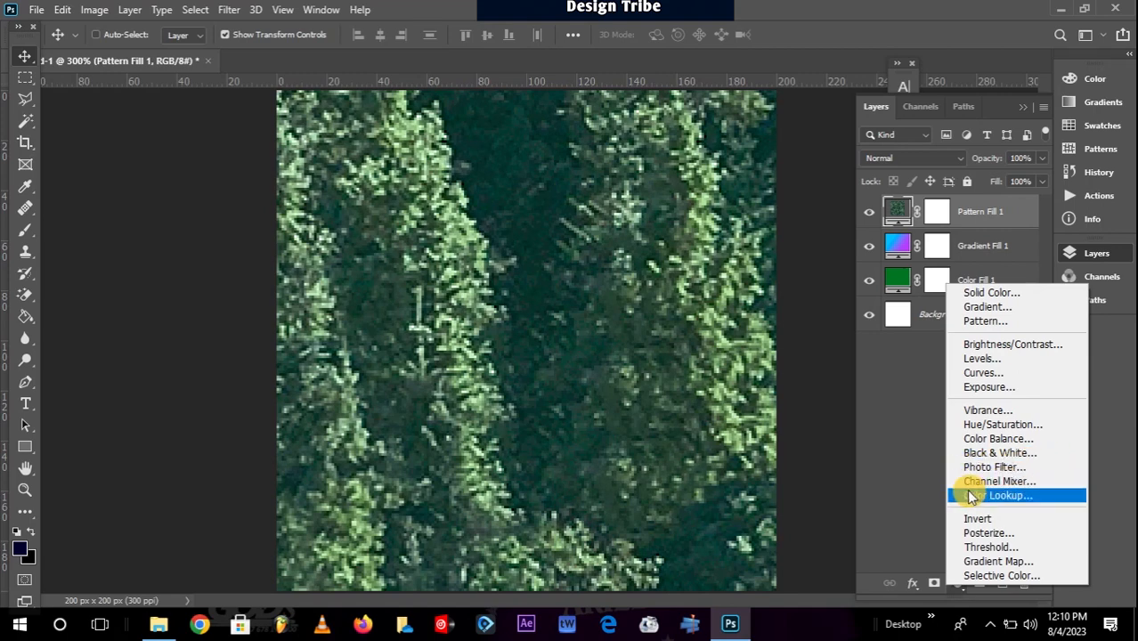
{"action": "mouse_move", "coordinate": [1009, 349]}
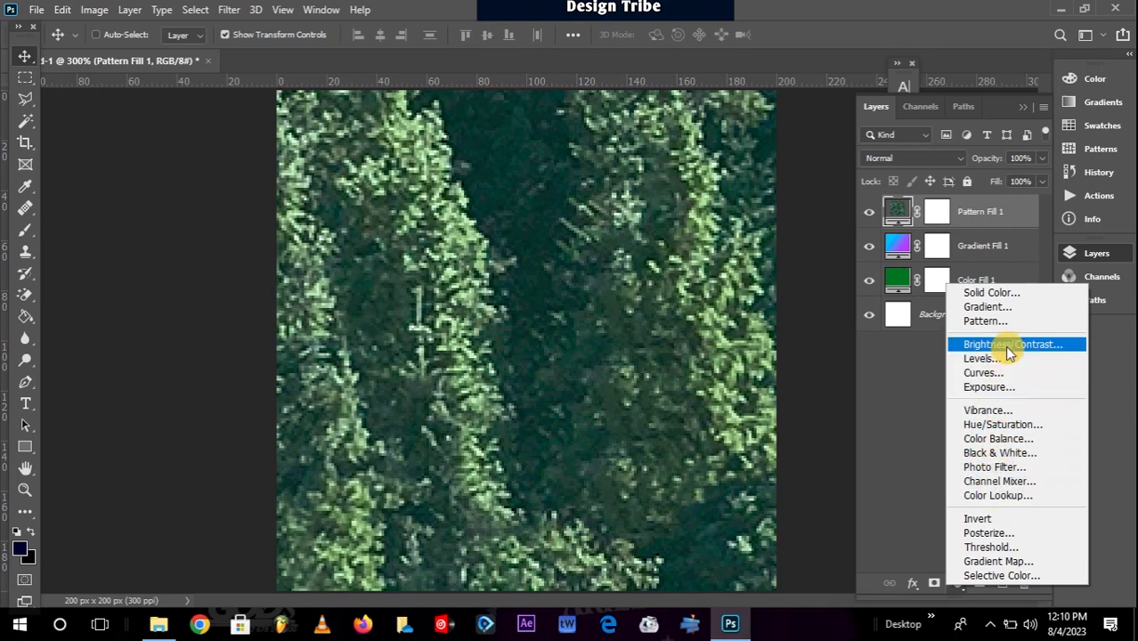
Step: Add Brightness/Contrast 1 with Brightness raised, then close the Properties panel
{"action": "left_click", "coordinate": [1012, 344]}
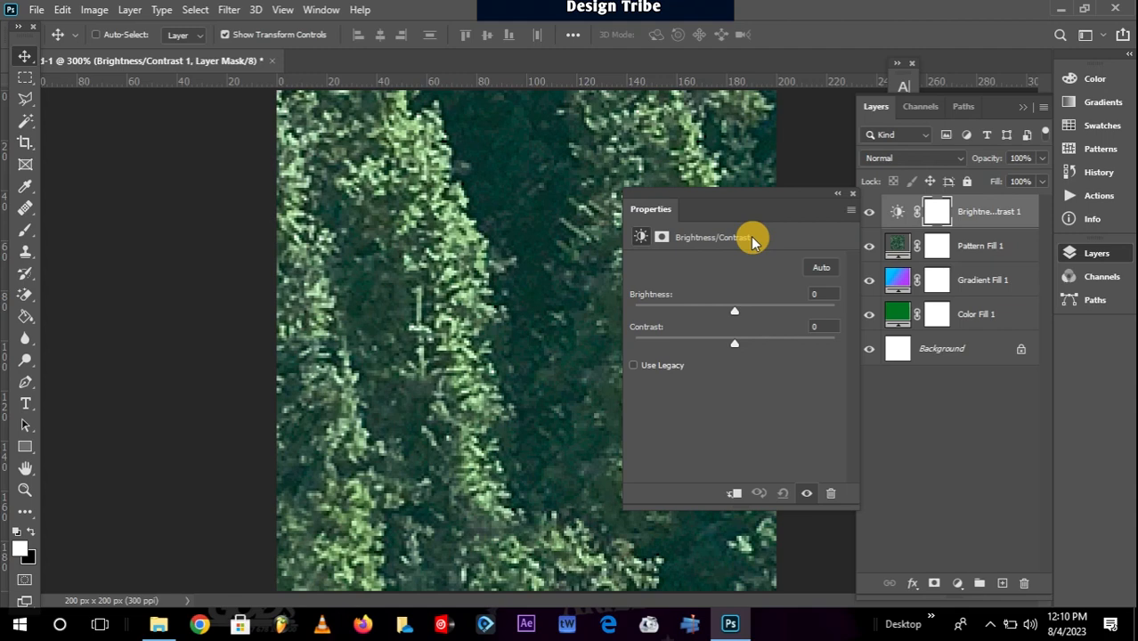
{"action": "mouse_move", "coordinate": [757, 292]}
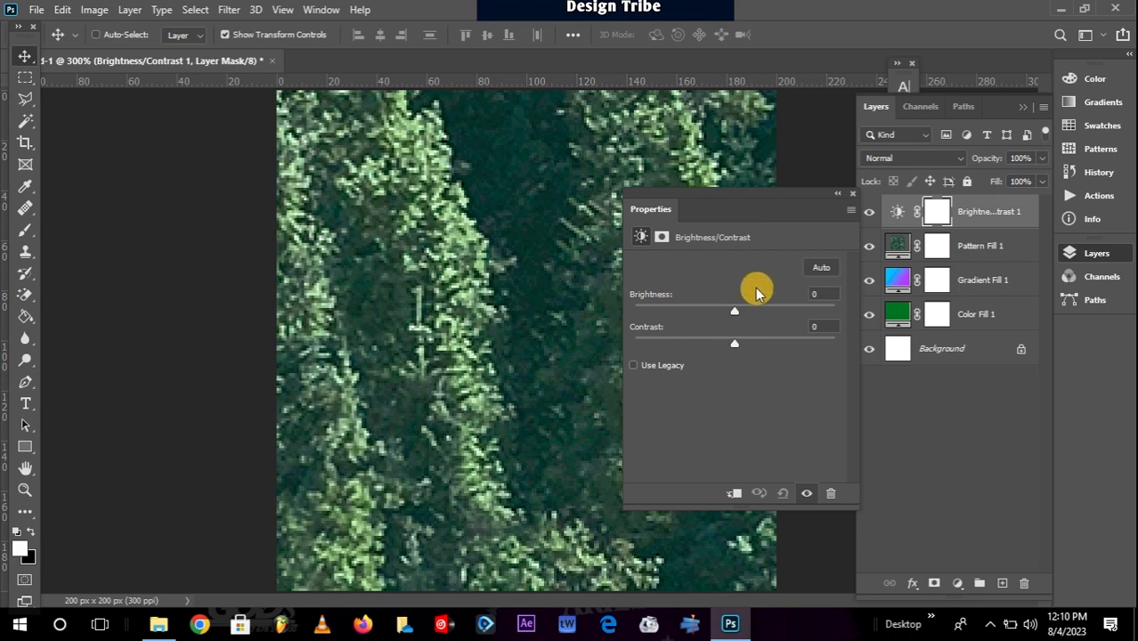
{"action": "left_click_drag", "start_coordinate": [734, 310], "coordinate": [804, 310]}
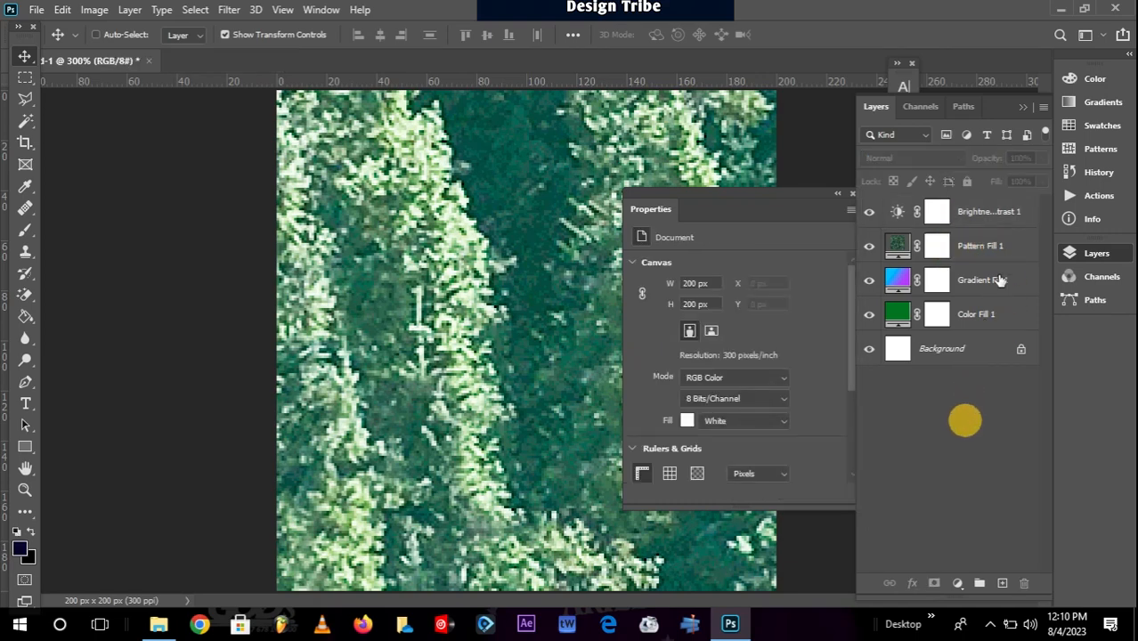
{"action": "left_click", "coordinate": [852, 193]}
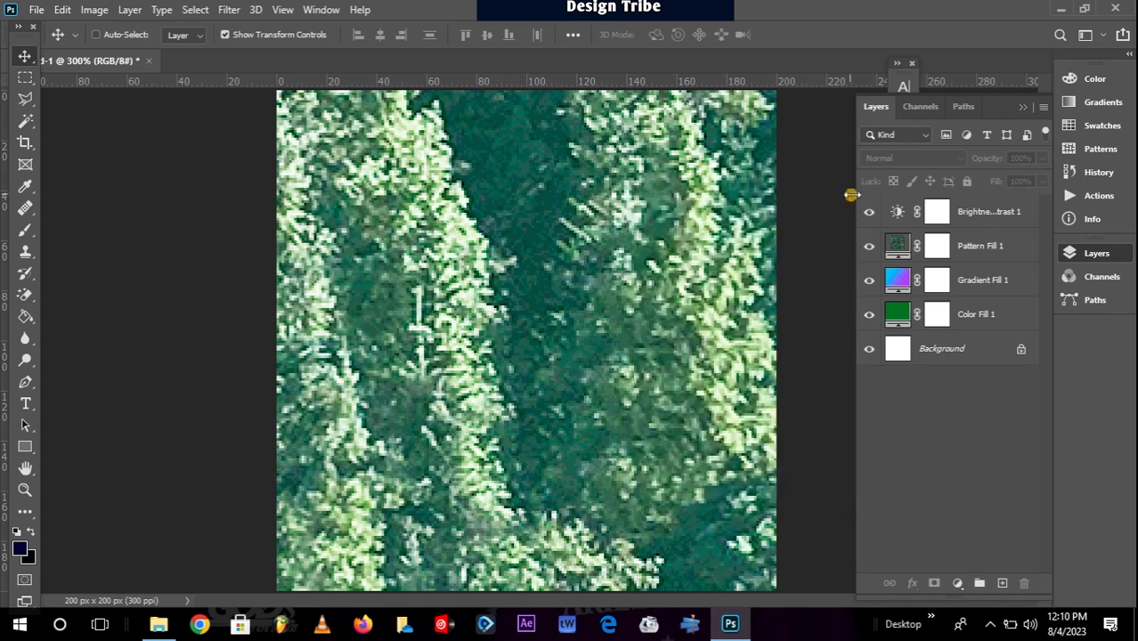
{"action": "left_click", "coordinate": [960, 583]}
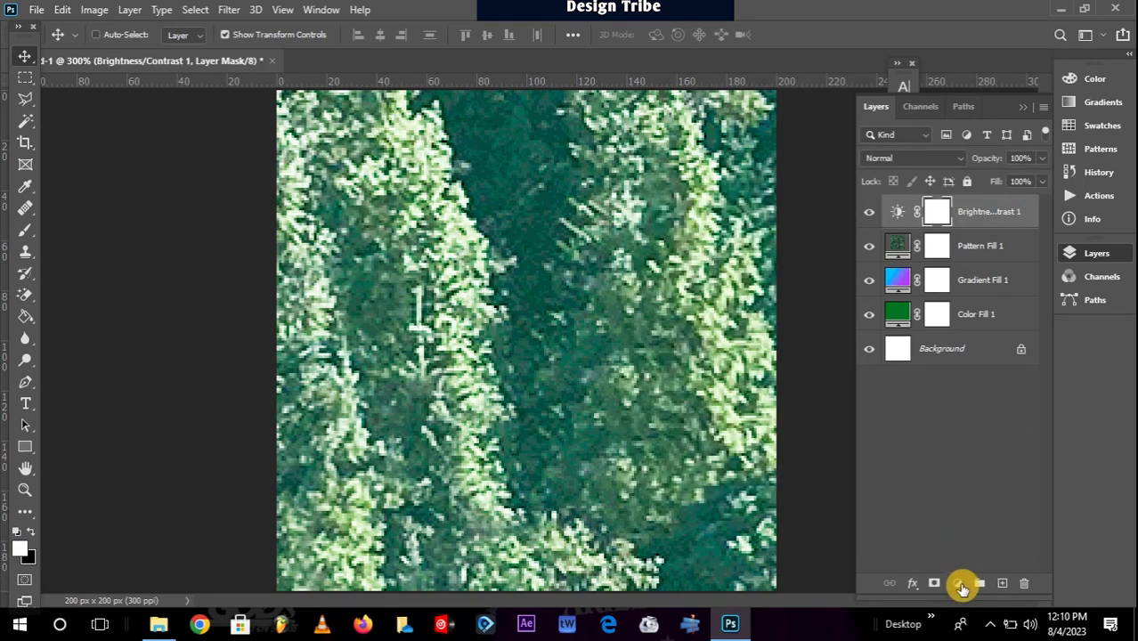
Step: Add Pattern Fill 2 using the dark green tree pattern from the Trees folder
{"action": "left_click", "coordinate": [961, 583]}
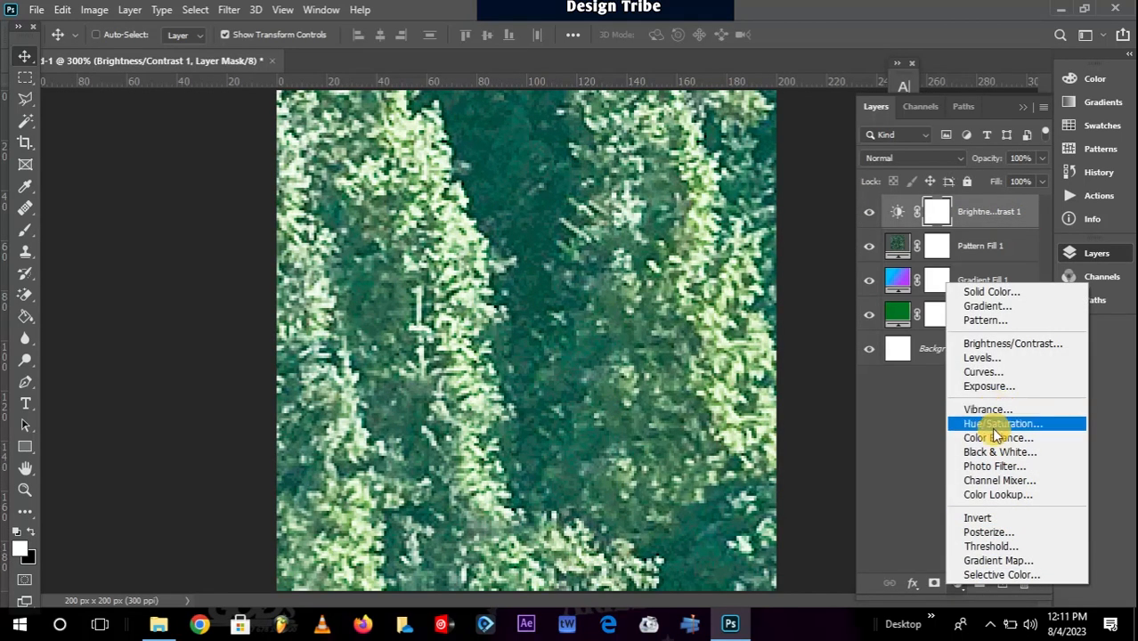
{"action": "mouse_move", "coordinate": [983, 409]}
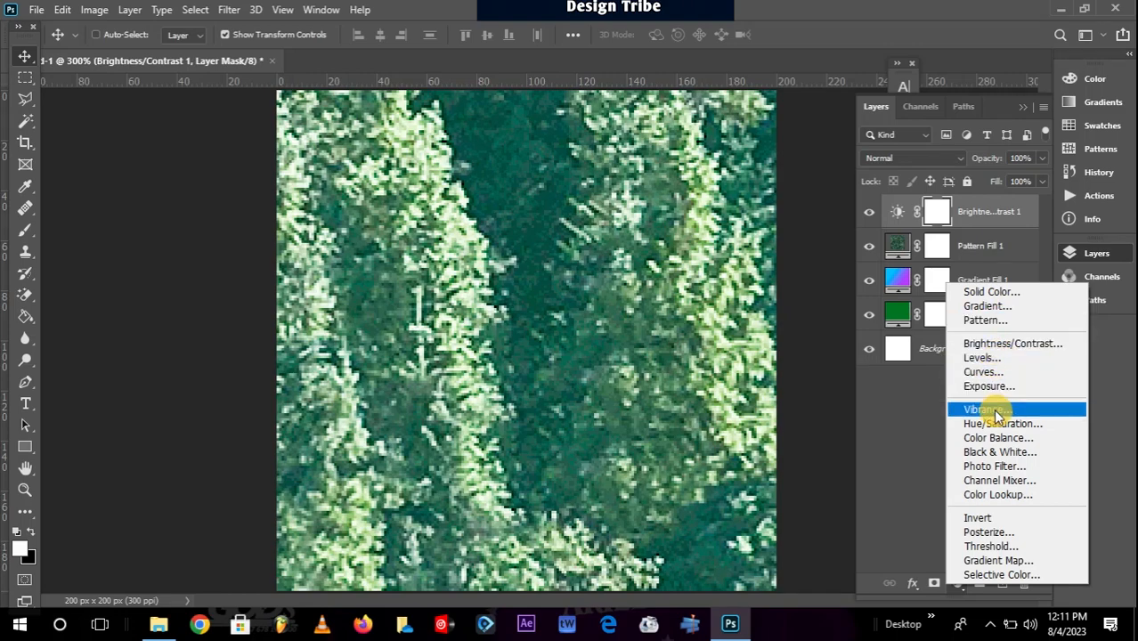
{"action": "mouse_move", "coordinate": [984, 319]}
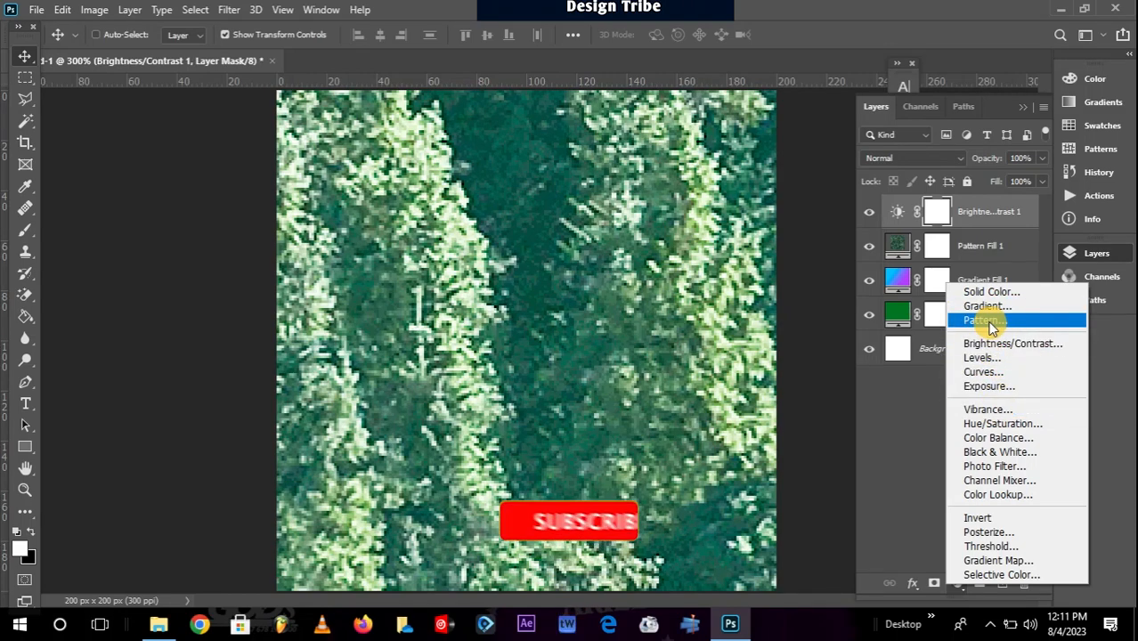
{"action": "left_click", "coordinate": [982, 319]}
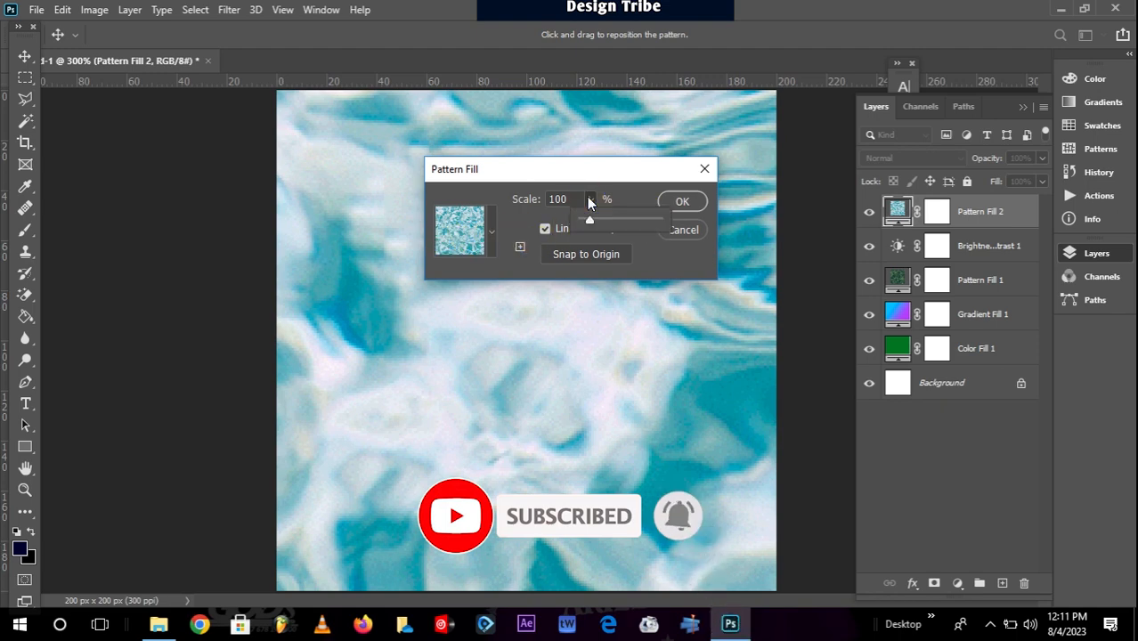
{"action": "left_click", "coordinate": [492, 229]}
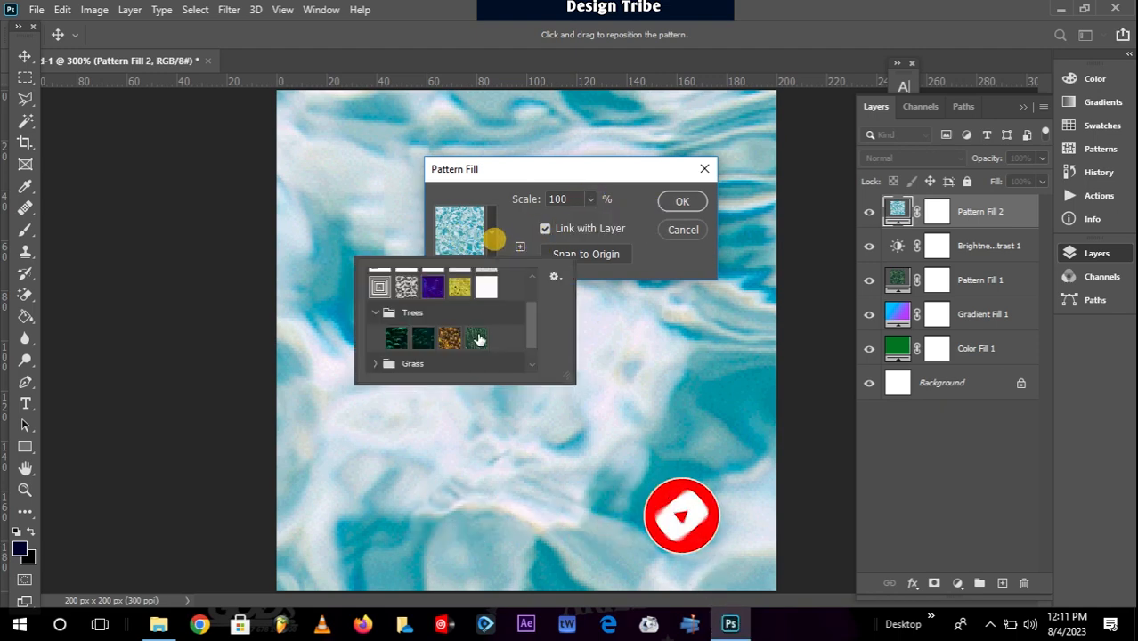
{"action": "left_click", "coordinate": [476, 338]}
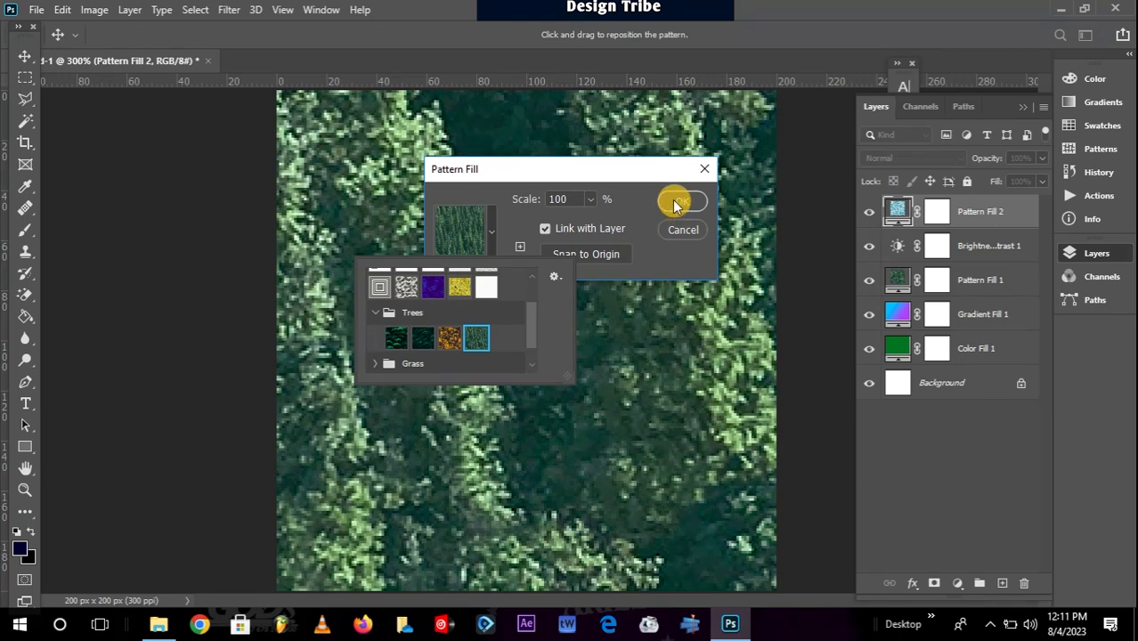
{"action": "left_click", "coordinate": [674, 200]}
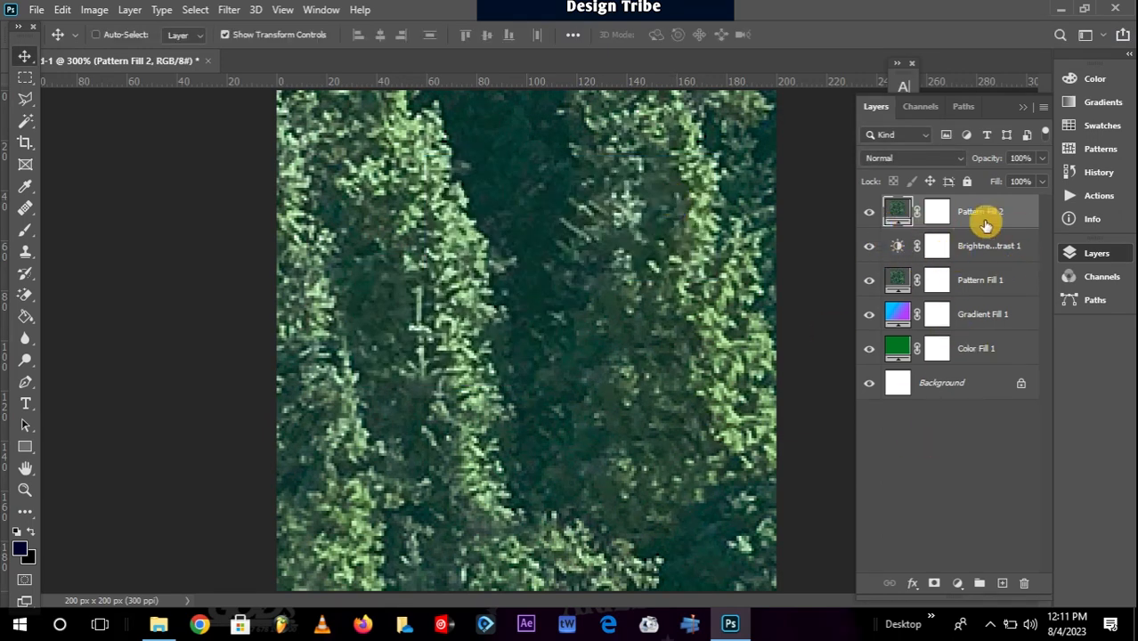
Step: Hide Pattern Fill 2 and select the Brightness/Contrast 1 layer
{"action": "double_click", "coordinate": [980, 211]}
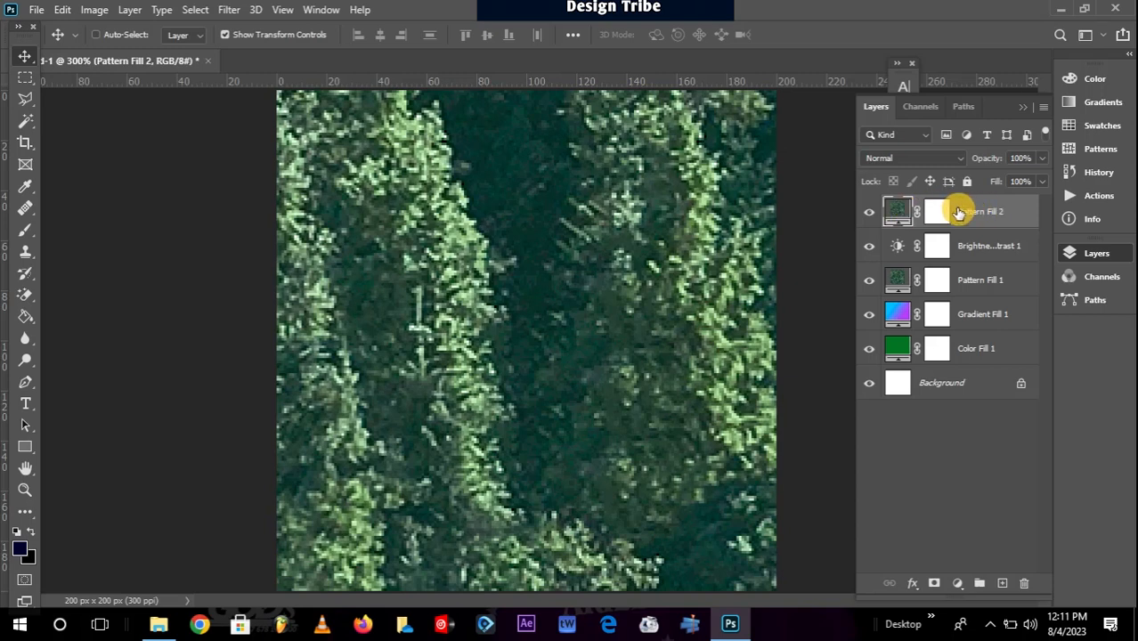
{"action": "mouse_move", "coordinate": [952, 297]}
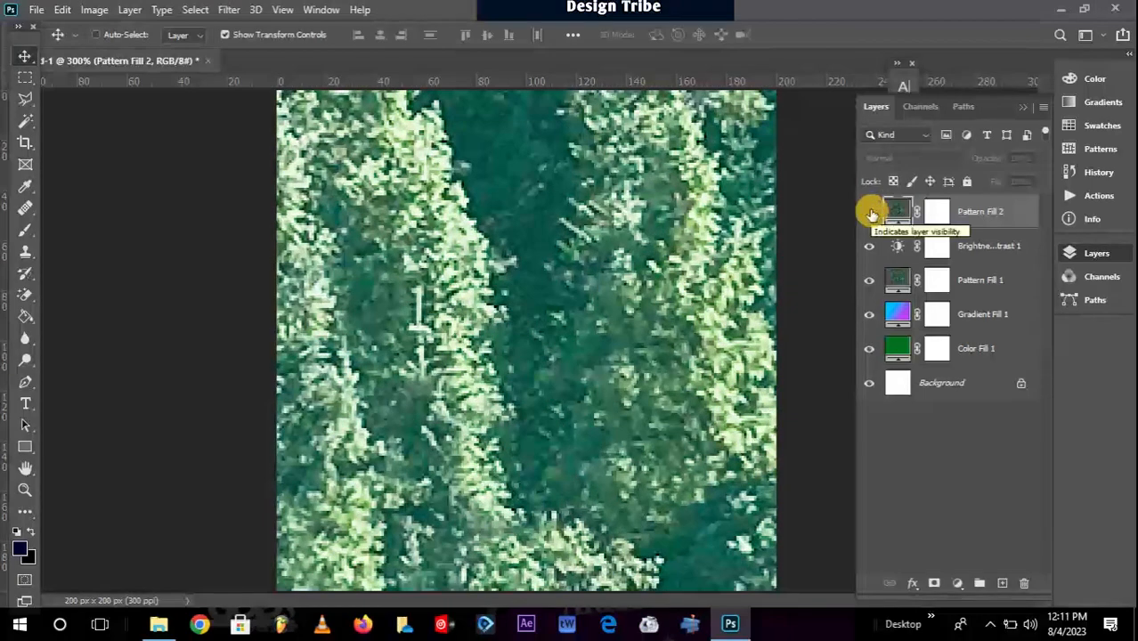
{"action": "left_click", "coordinate": [868, 211]}
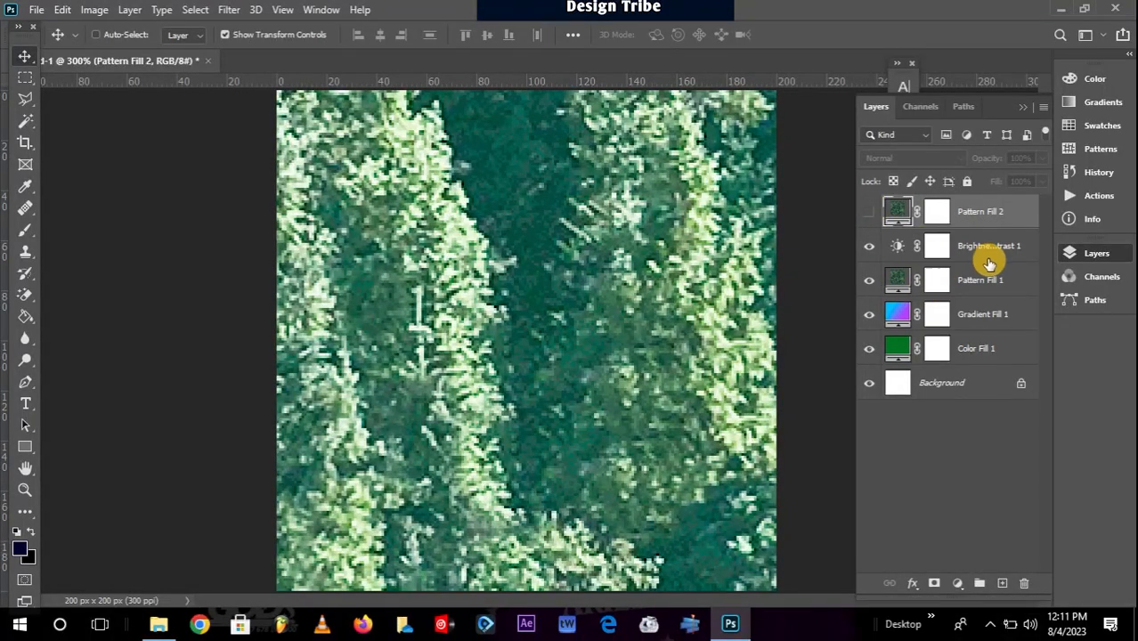
{"action": "left_click", "coordinate": [869, 211]}
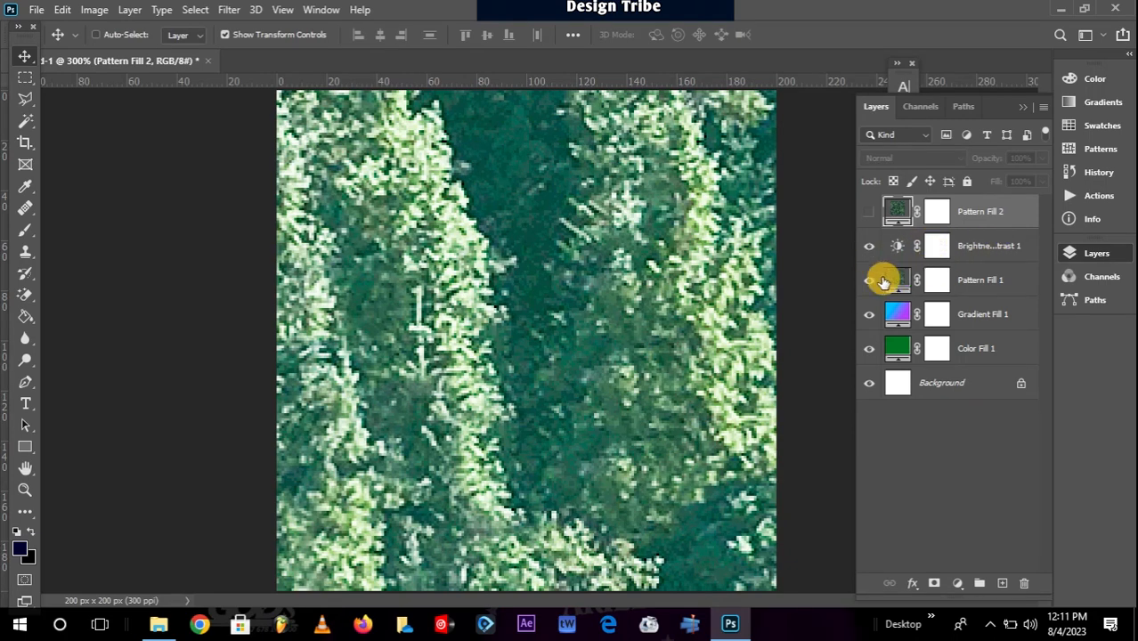
{"action": "left_click", "coordinate": [869, 280]}
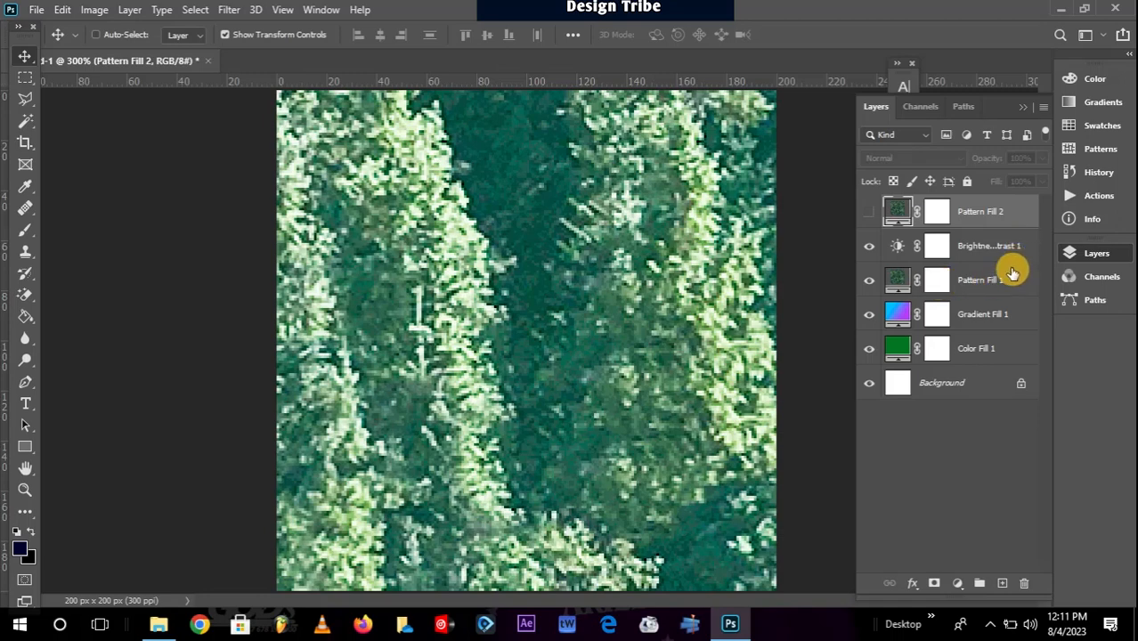
{"action": "mouse_move", "coordinate": [1024, 247]}
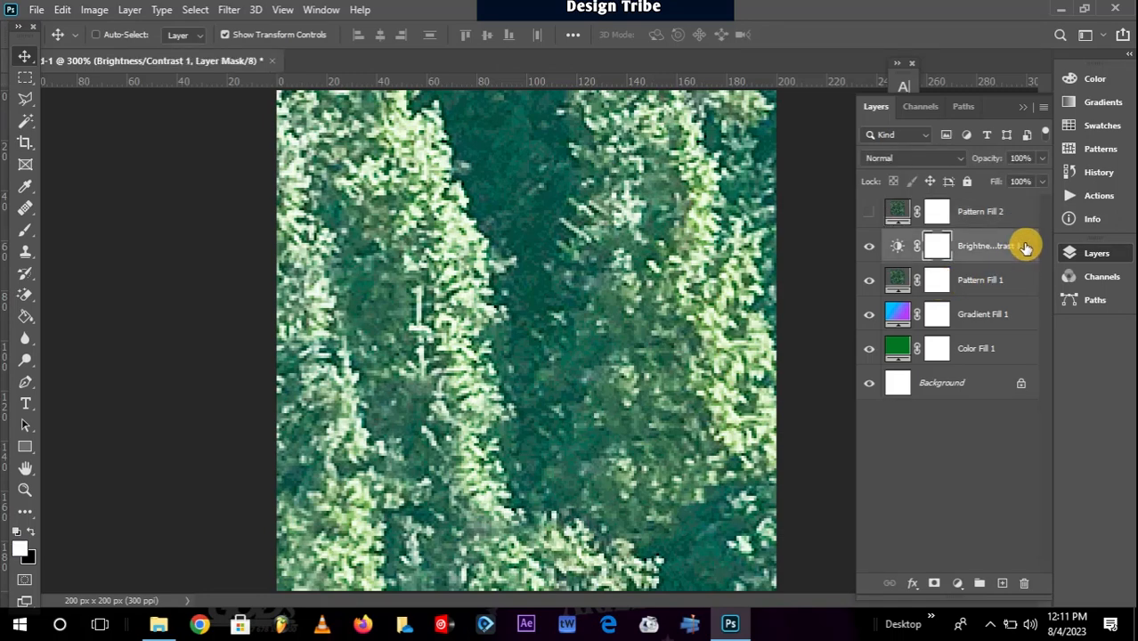
Step: Apply Create Clipping Mask to Brightness/Contrast 1 over Pattern Fill 1
{"action": "left_click", "coordinate": [979, 280]}
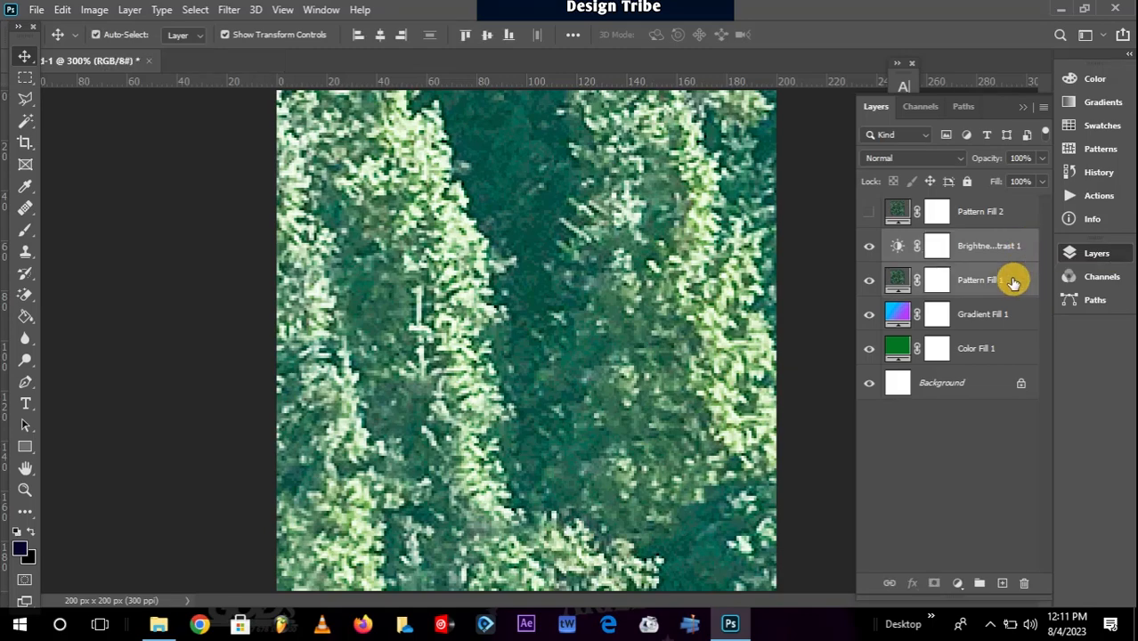
{"action": "right_click", "coordinate": [980, 279]}
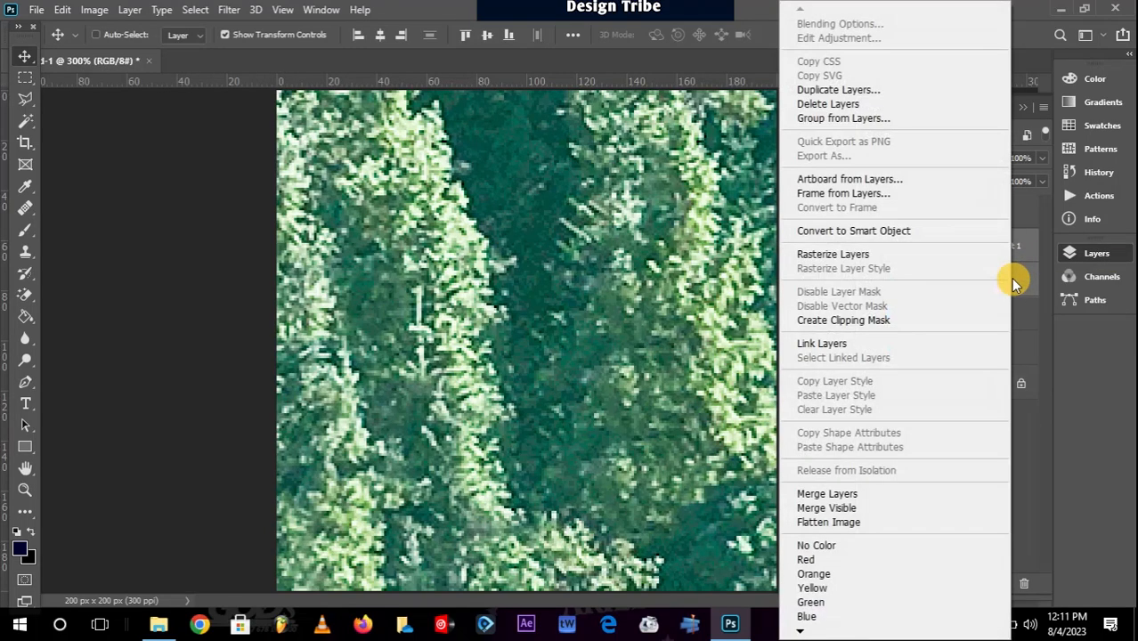
{"action": "mouse_move", "coordinate": [888, 343]}
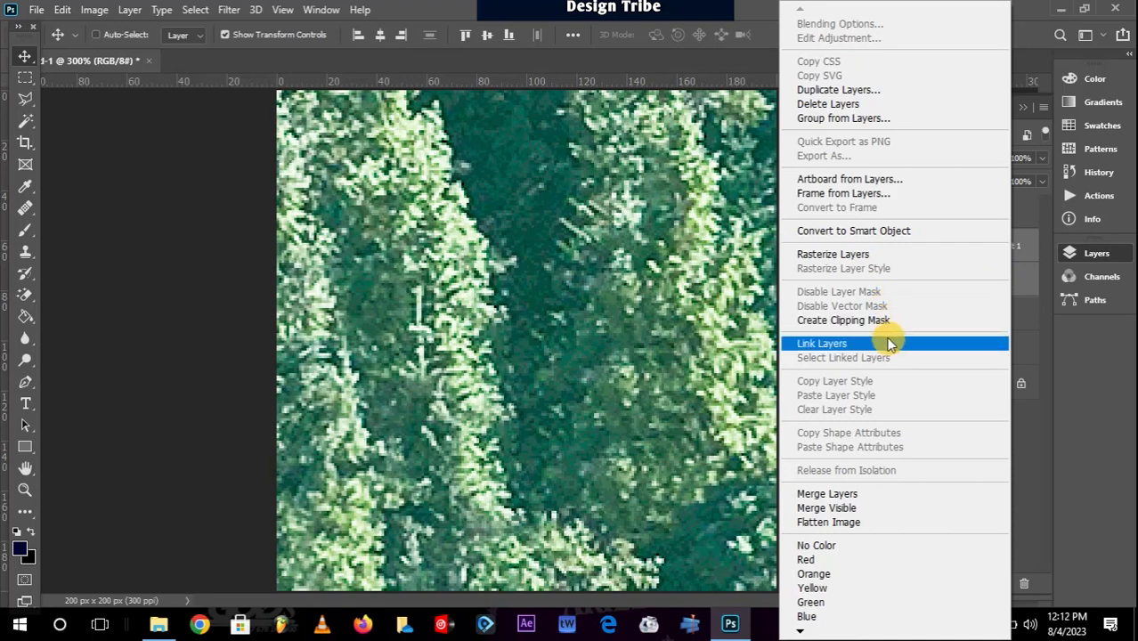
{"action": "left_click", "coordinate": [820, 343]}
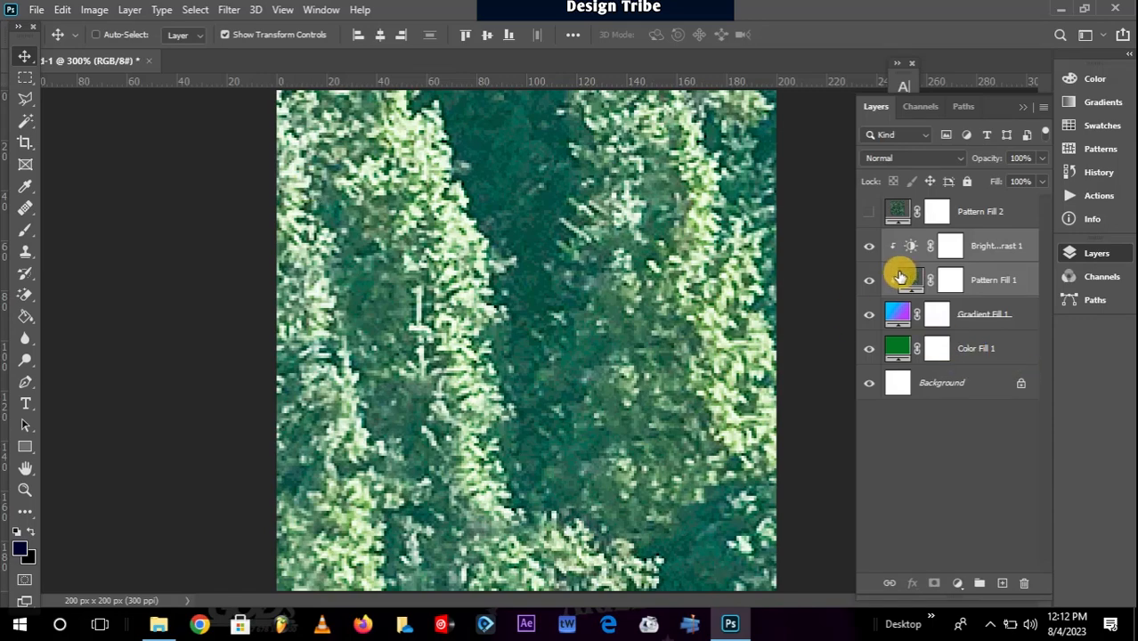
Step: Reopen testament.psd from the recent files list
{"action": "left_click", "coordinate": [37, 9]}
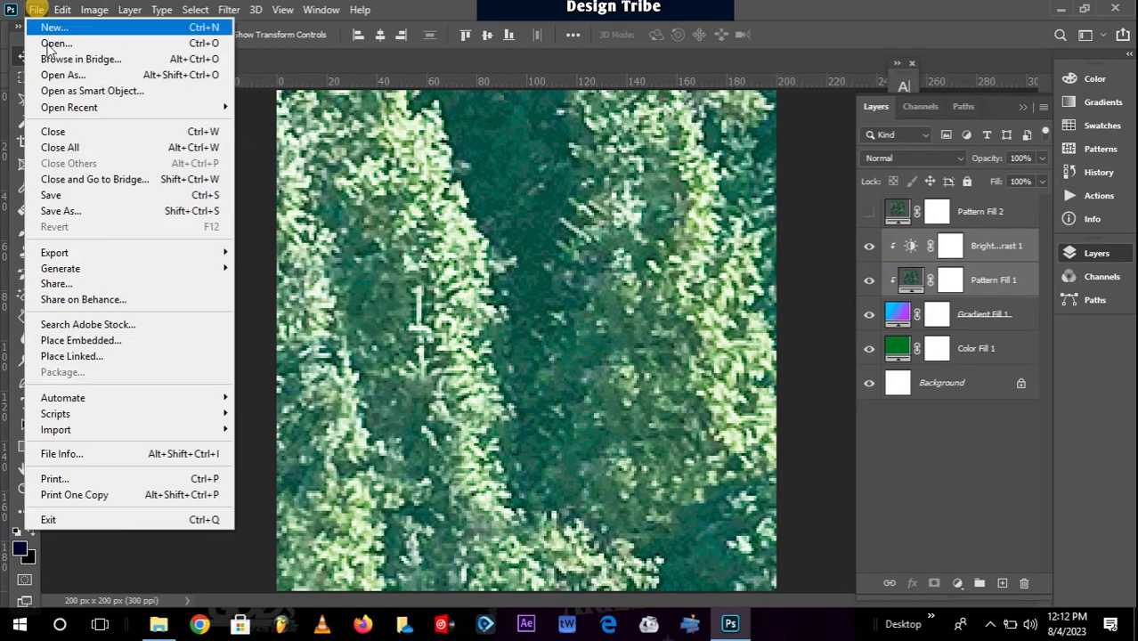
{"action": "mouse_move", "coordinate": [68, 107]}
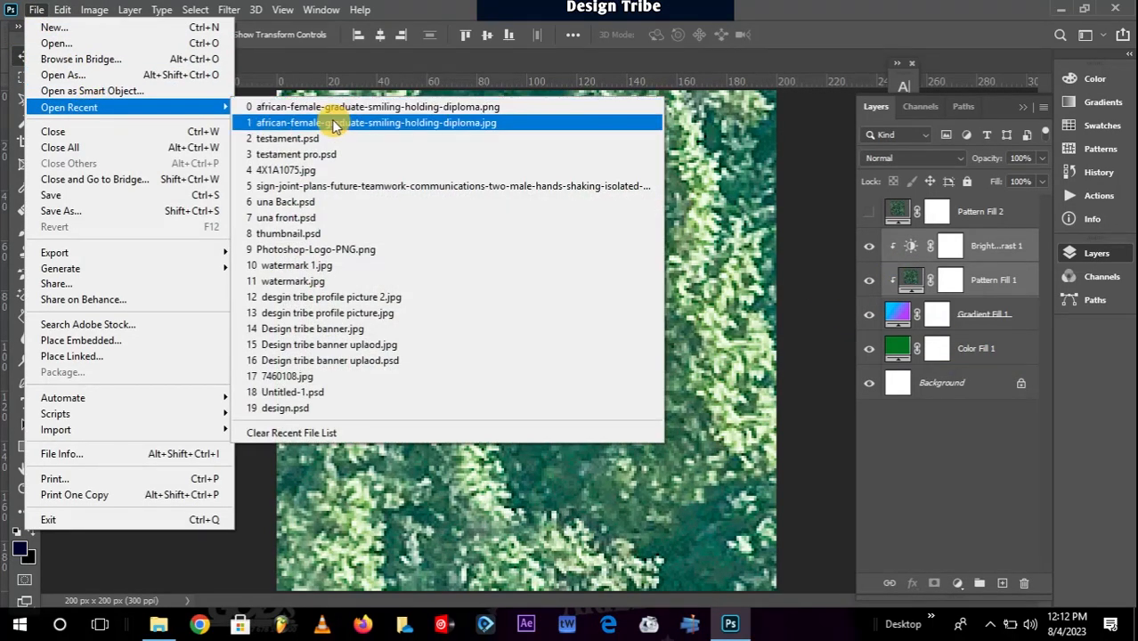
{"action": "mouse_move", "coordinate": [362, 201]}
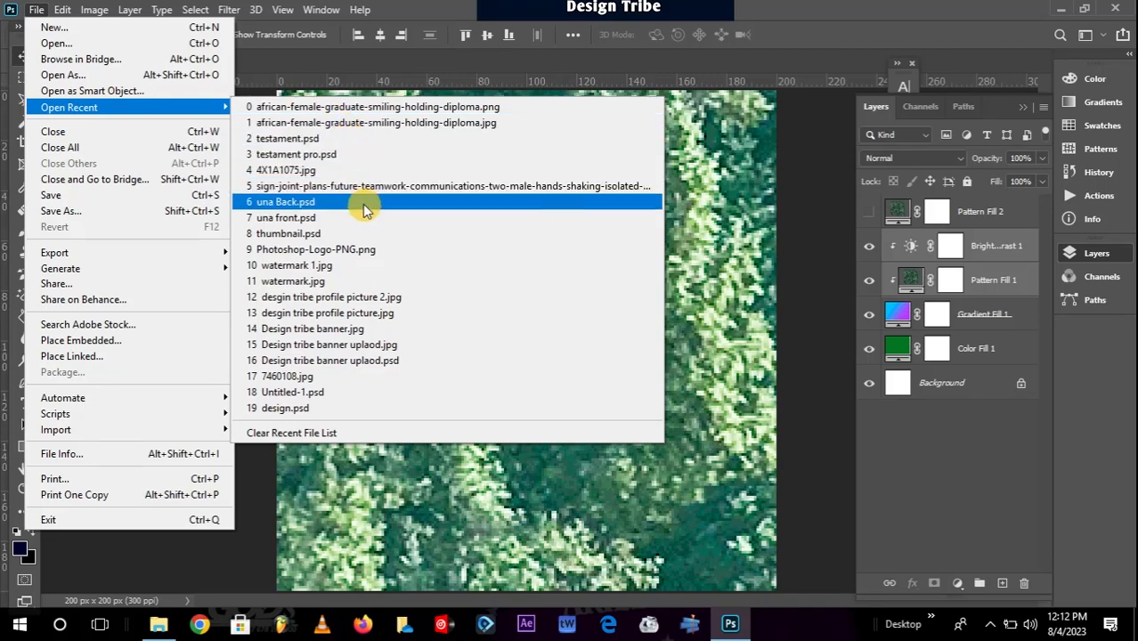
{"action": "mouse_move", "coordinate": [353, 138]}
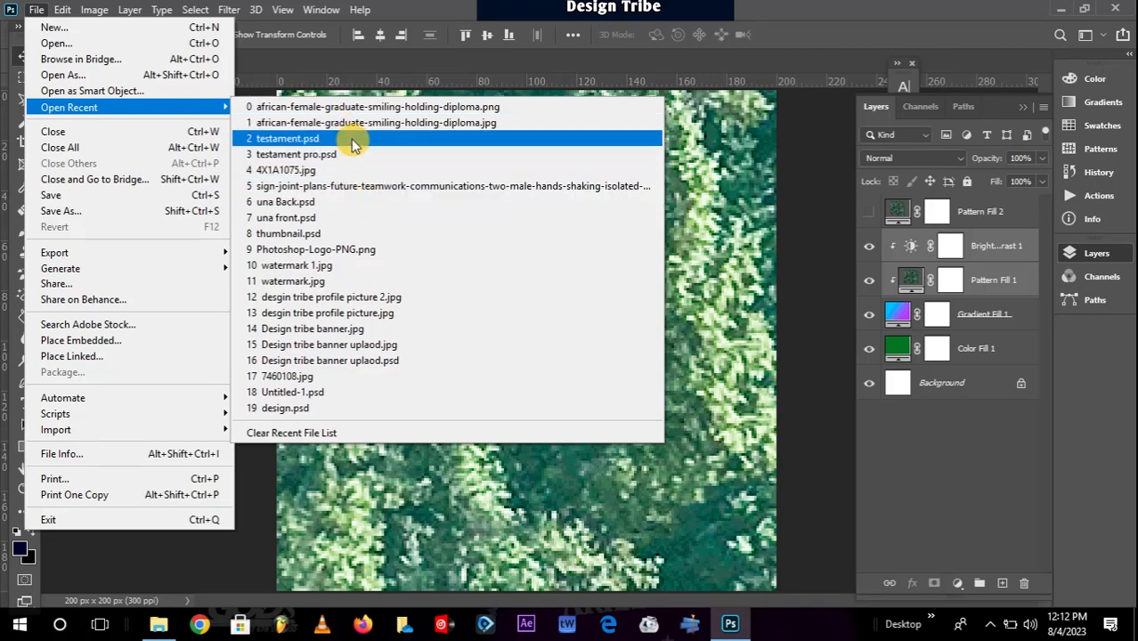
{"action": "left_click", "coordinate": [286, 138]}
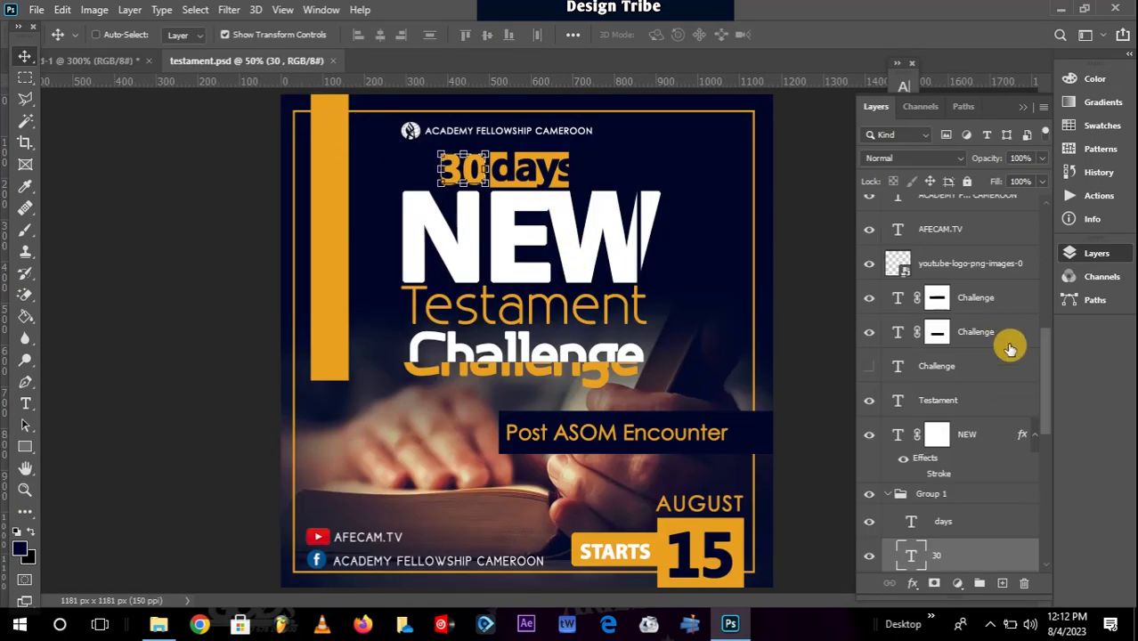
{"action": "scroll", "scroll_direction": "down", "scroll_amount": 3}
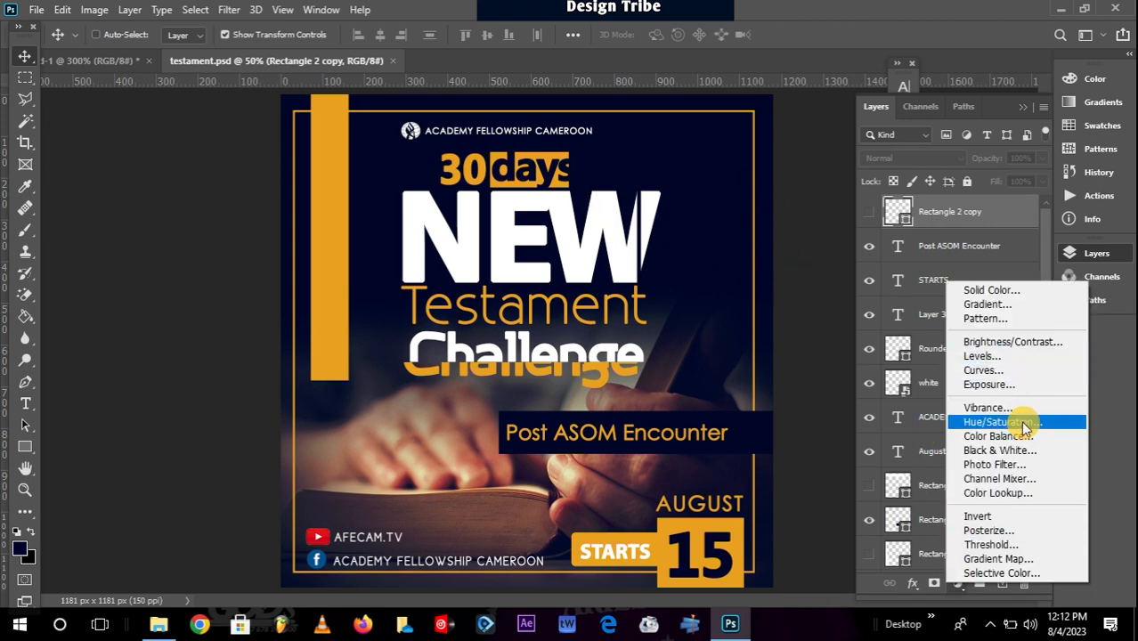
{"action": "mouse_move", "coordinate": [982, 356]}
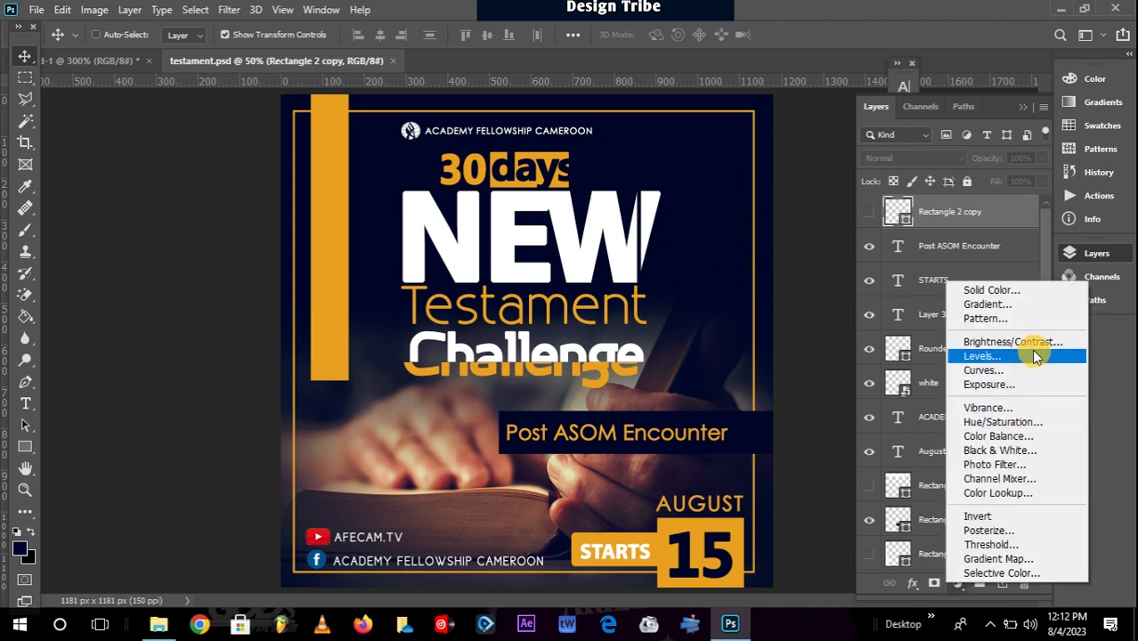
Step: Add a Brightness/Contrast adjustment layer with brightness raised to 150
{"action": "left_click", "coordinate": [1012, 340]}
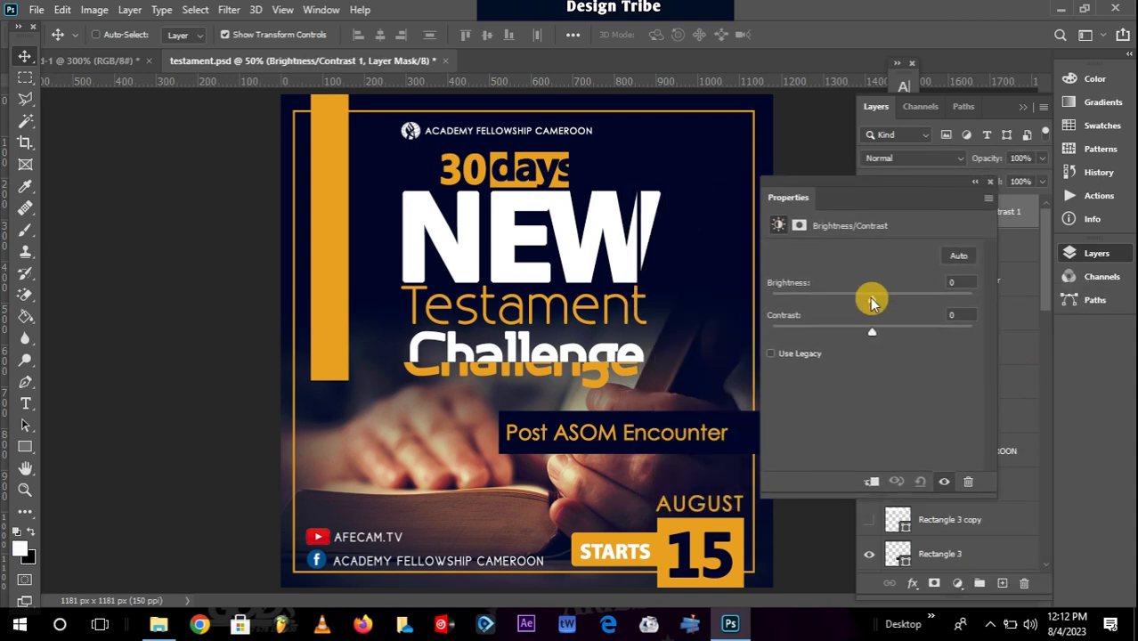
{"action": "left_click_drag", "start_coordinate": [872, 299], "coordinate": [972, 299]}
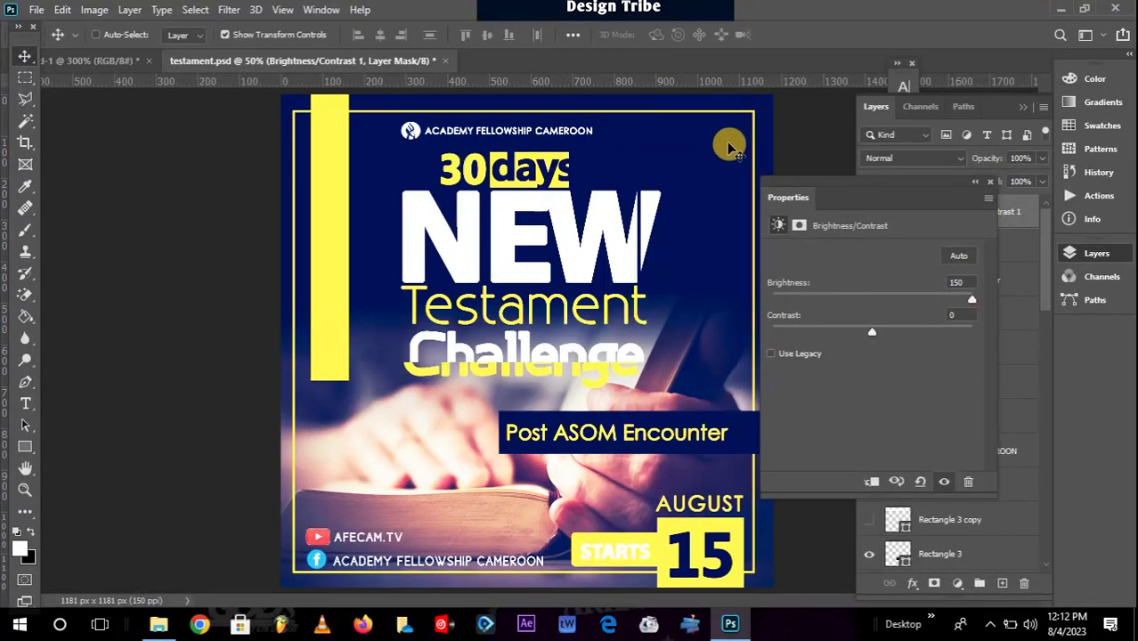
{"action": "mouse_move", "coordinate": [982, 187]}
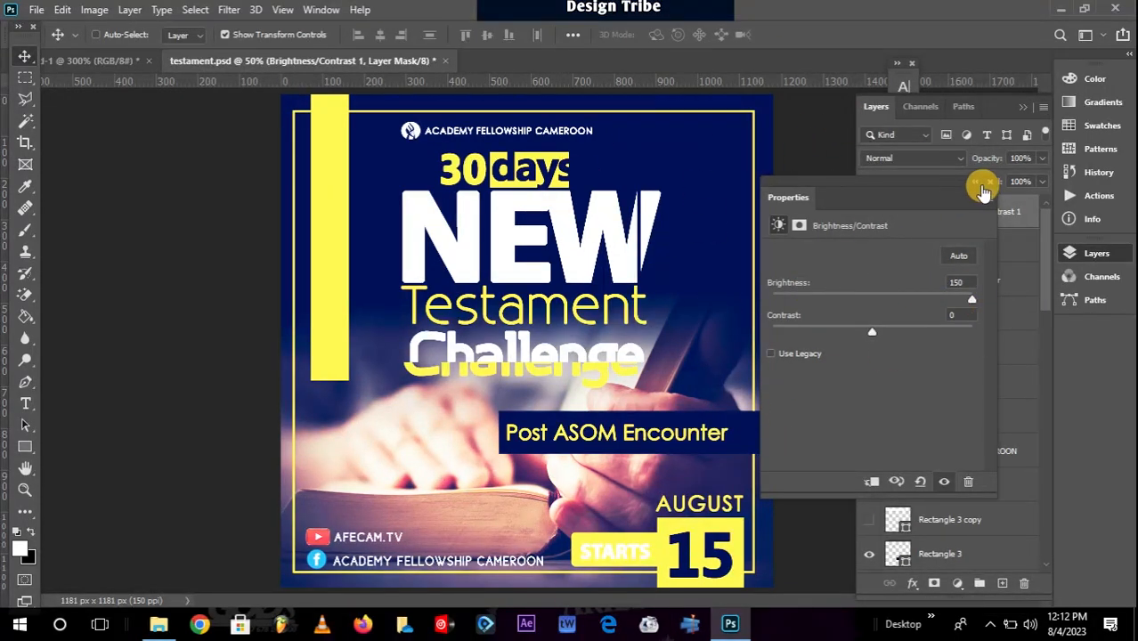
{"action": "left_click", "coordinate": [984, 184]}
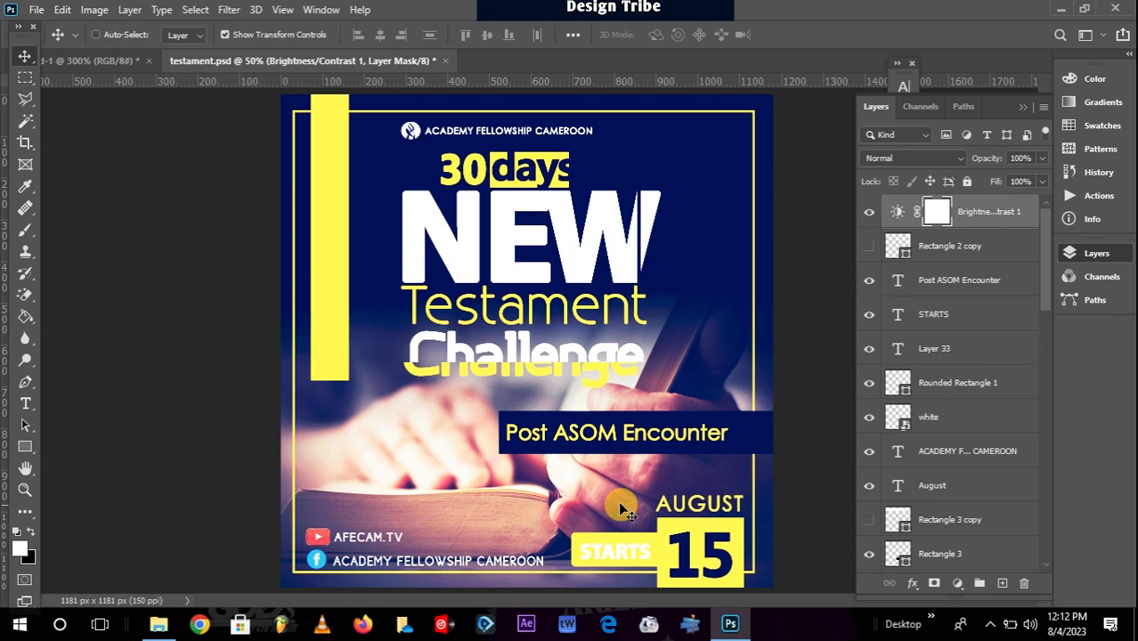
{"action": "mouse_move", "coordinate": [521, 489]}
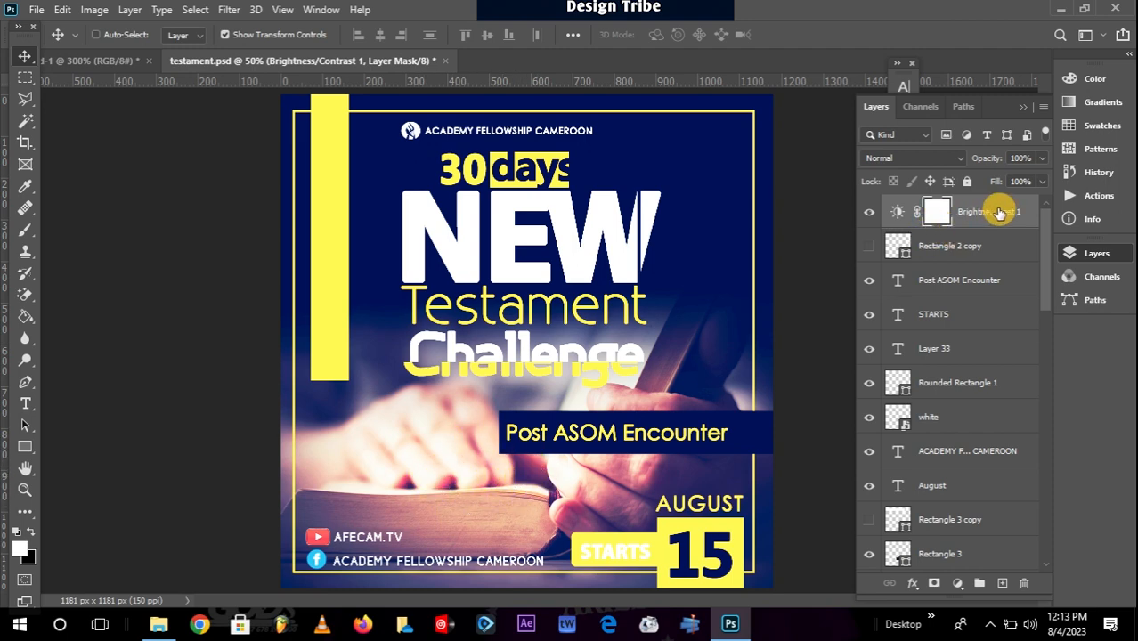
Step: Drop the Brightness/Contrast 1 layer just above Rectangle 4 in the Layers panel
{"action": "left_click_drag", "start_coordinate": [997, 211], "coordinate": [995, 392]}
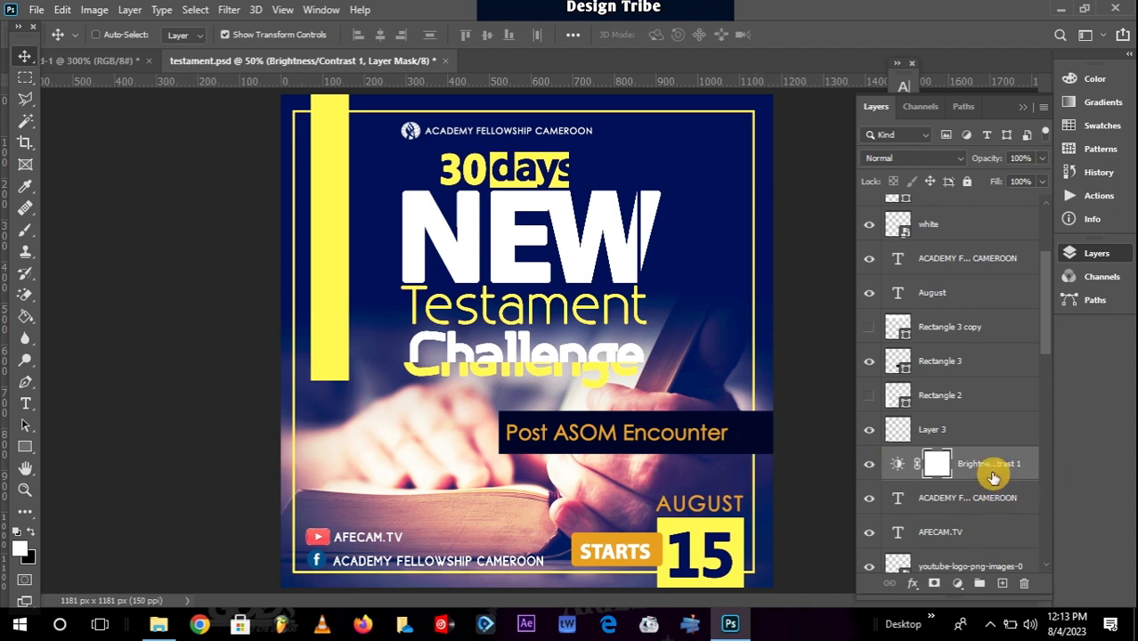
{"action": "scroll", "scroll_direction": "down", "scroll_amount": 3}
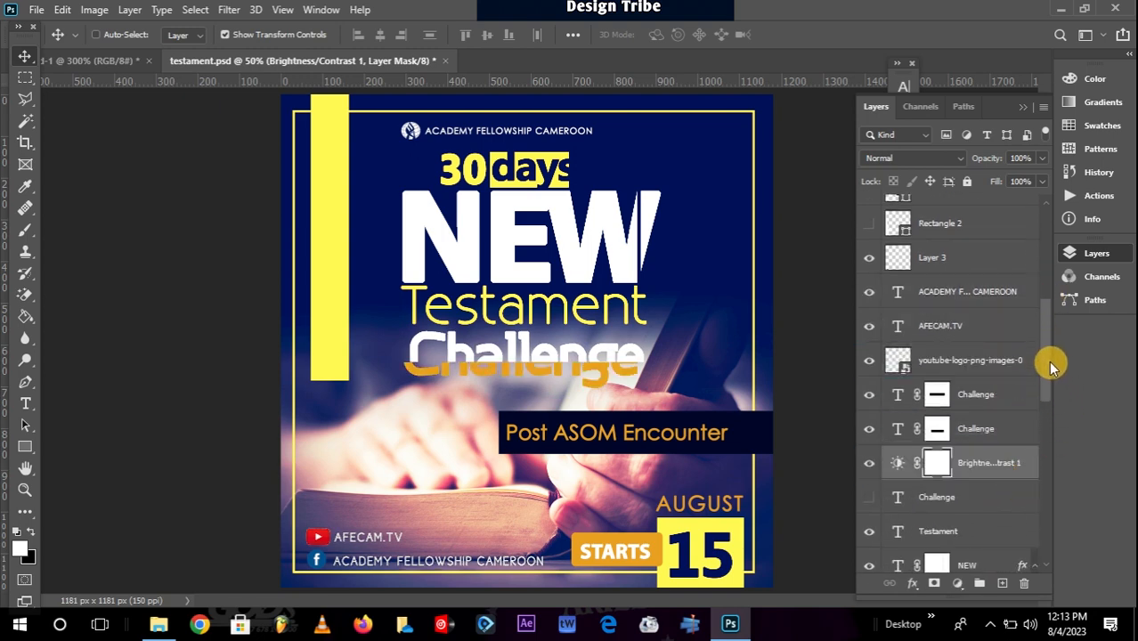
{"action": "scroll", "scroll_direction": "down", "scroll_amount": 3}
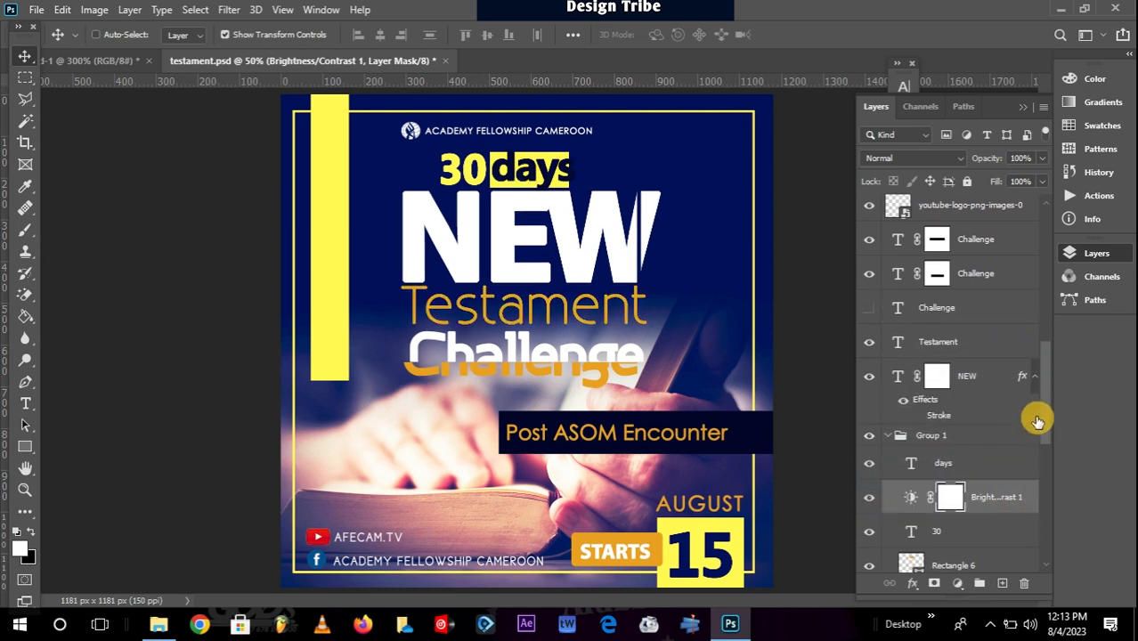
{"action": "scroll", "scroll_direction": "down", "scroll_amount": 3}
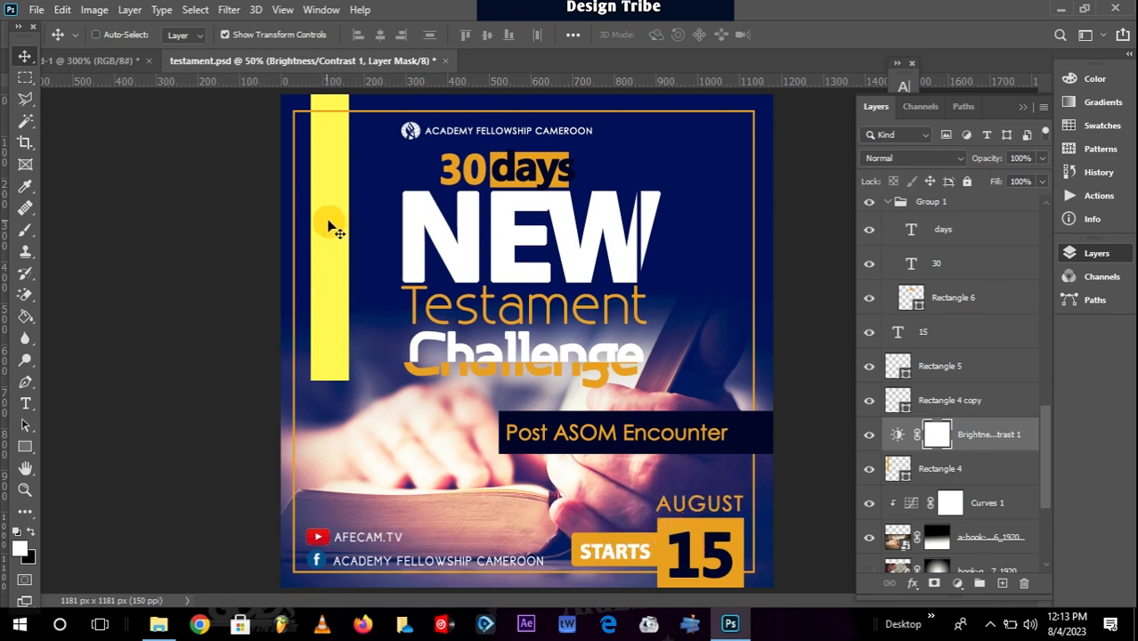
{"action": "mouse_move", "coordinate": [966, 434]}
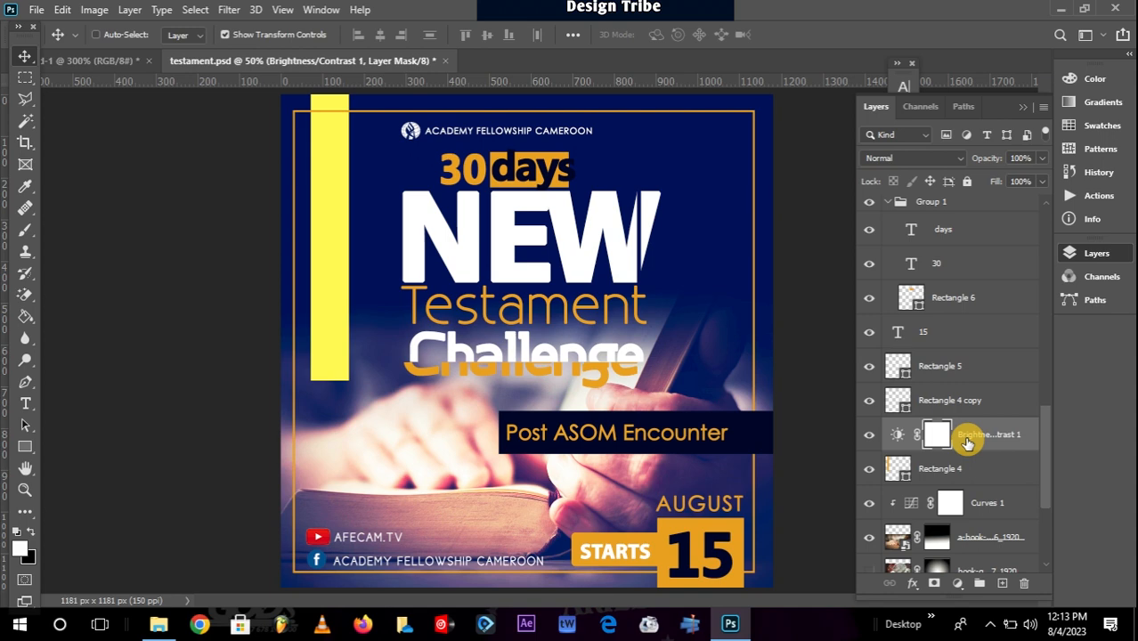
{"action": "mouse_move", "coordinate": [1017, 474]}
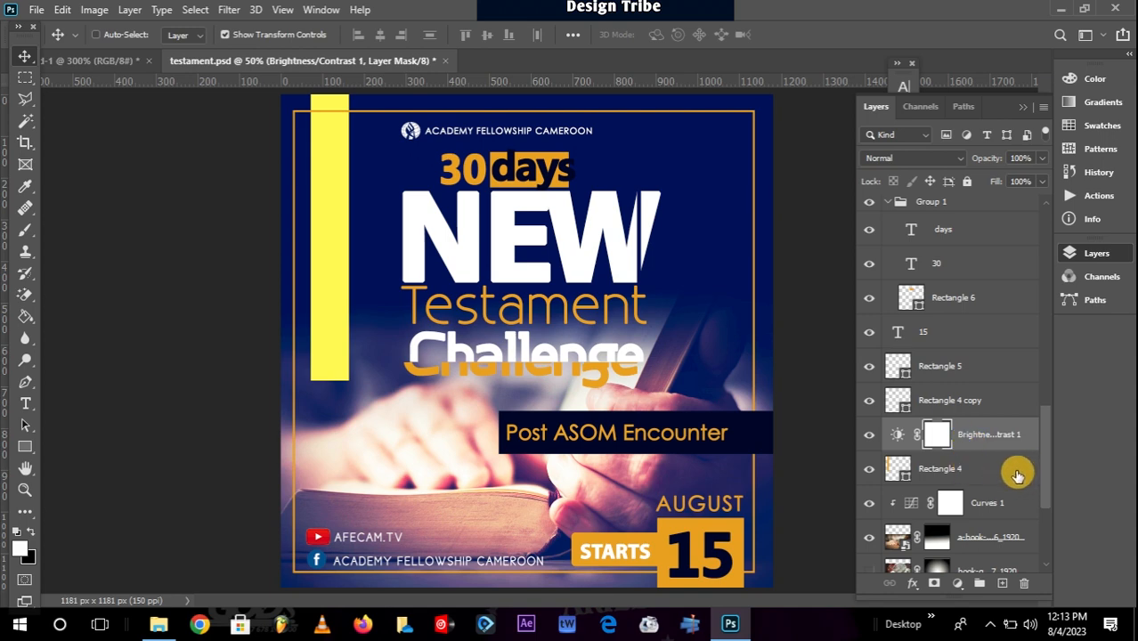
Step: Clip Brightness/Contrast 1 to Rectangle 4 and set its brightness to about 75
{"action": "left_click", "coordinate": [939, 468]}
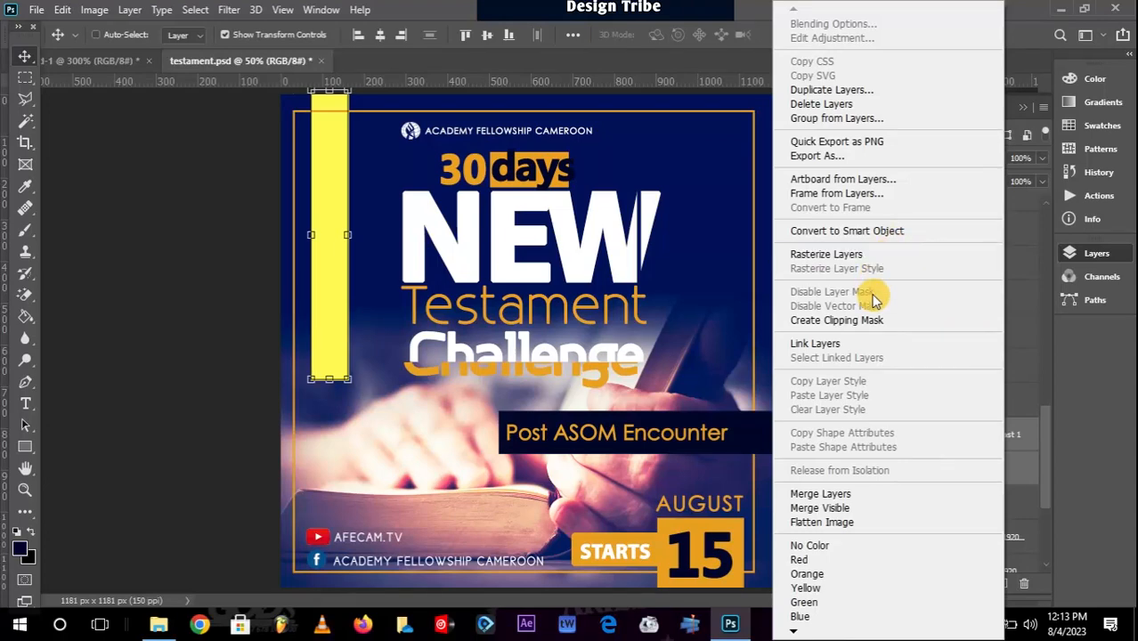
{"action": "mouse_move", "coordinate": [872, 321]}
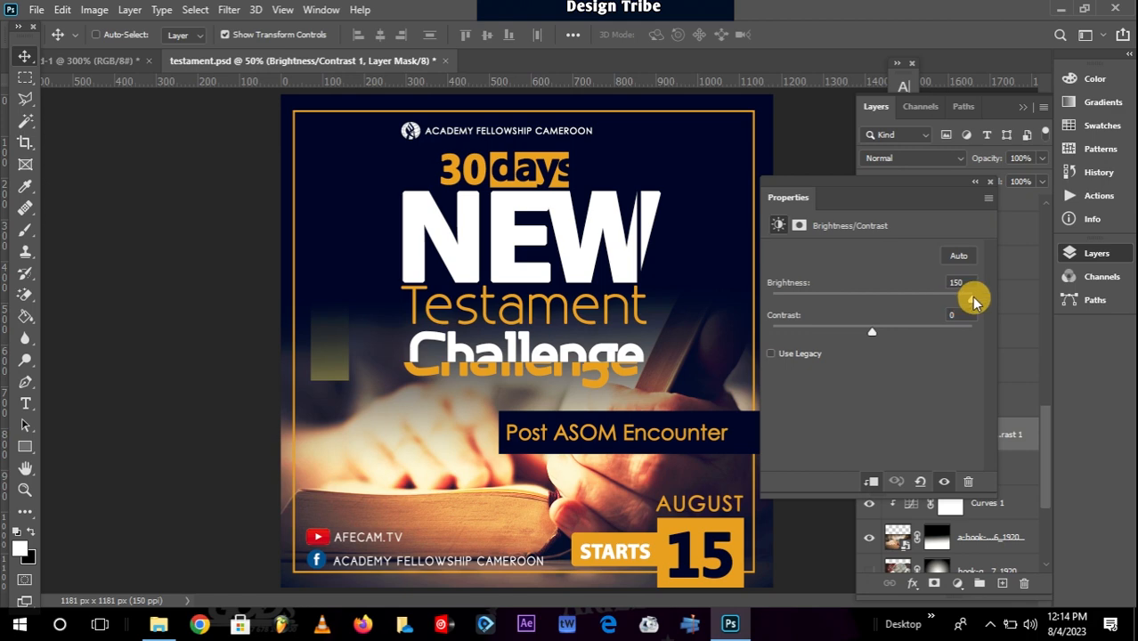
{"action": "left_click_drag", "start_coordinate": [970, 298], "coordinate": [773, 298]}
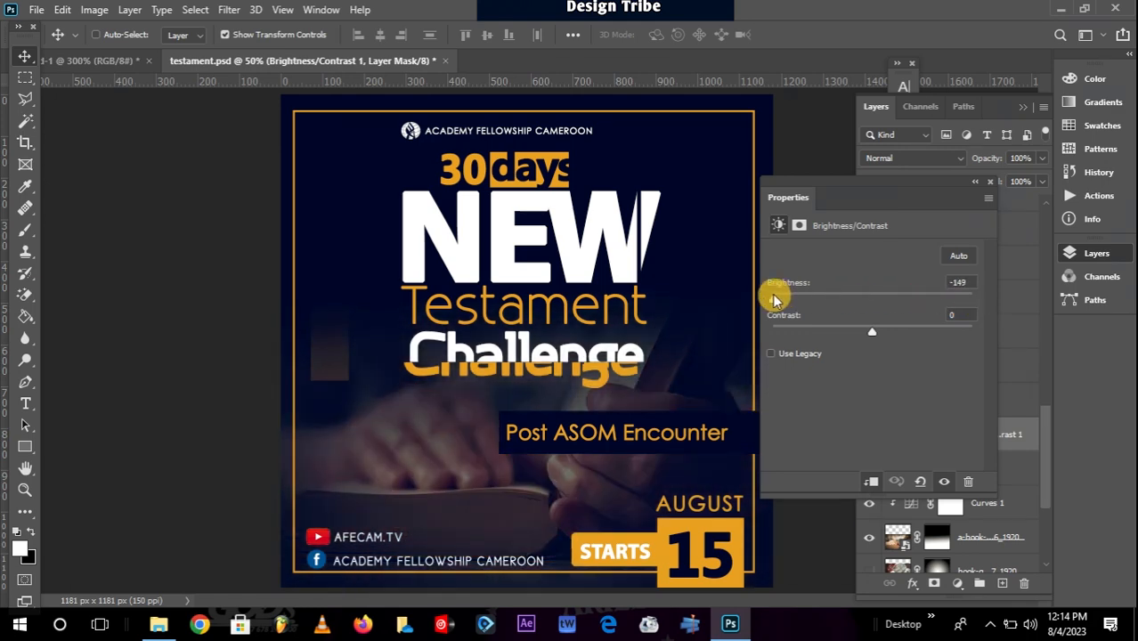
{"action": "left_click_drag", "start_coordinate": [775, 294], "coordinate": [871, 293]}
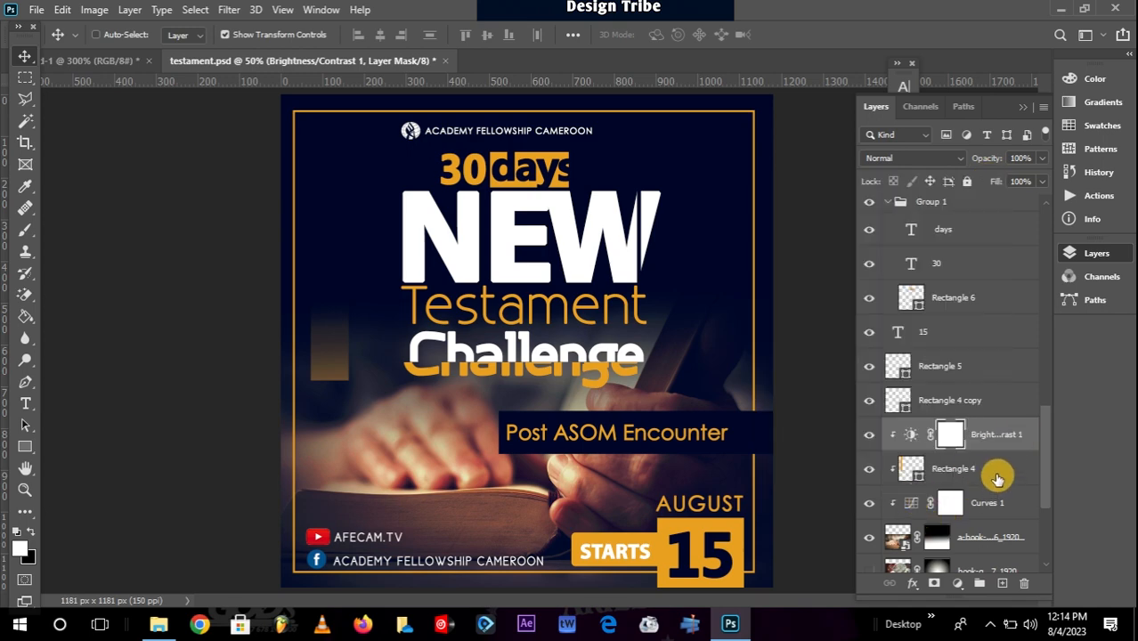
{"action": "left_click", "coordinate": [953, 468]}
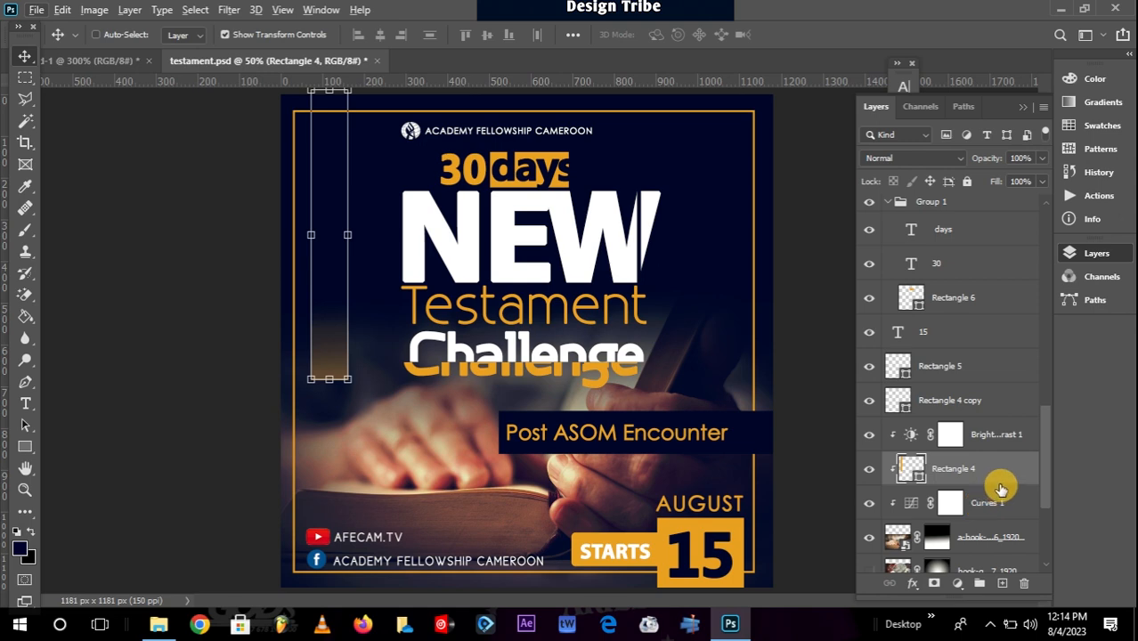
{"action": "mouse_move", "coordinate": [988, 491]}
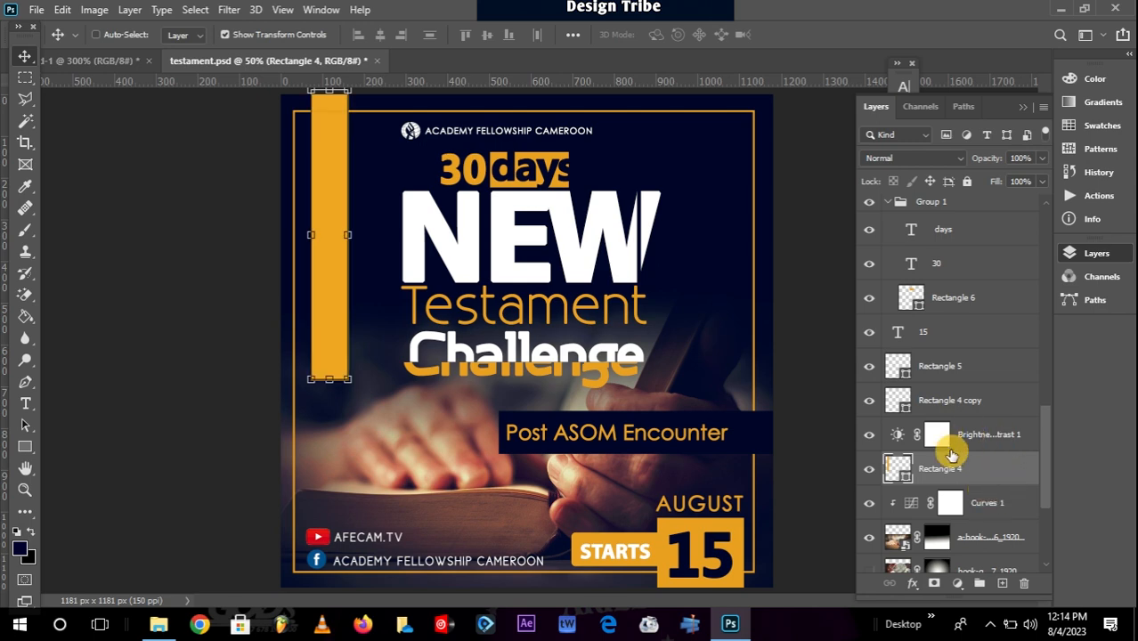
{"action": "left_click", "coordinate": [988, 434]}
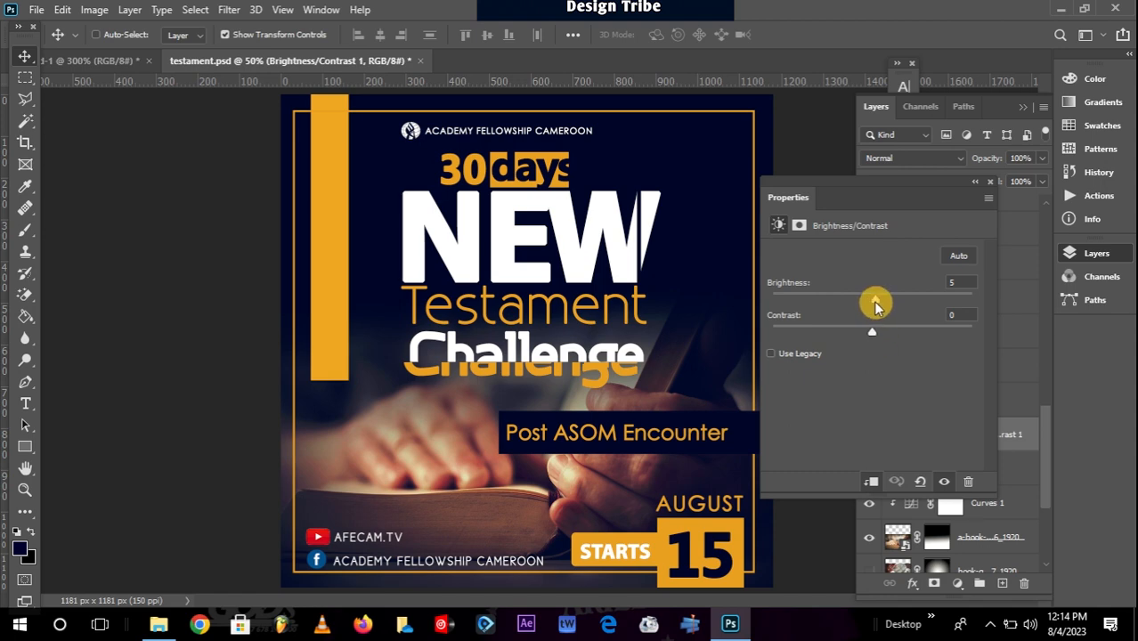
{"action": "left_click_drag", "start_coordinate": [875, 300], "coordinate": [863, 301]}
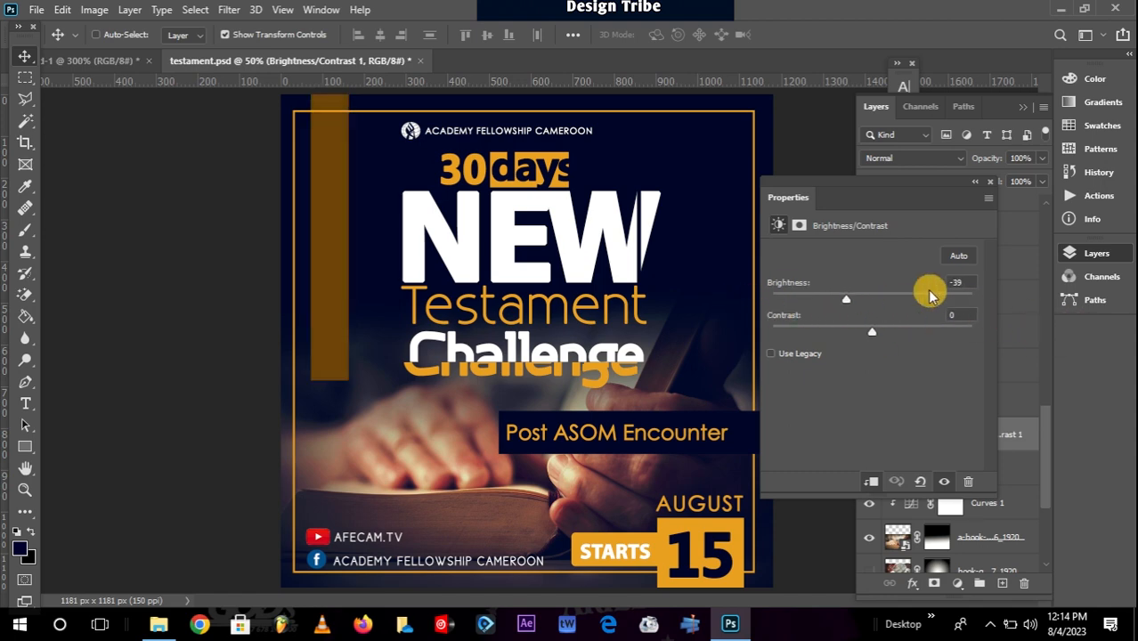
{"action": "left_click_drag", "start_coordinate": [931, 299], "coordinate": [810, 299]}
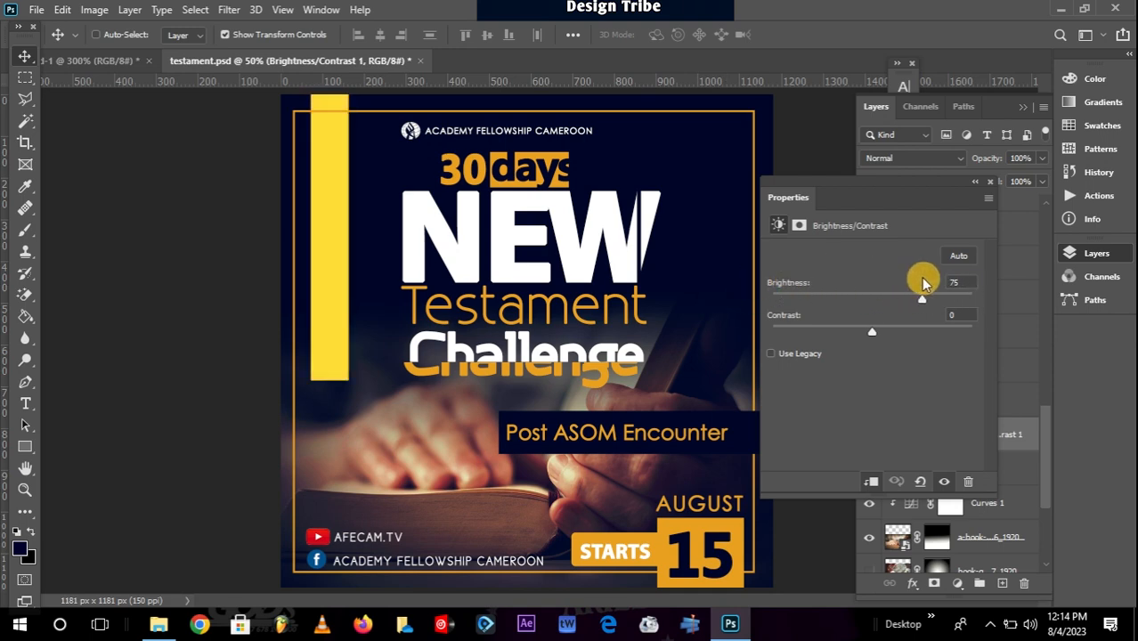
{"action": "mouse_move", "coordinate": [941, 213]}
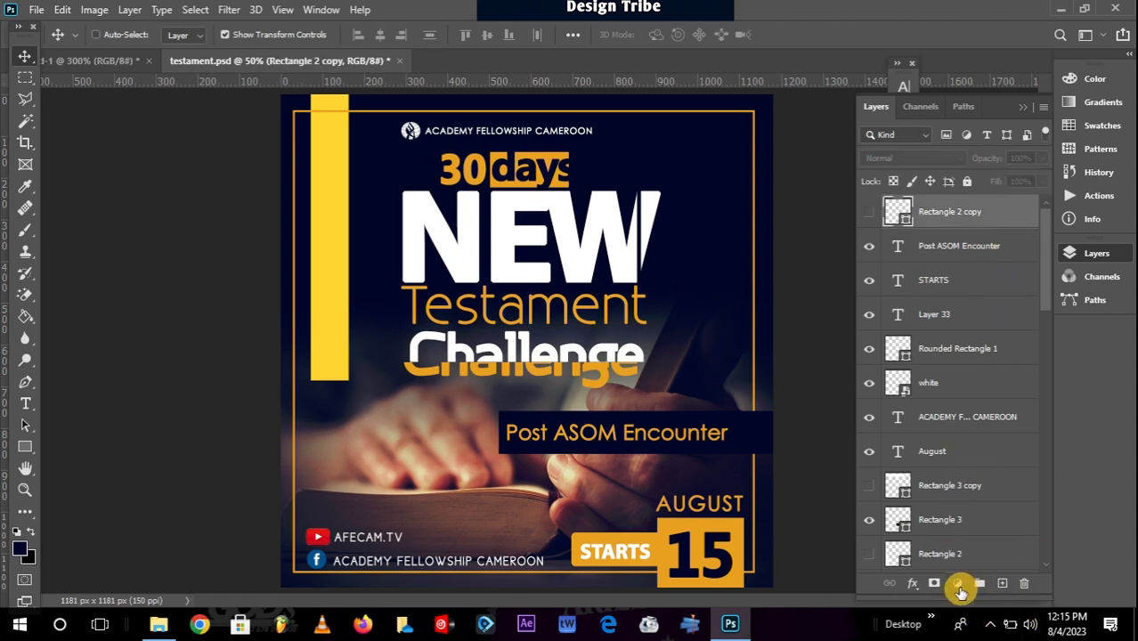
Step: Add a Hue/Saturation adjustment layer and drag its Hue slider back and forth
{"action": "left_click", "coordinate": [960, 583]}
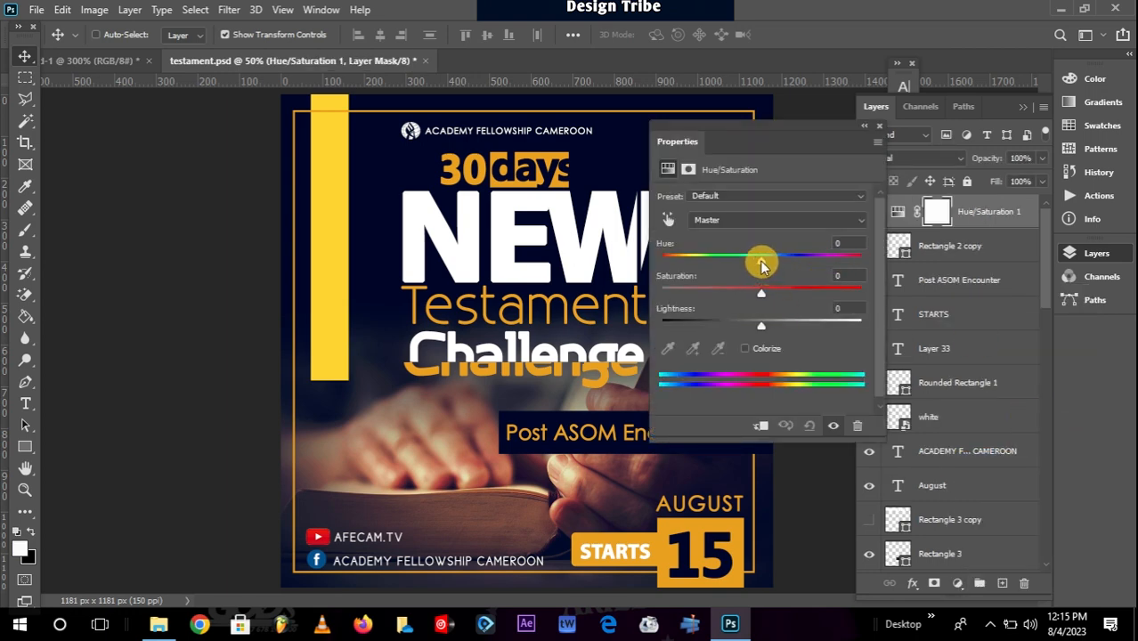
{"action": "left_click_drag", "start_coordinate": [761, 258], "coordinate": [799, 266]}
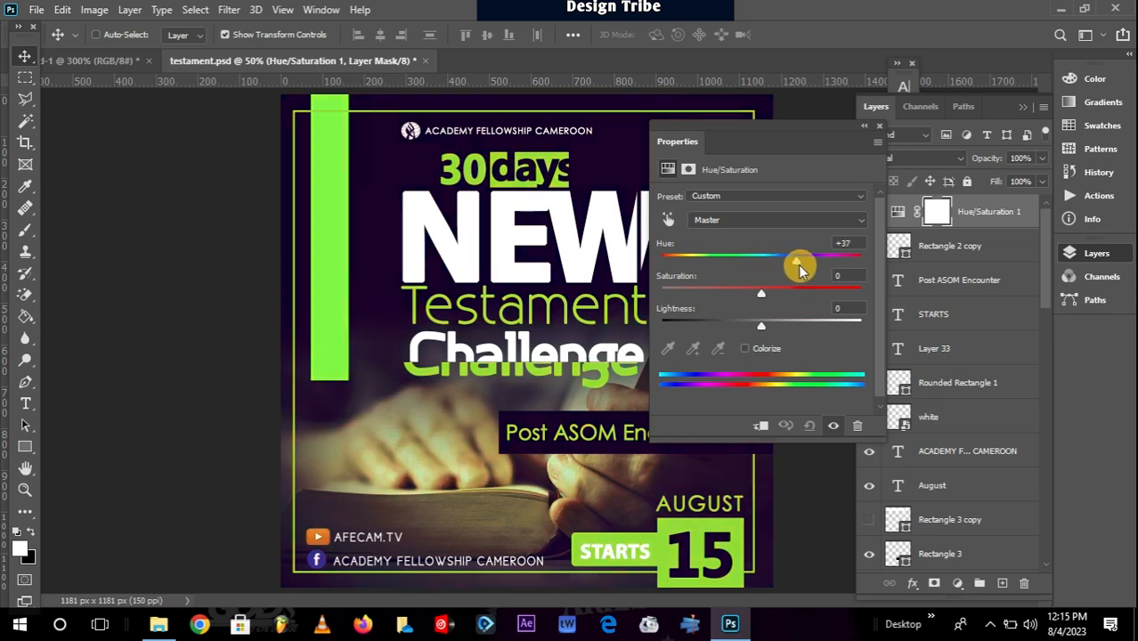
{"action": "left_click_drag", "start_coordinate": [799, 265], "coordinate": [812, 265]}
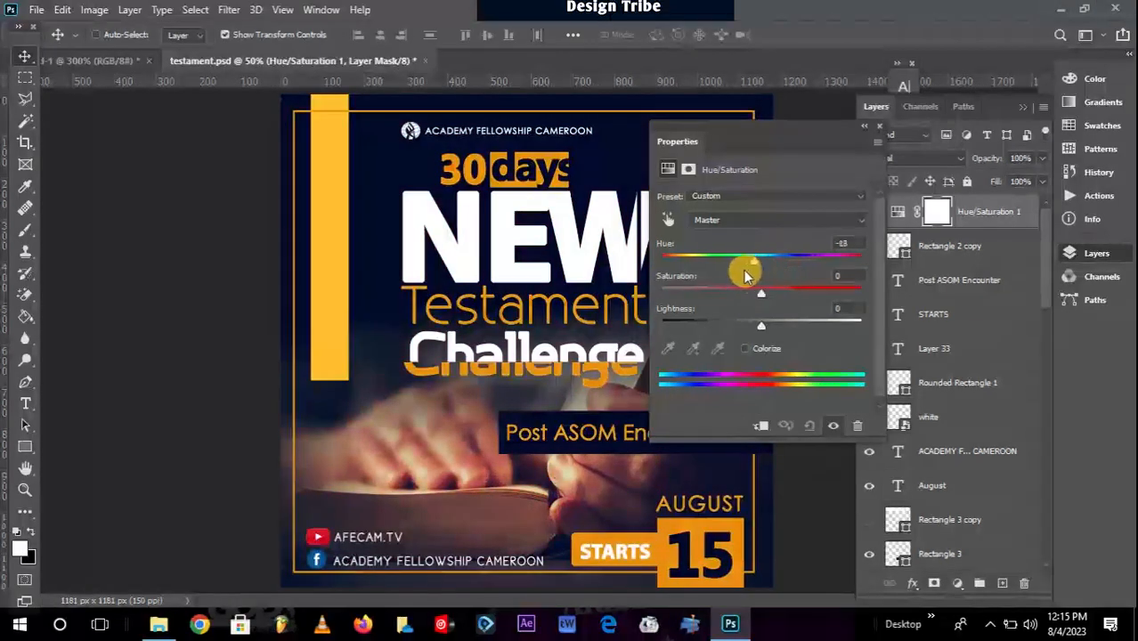
{"action": "left_click_drag", "start_coordinate": [753, 258], "coordinate": [672, 258]}
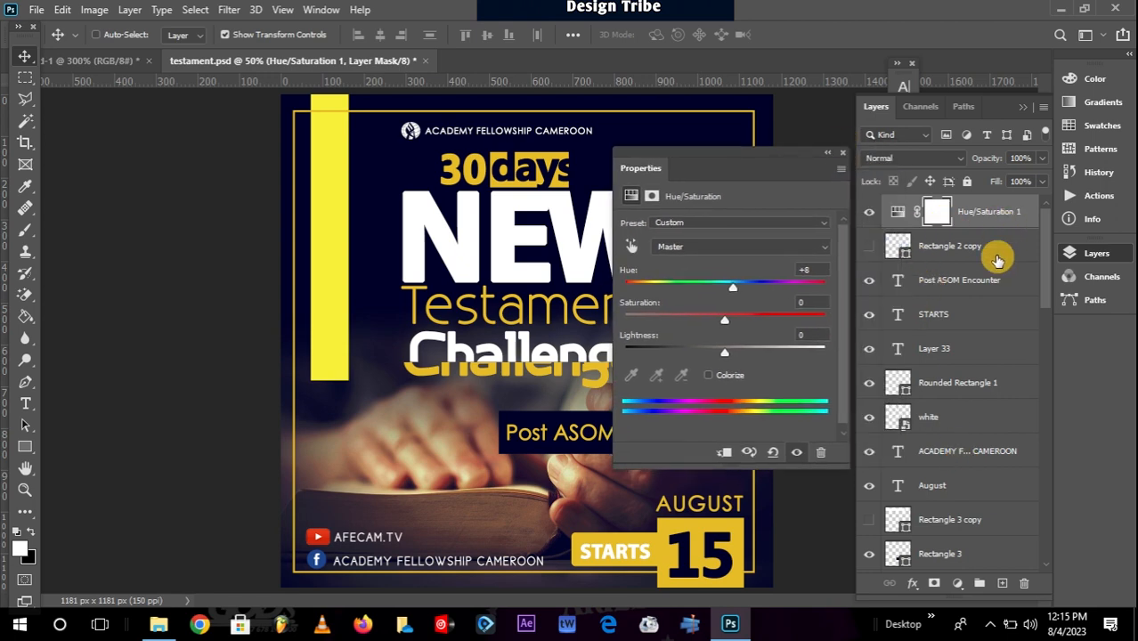
{"action": "mouse_move", "coordinate": [994, 270]}
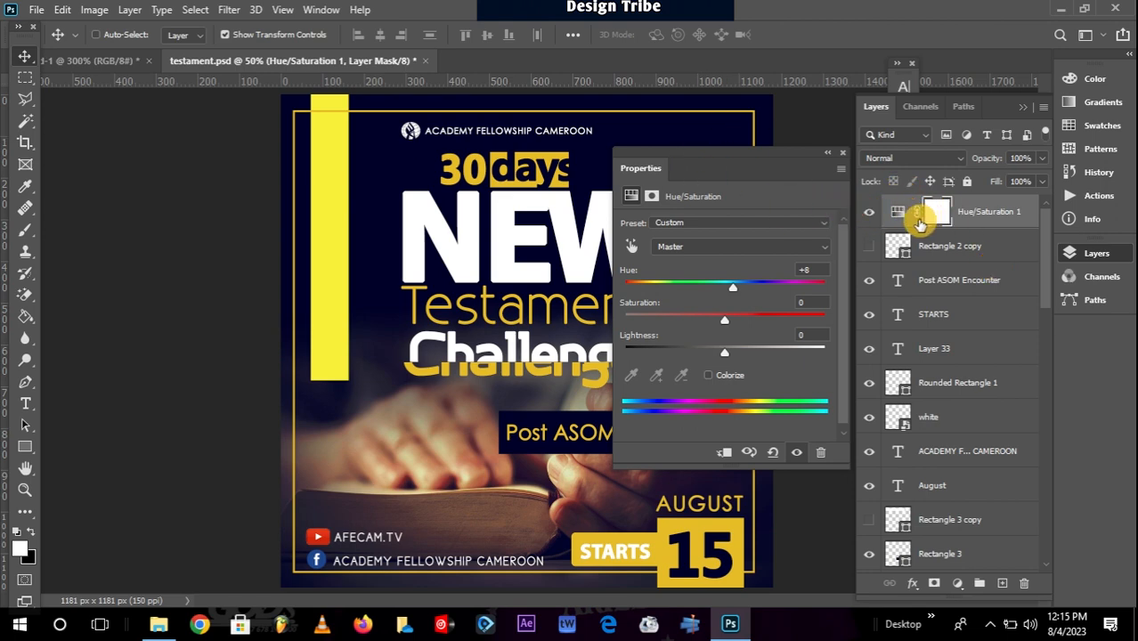
{"action": "left_click_drag", "start_coordinate": [733, 286], "coordinate": [695, 287]}
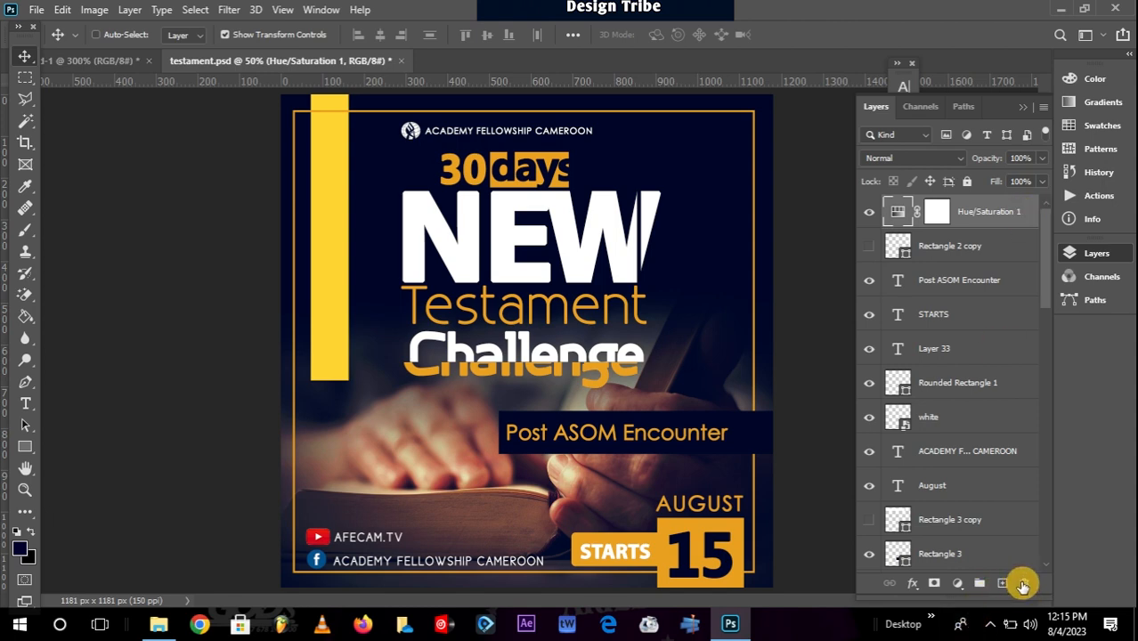
Step: Delete the Hue/Saturation 1 layer and confirm with Yes
{"action": "left_click", "coordinate": [1024, 583]}
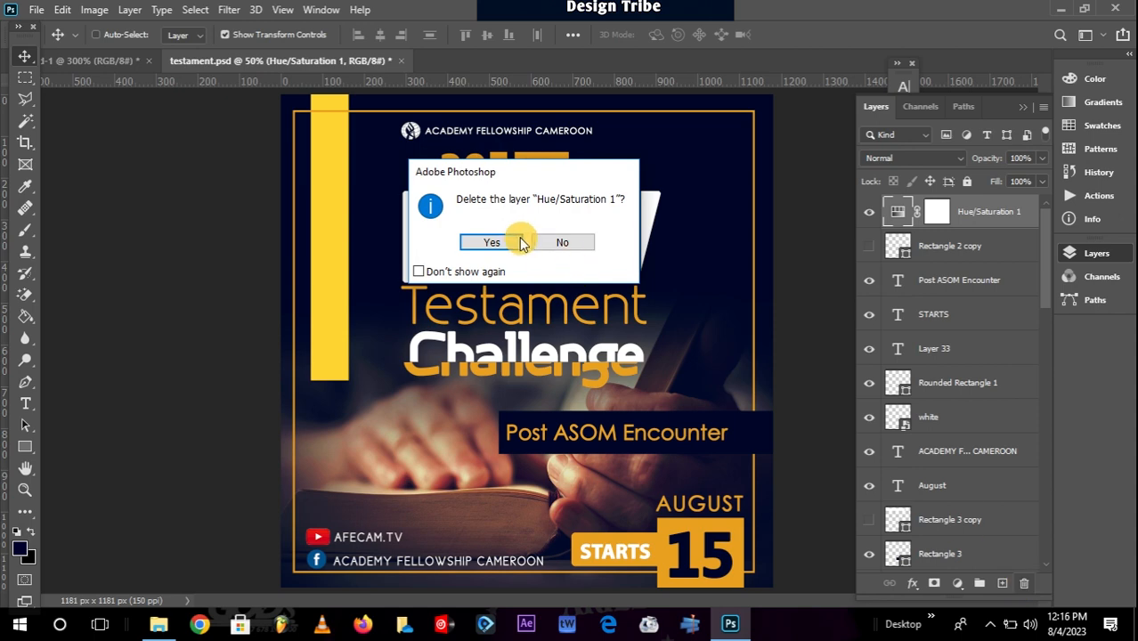
{"action": "left_click", "coordinate": [491, 242]}
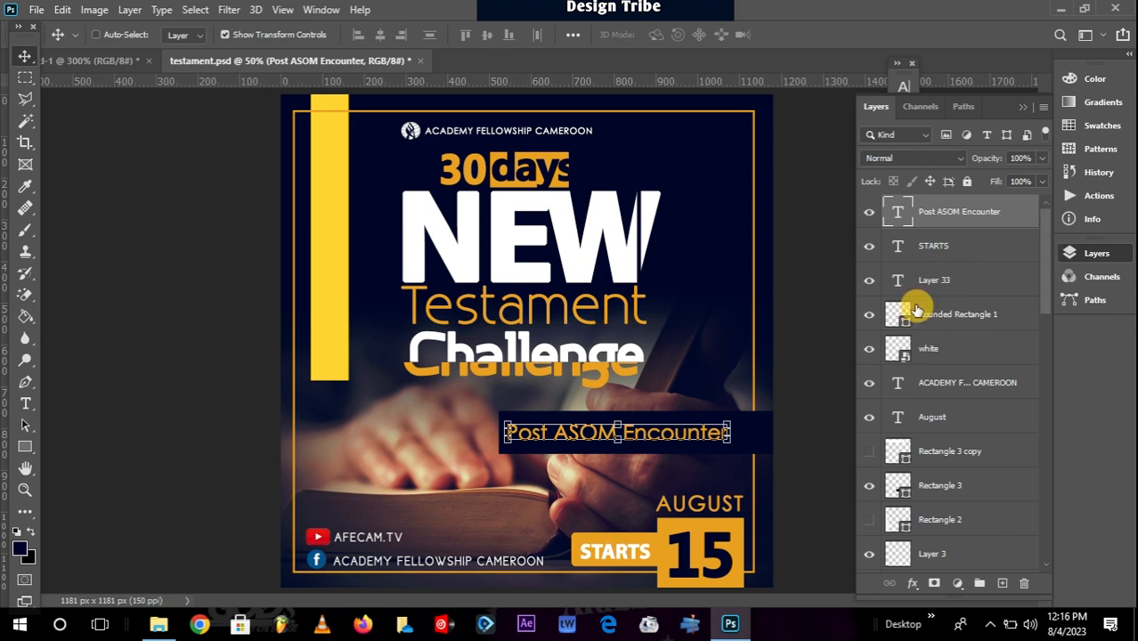
{"action": "mouse_move", "coordinate": [1046, 263]}
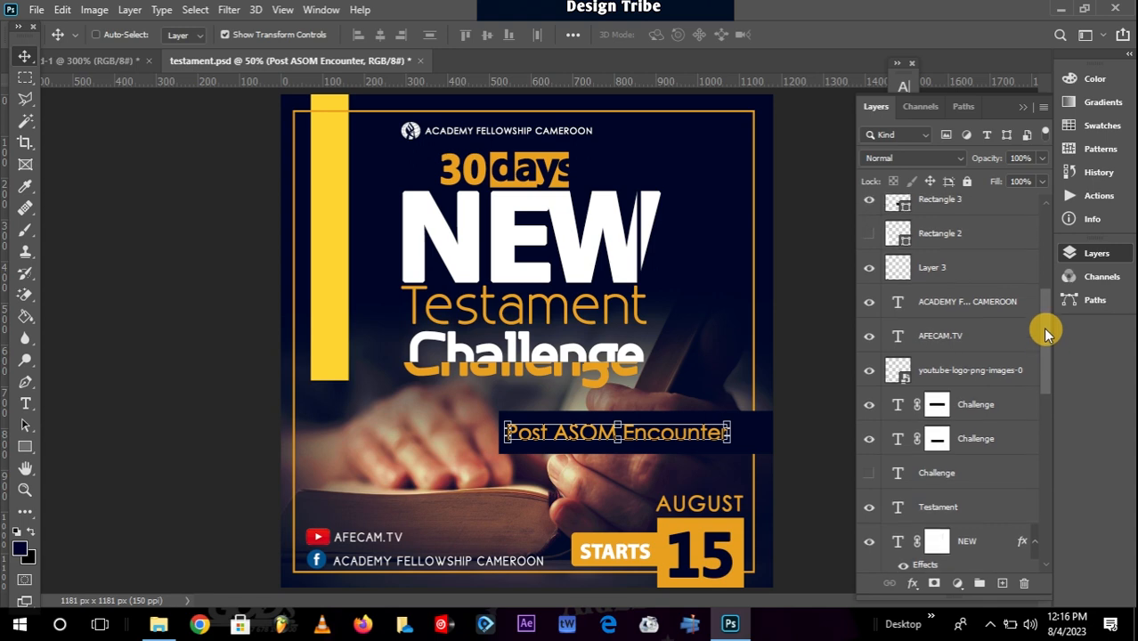
Step: Set the NEW text layer's opacity to 96%
{"action": "scroll", "scroll_direction": "down", "scroll_amount": 3}
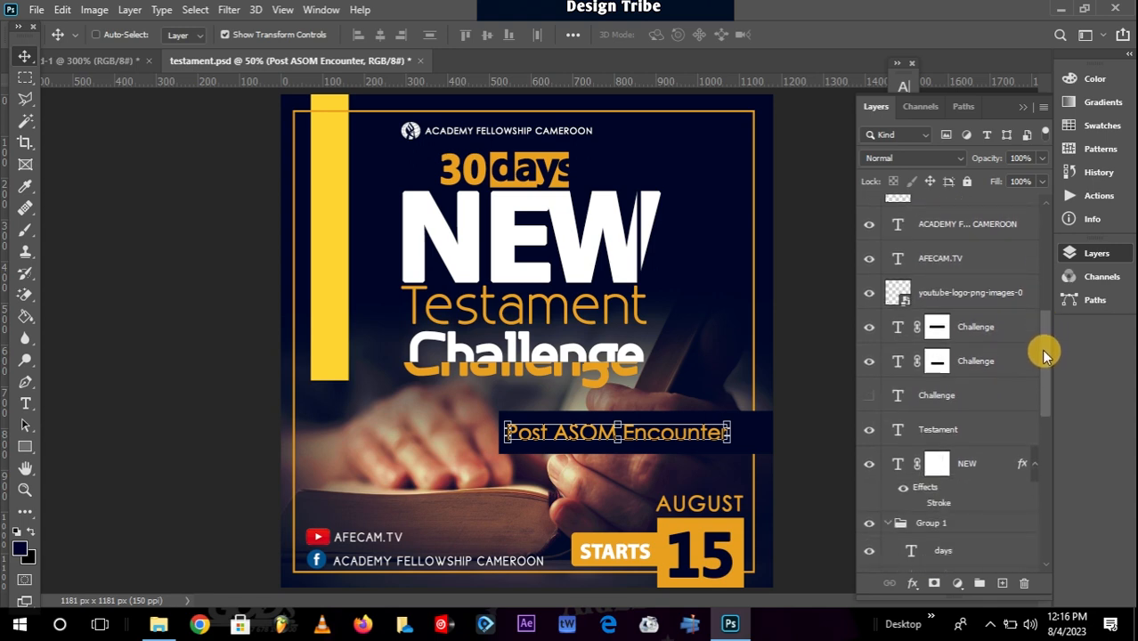
{"action": "scroll", "scroll_direction": "down", "scroll_amount": 3}
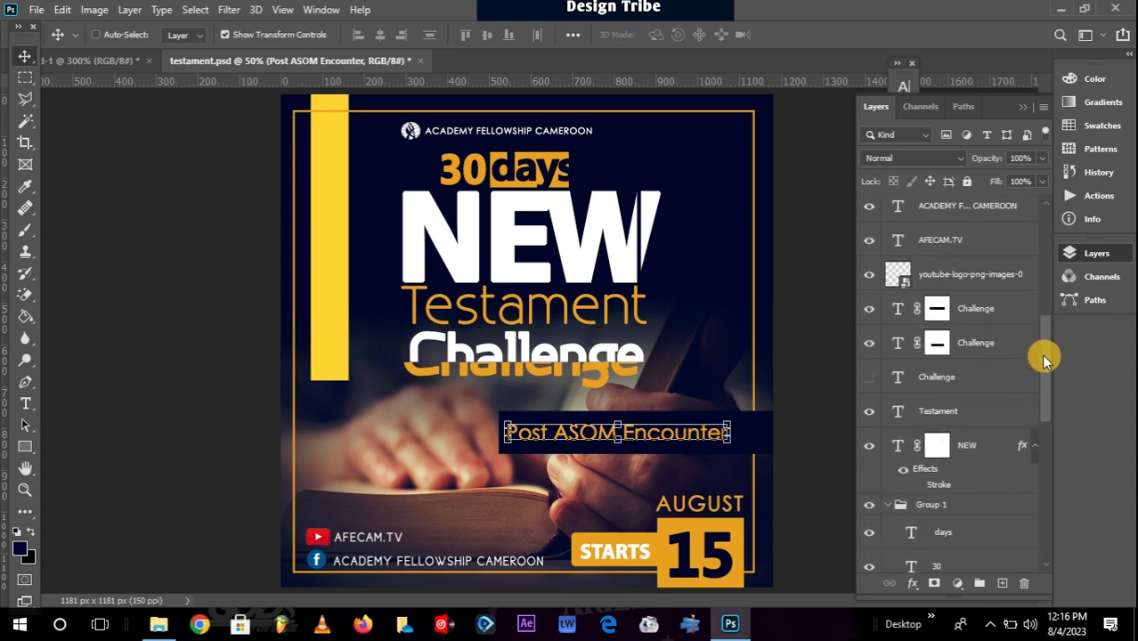
{"action": "scroll", "scroll_direction": "down", "scroll_amount": 3}
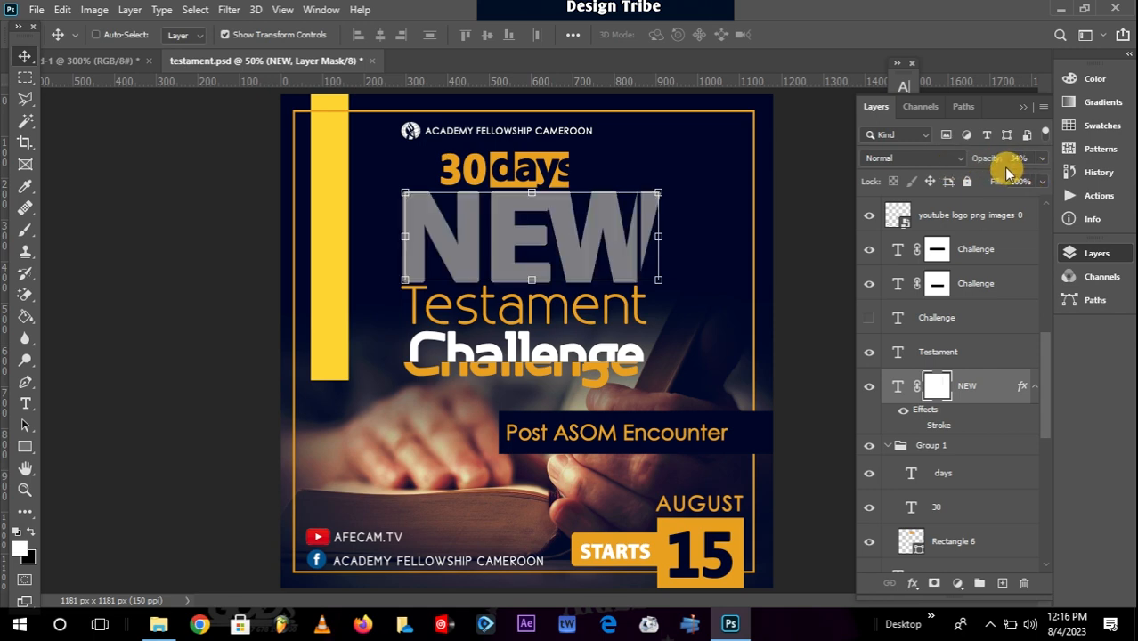
{"action": "left_click", "coordinate": [1015, 158]}
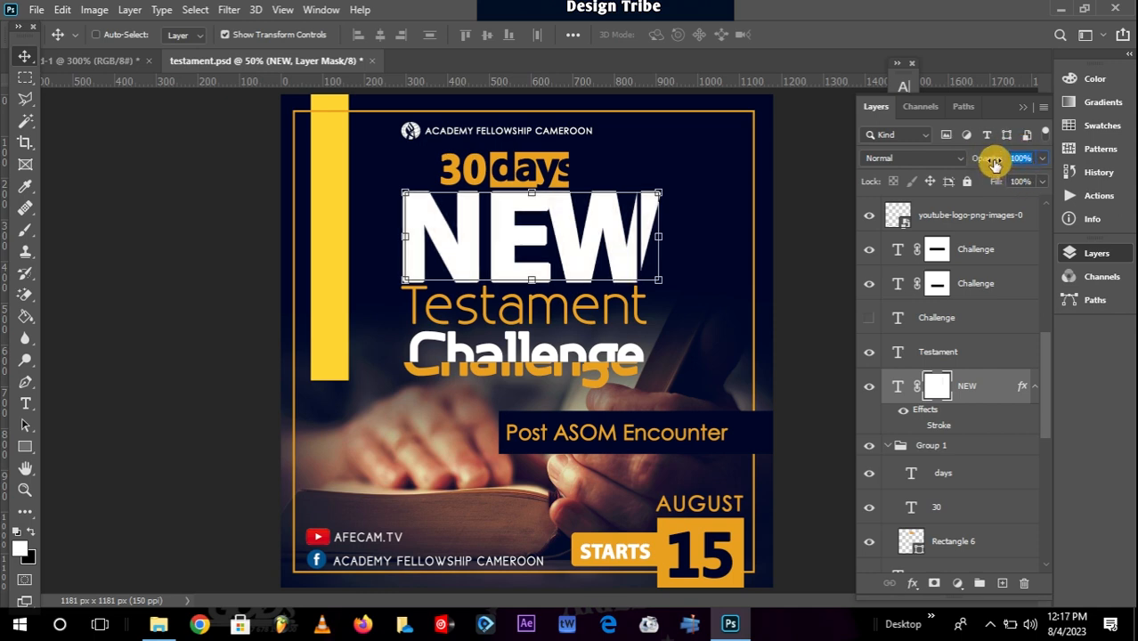
{"action": "left_click", "coordinate": [1010, 158]}
{"action": "type", "text": "96"}
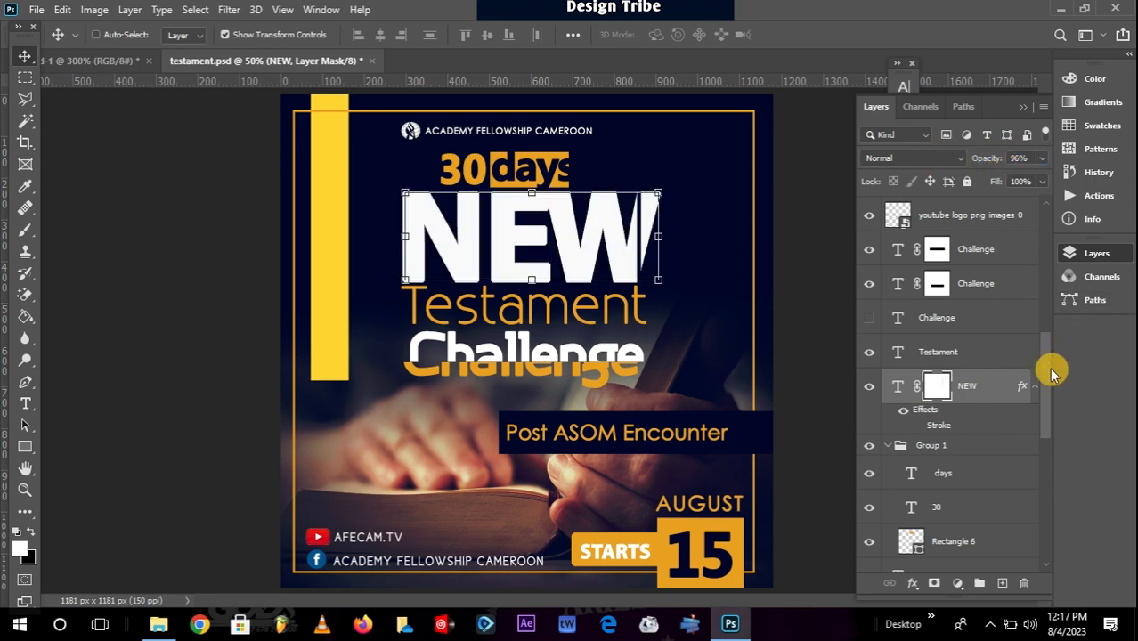
{"action": "scroll", "scroll_direction": "down", "scroll_amount": 3}
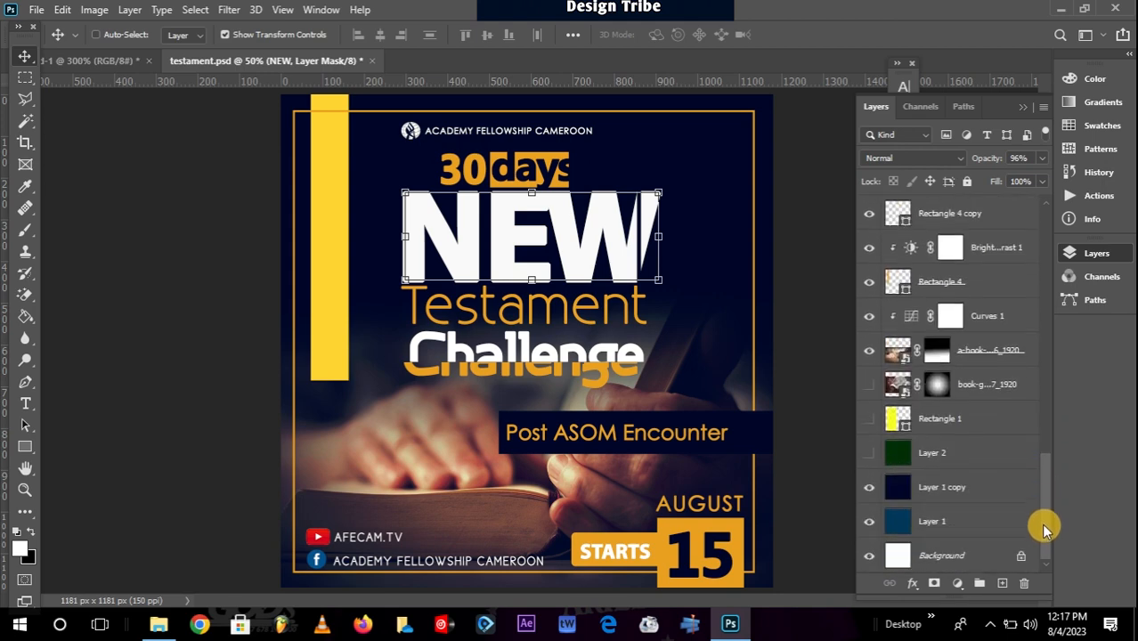
{"action": "scroll", "scroll_direction": "down", "scroll_amount": 3}
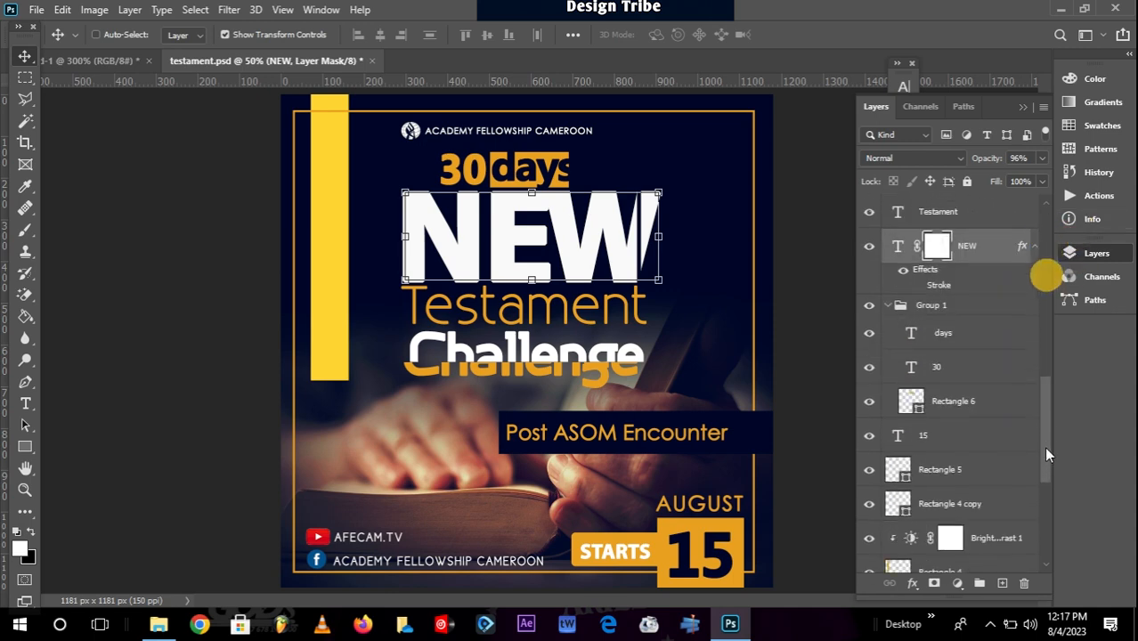
{"action": "scroll", "scroll_direction": "down", "scroll_amount": 3}
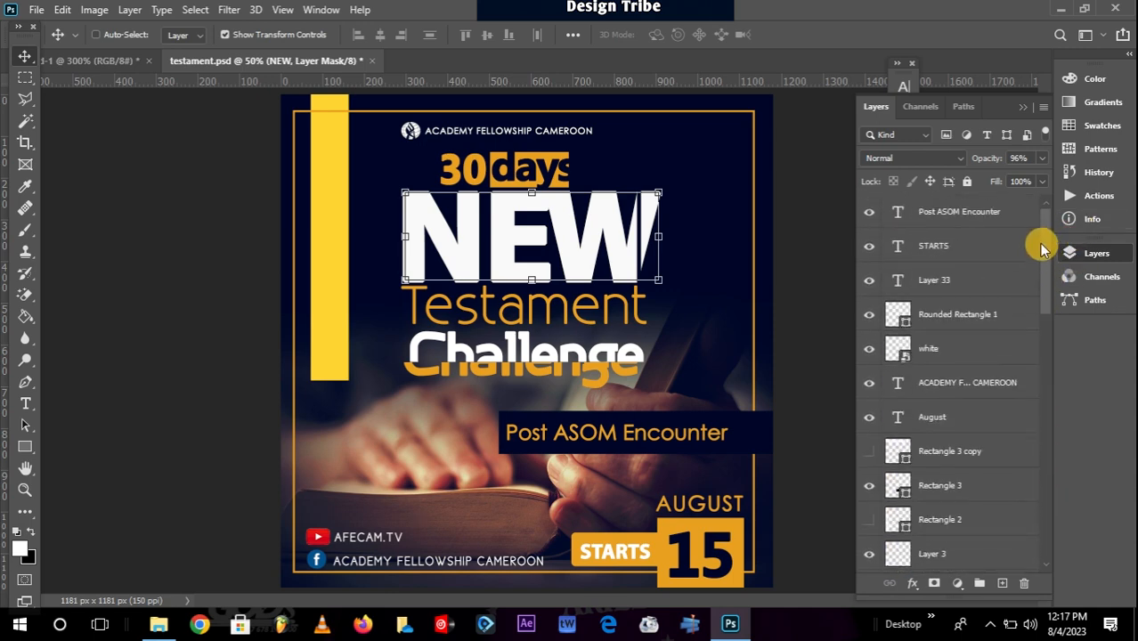
{"action": "mouse_move", "coordinate": [995, 345]}
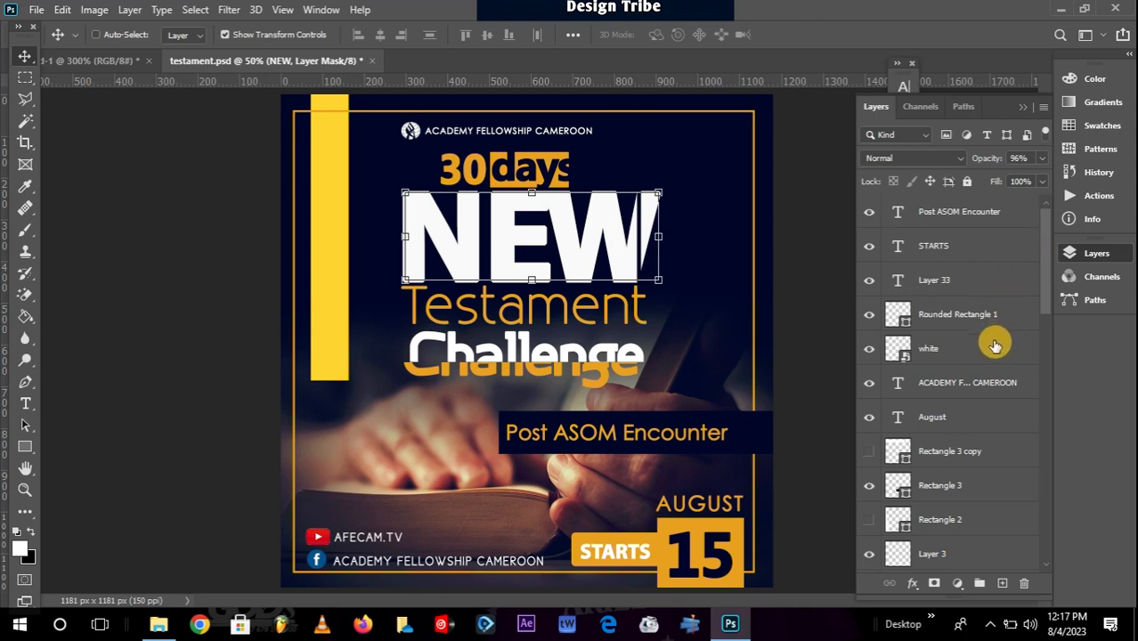
{"action": "mouse_move", "coordinate": [964, 353]}
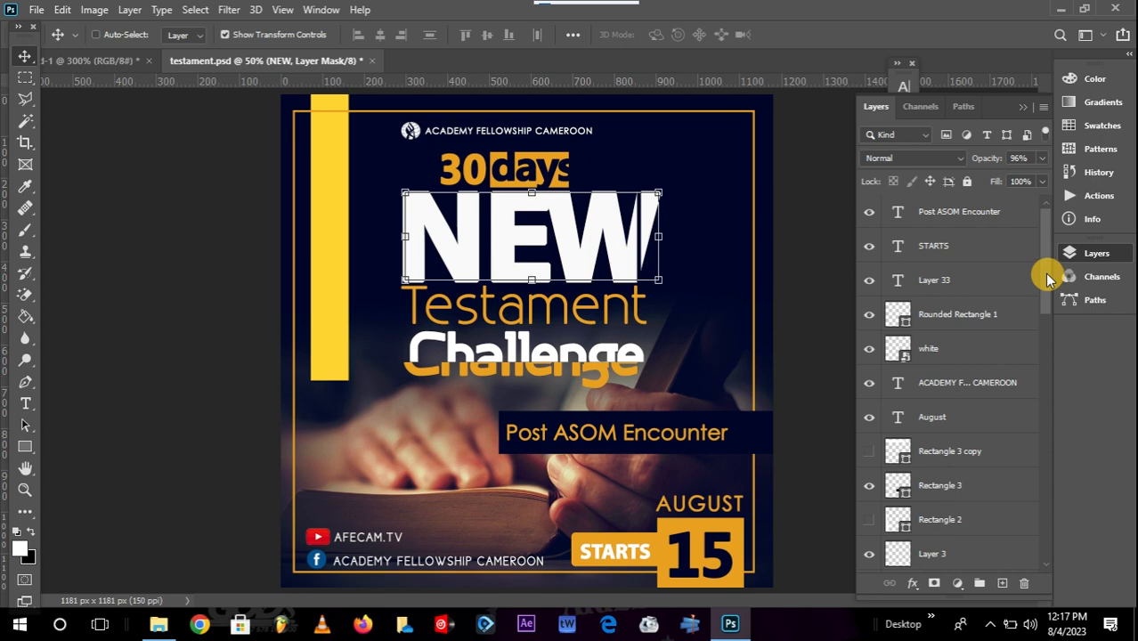
{"action": "mouse_move", "coordinate": [1024, 278]}
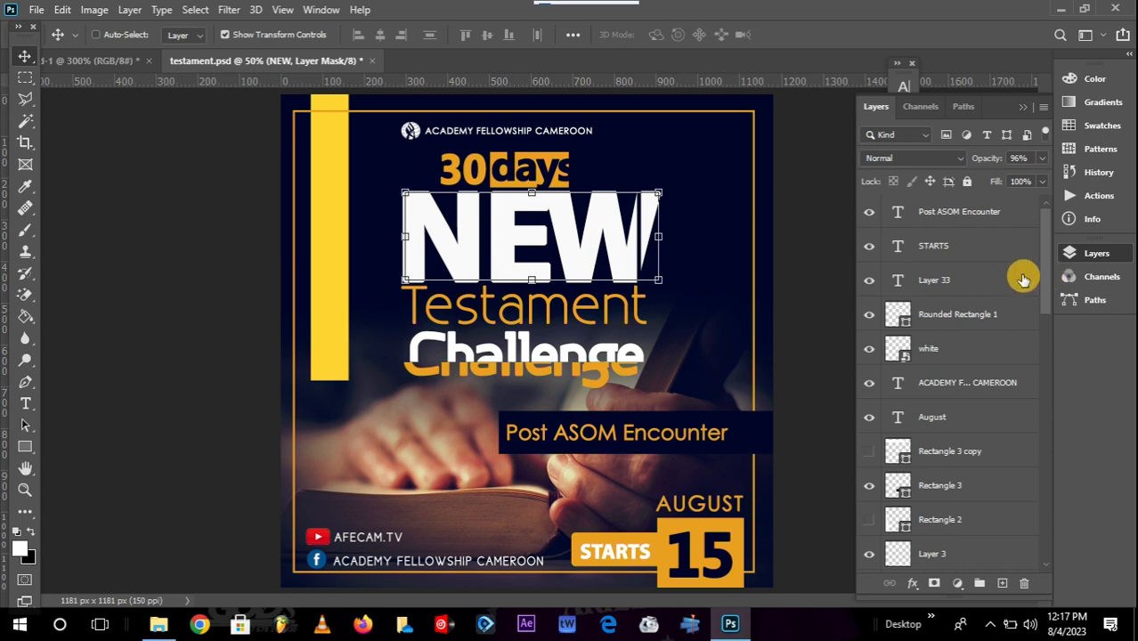